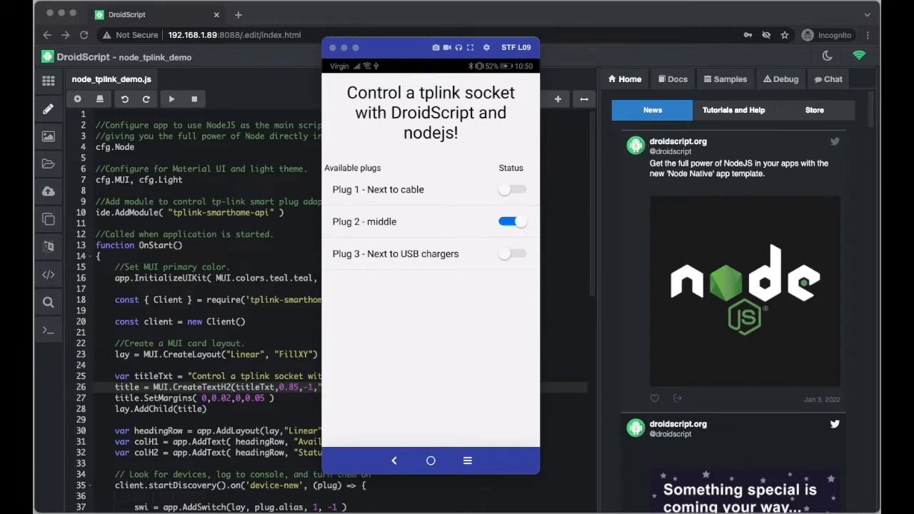
mouse_move(427, 382)
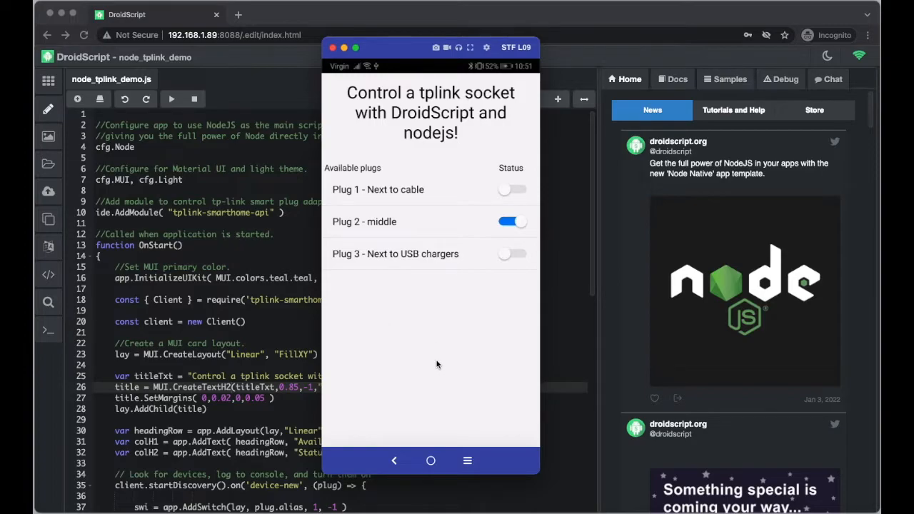
mouse_move(442, 315)
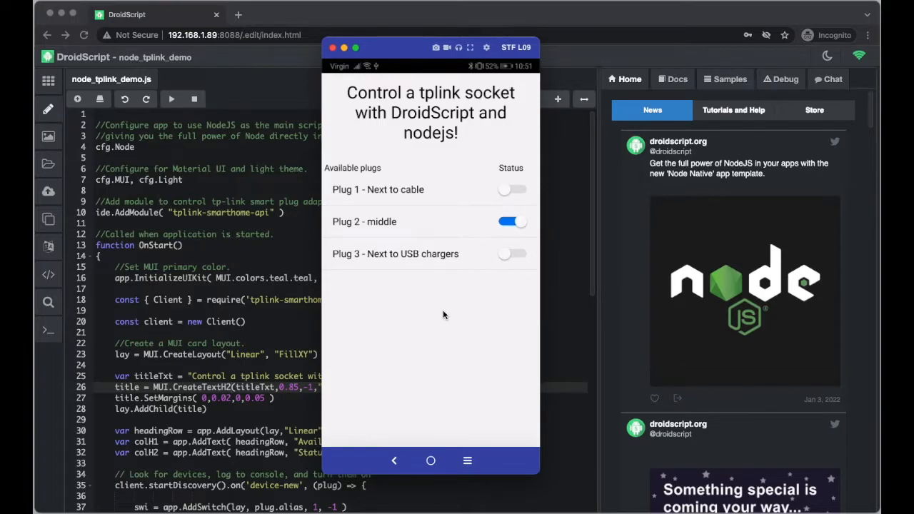
mouse_move(404, 307)
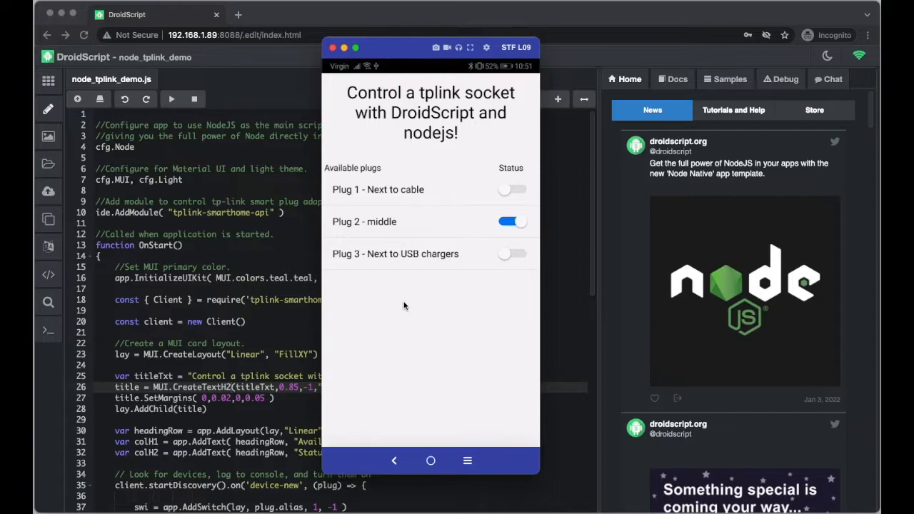
mouse_move(420, 223)
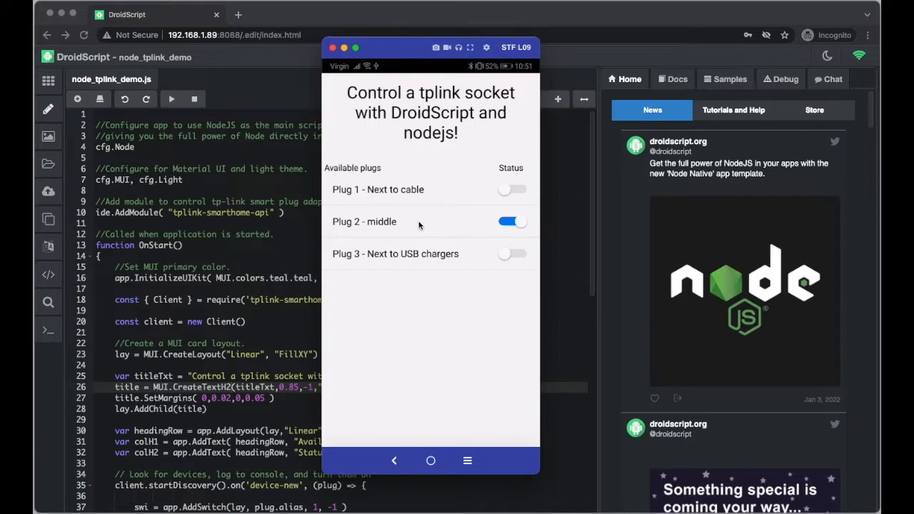
mouse_move(511, 288)
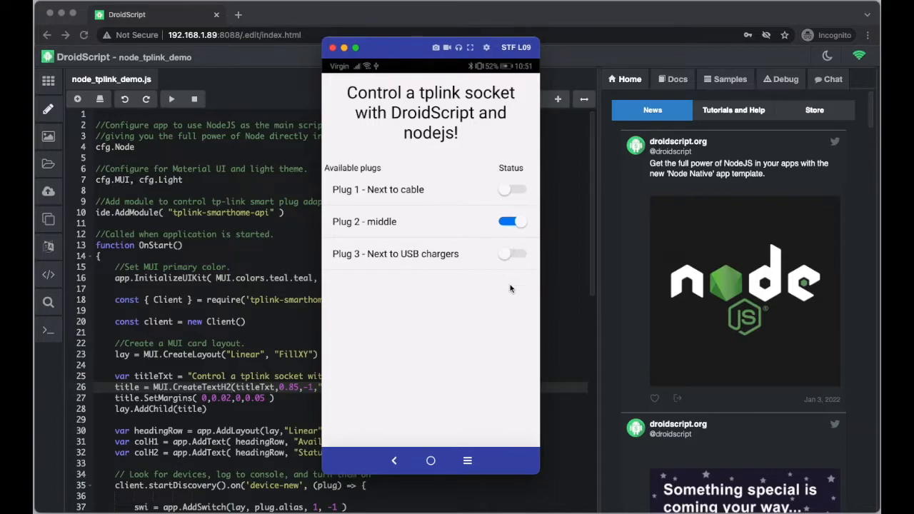
mouse_move(500, 298)
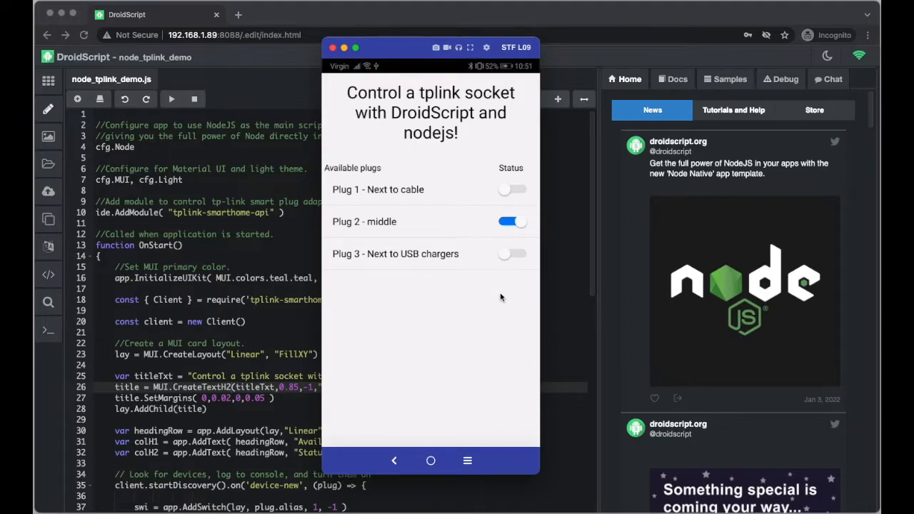
mouse_move(517, 191)
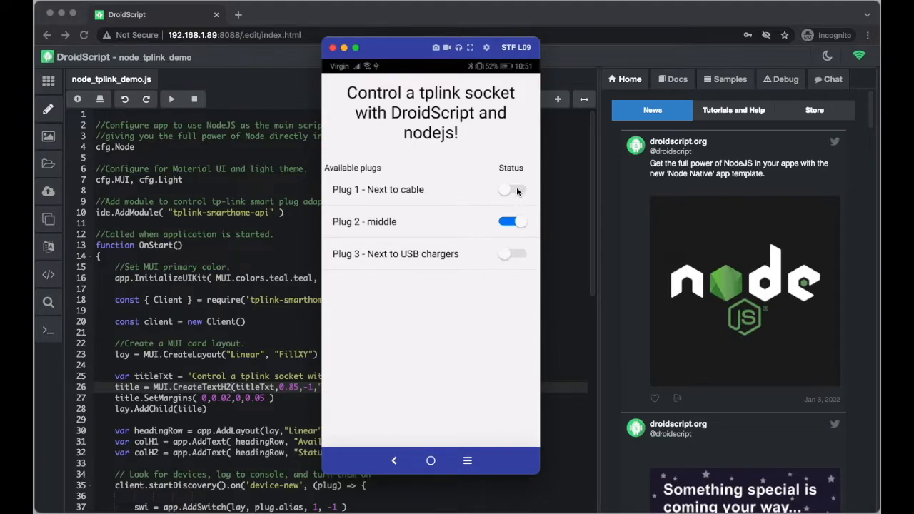
Switch on Plug 1 - Next to cable so the desk lamp lights, then open the apps list.
left_click(513, 190)
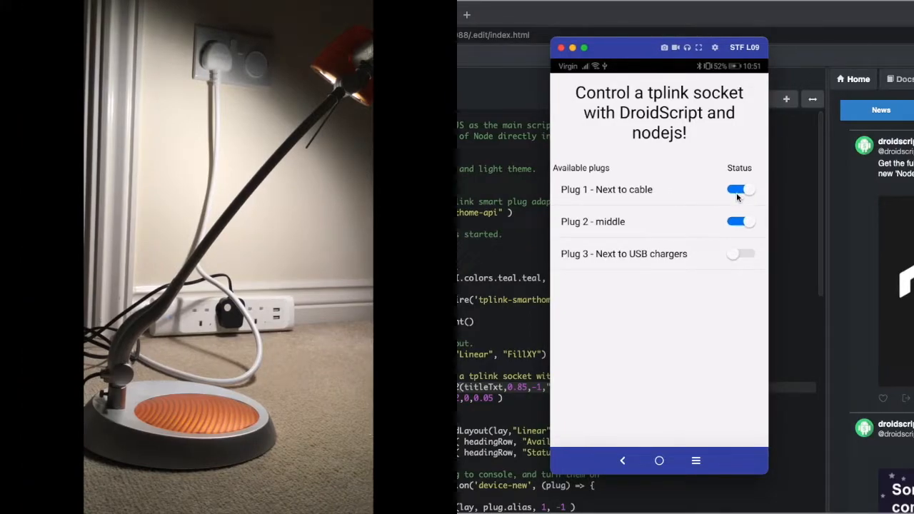
left_click(741, 221)
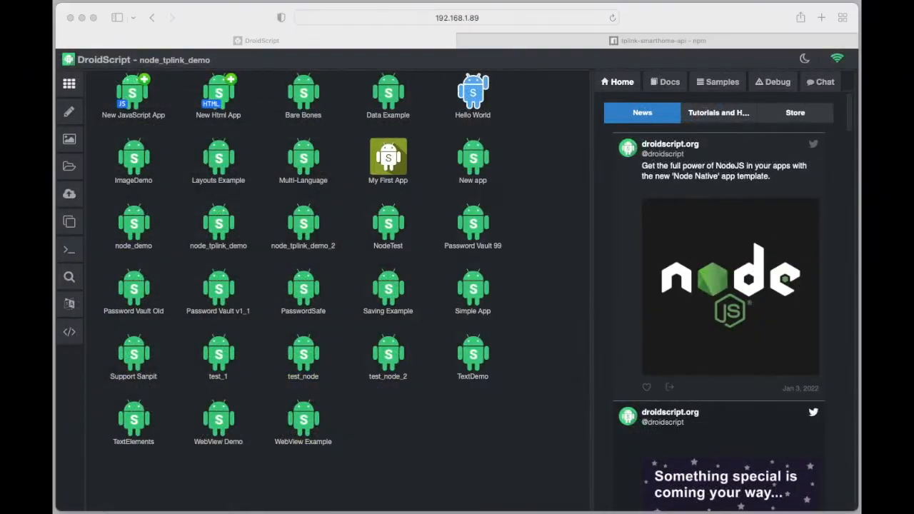
mouse_move(454, 440)
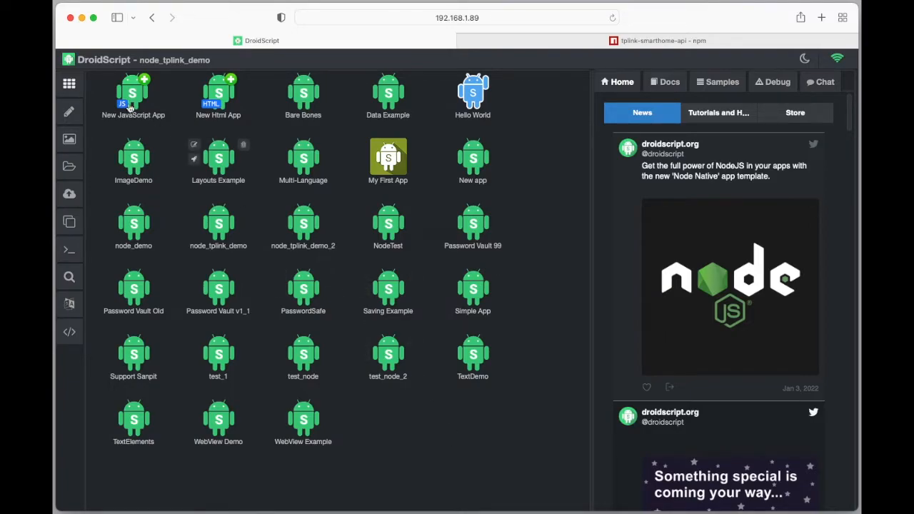
mouse_move(70, 83)
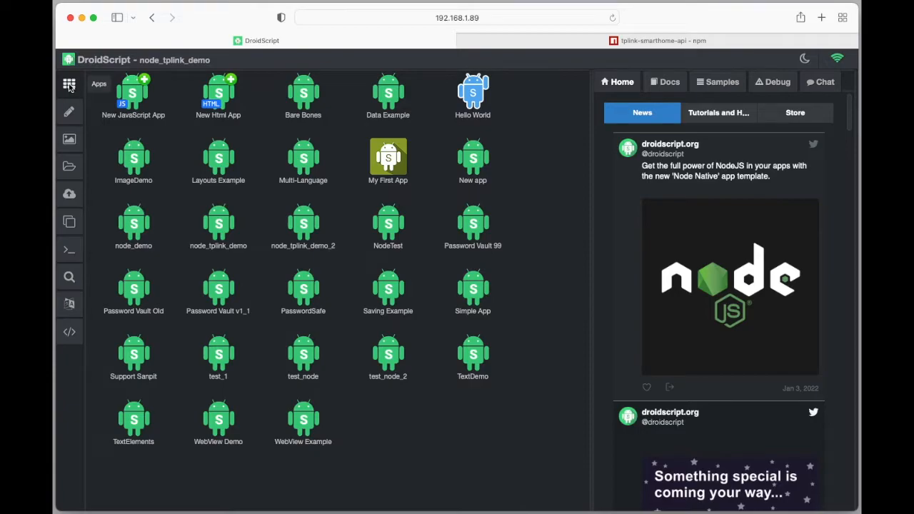
Create a new Node Native JavaScript app named nodejs-tplink.
left_click(133, 93)
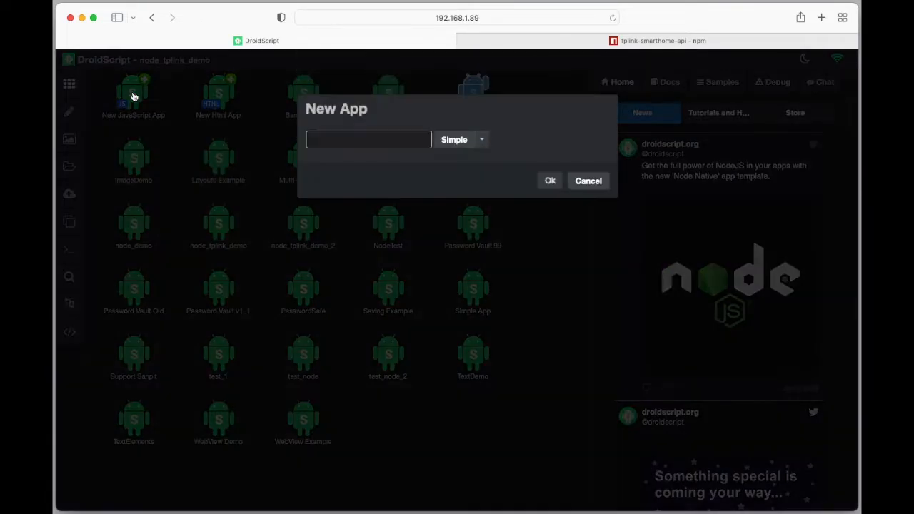
left_click(369, 140)
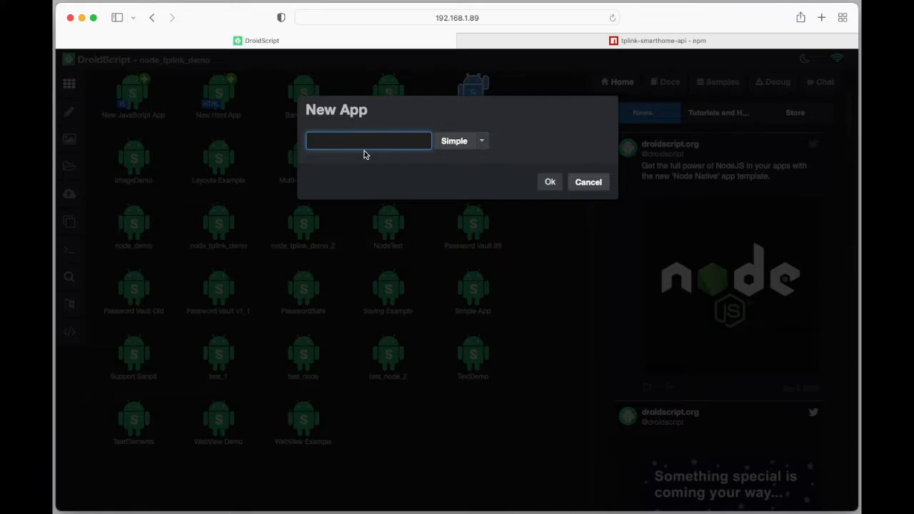
type("nodejs")
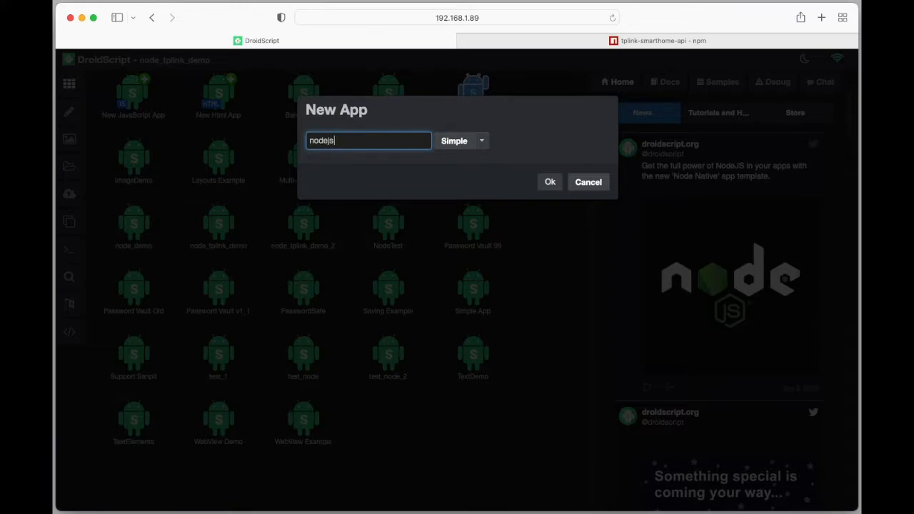
type("-")
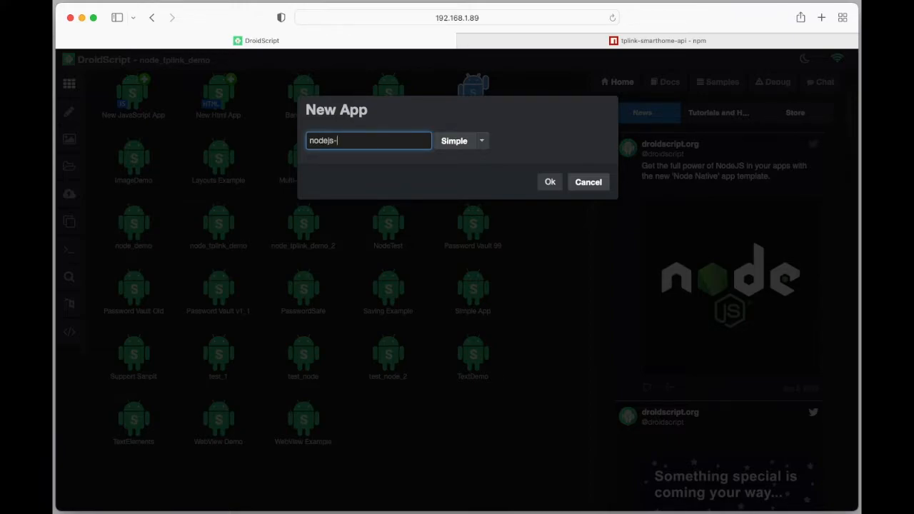
type("tplink")
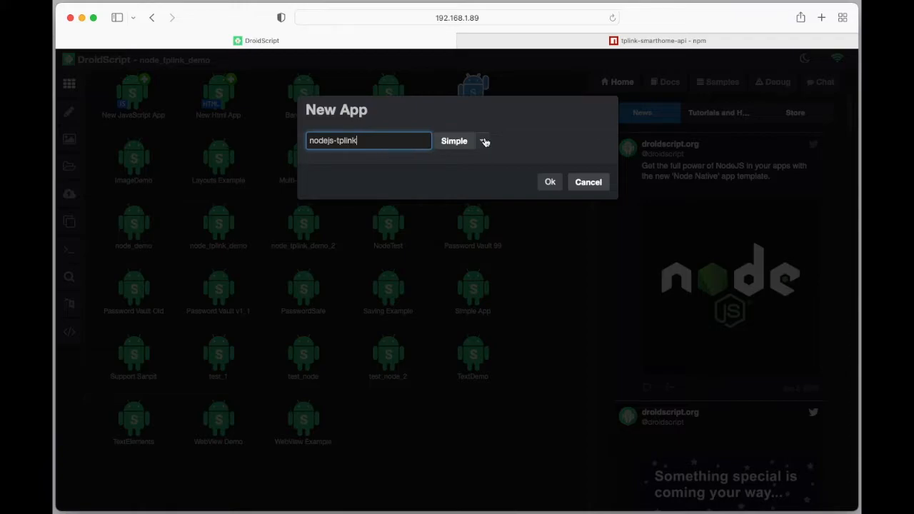
left_click(482, 141)
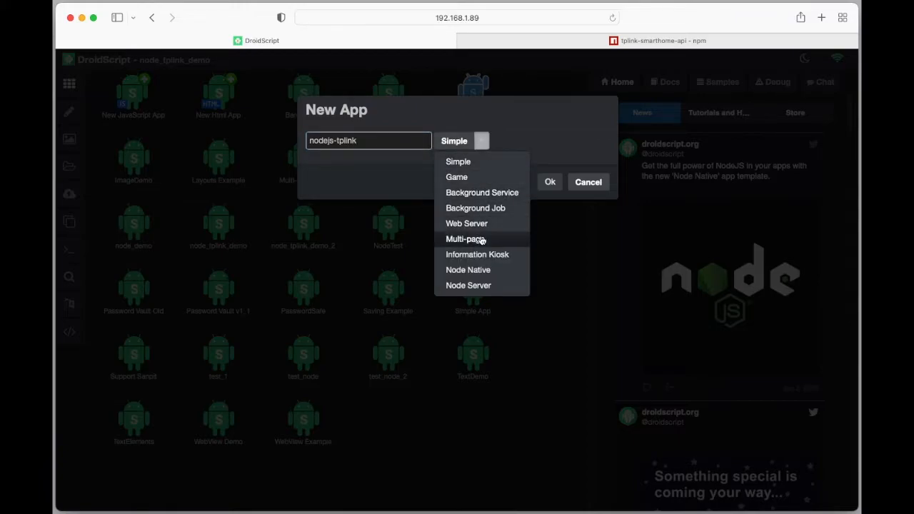
mouse_move(468, 270)
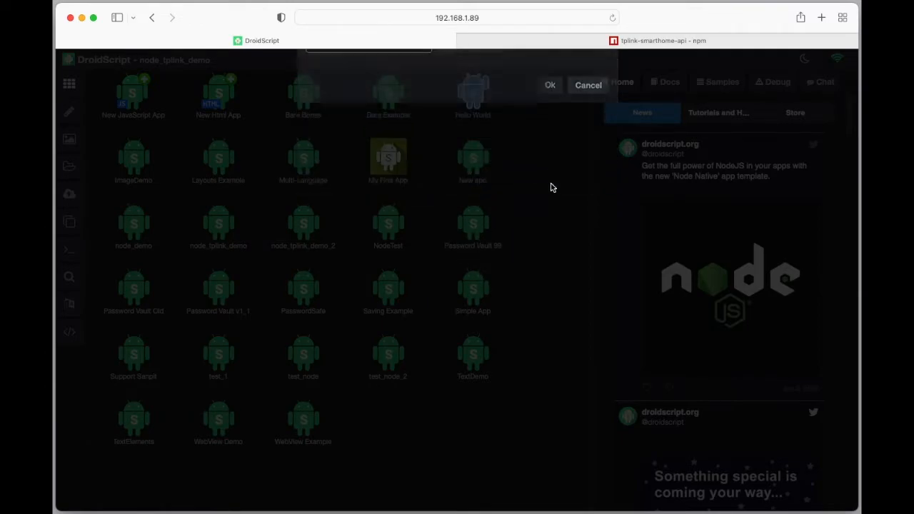
Open nodejs-tplink.js and scroll through its moment-based template code.
left_click(550, 85)
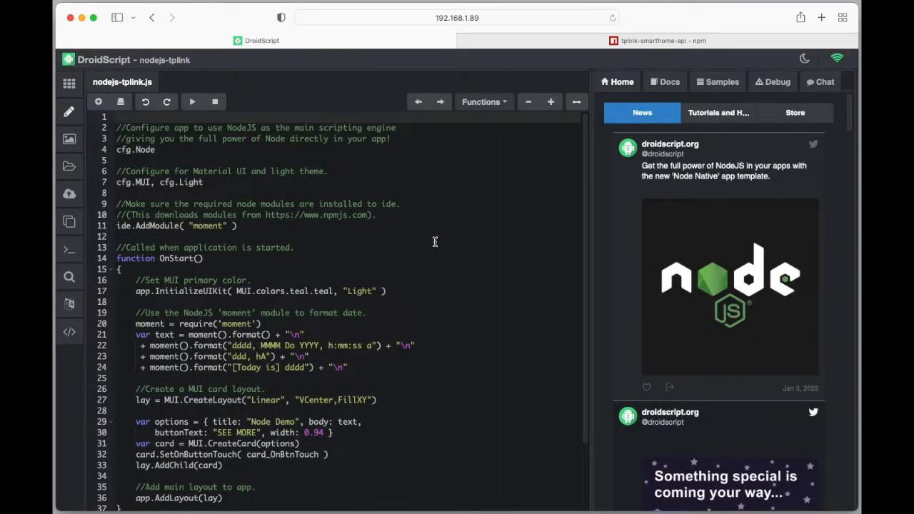
mouse_move(438, 252)
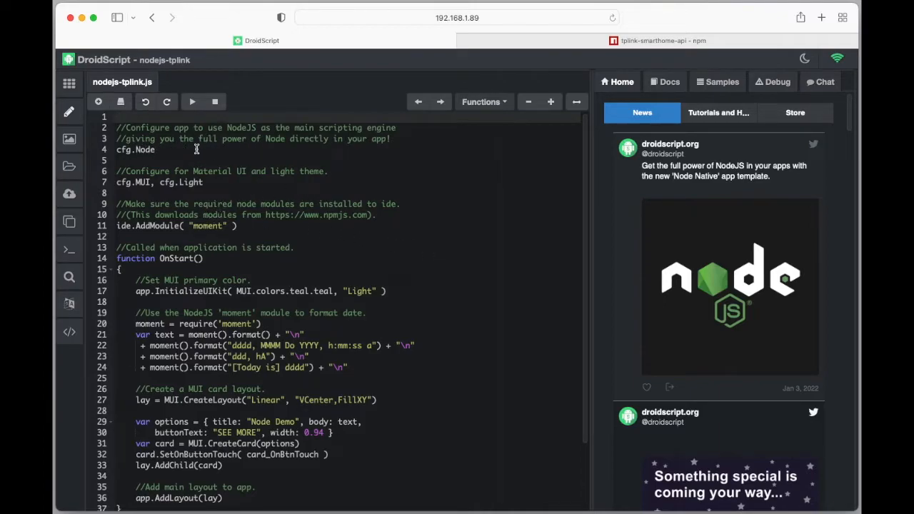
mouse_move(407, 184)
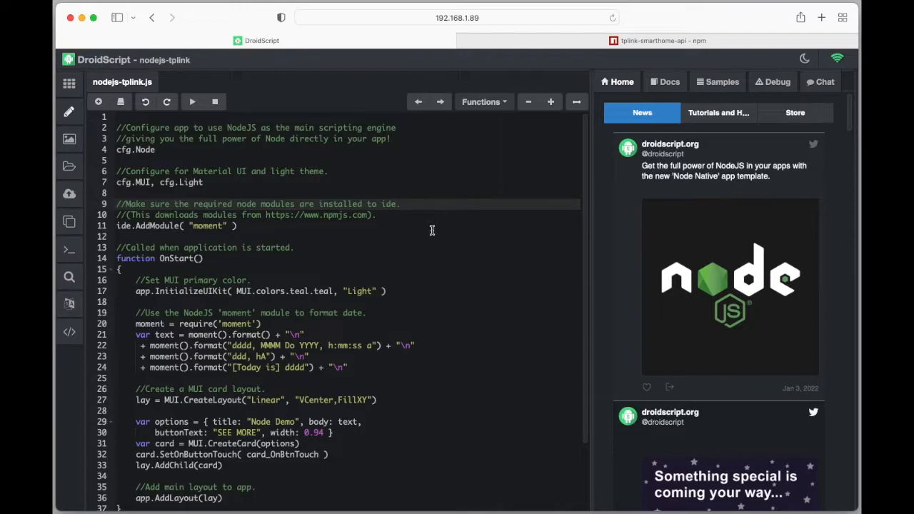
mouse_move(435, 237)
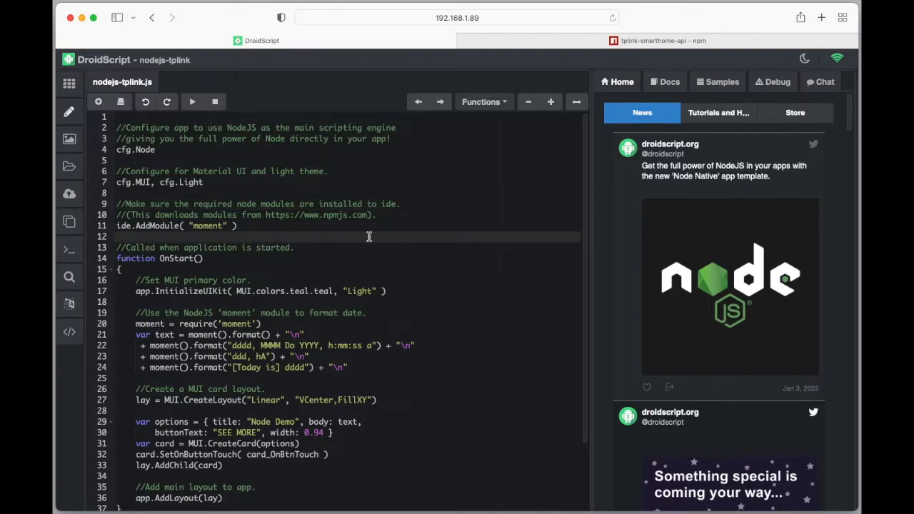
mouse_move(455, 257)
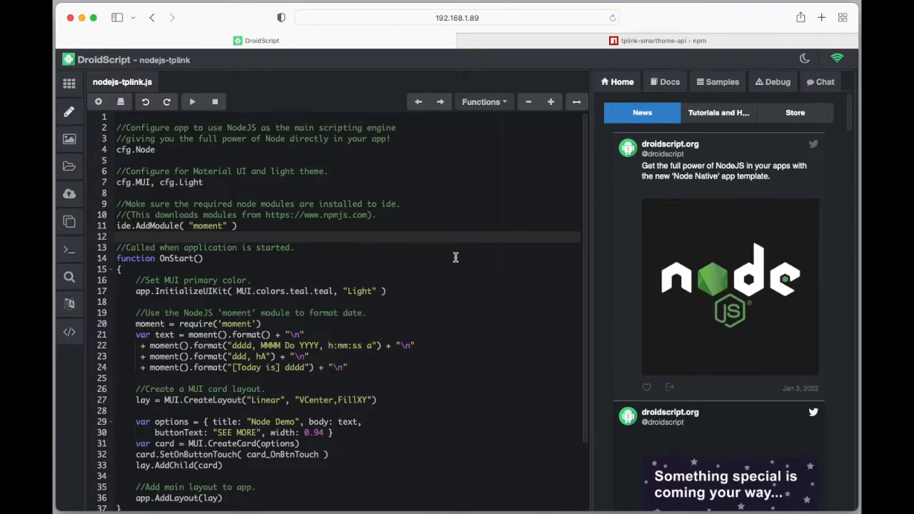
scroll("down", 3)
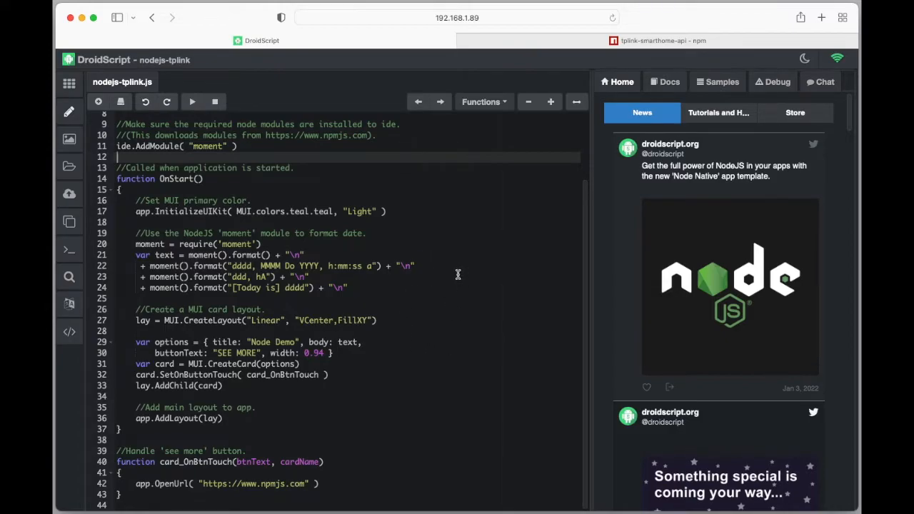
scroll("up", 3)
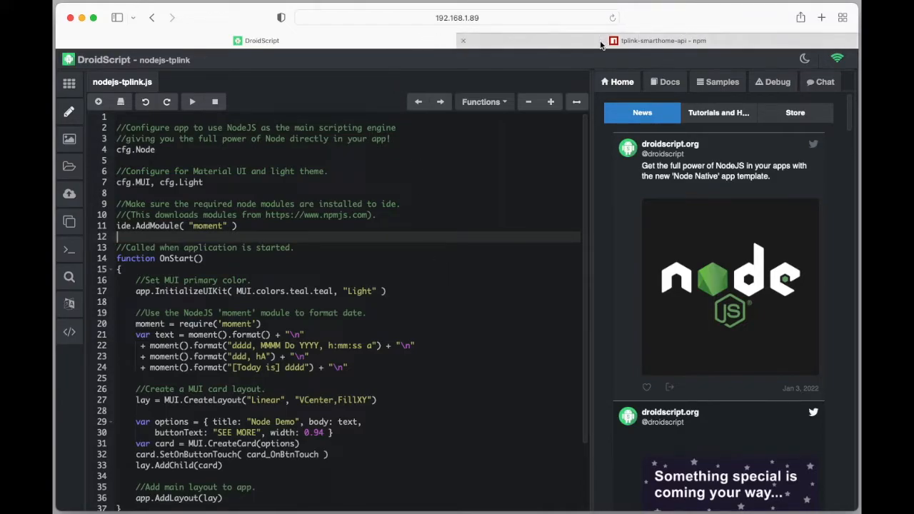
Read the tplink-smarthome-api npm Examples and select the package name in the CLI section.
left_click(654, 41)
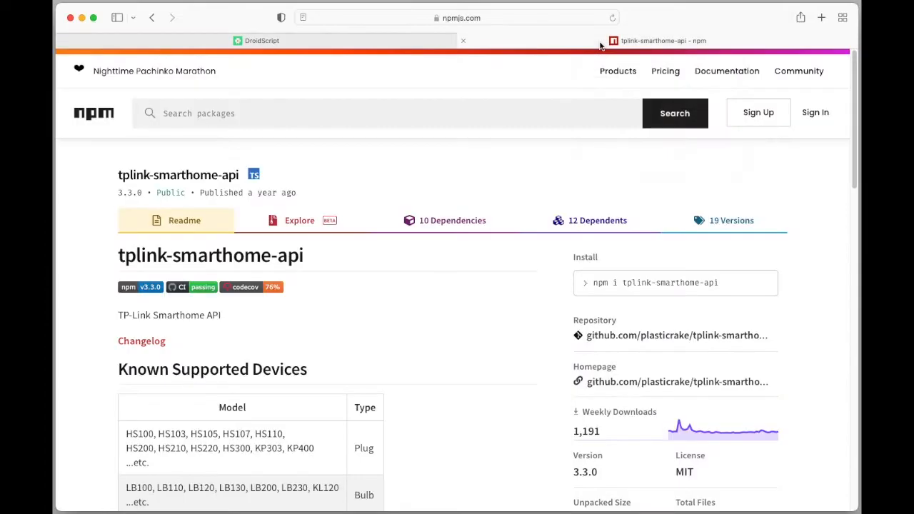
mouse_move(108, 233)
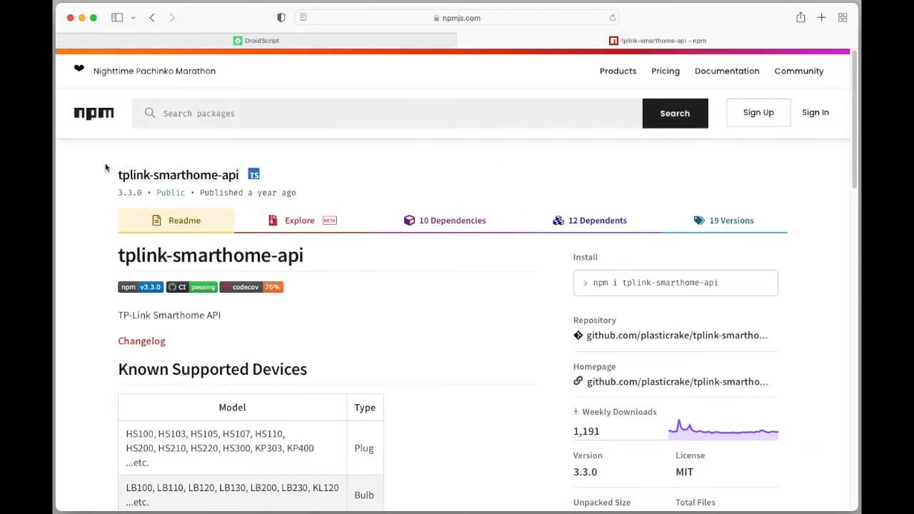
mouse_move(89, 222)
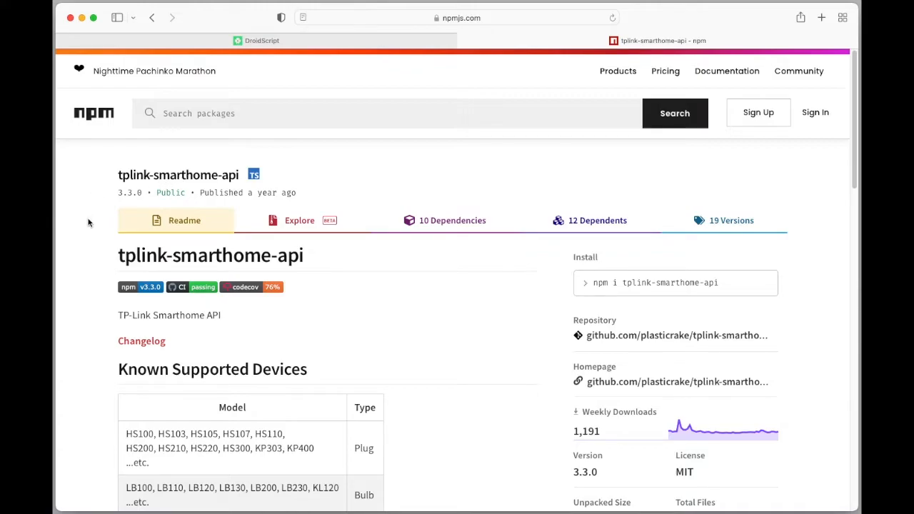
scroll("down", 3)
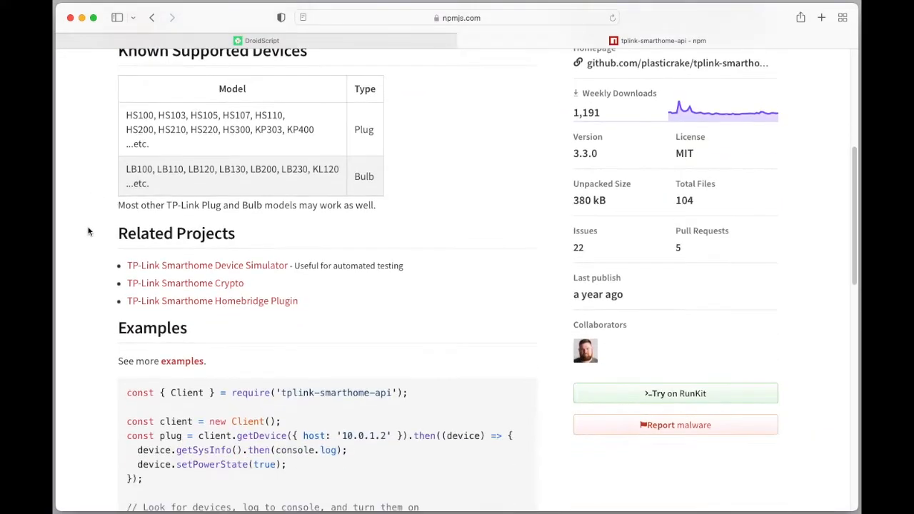
scroll("down", 3)
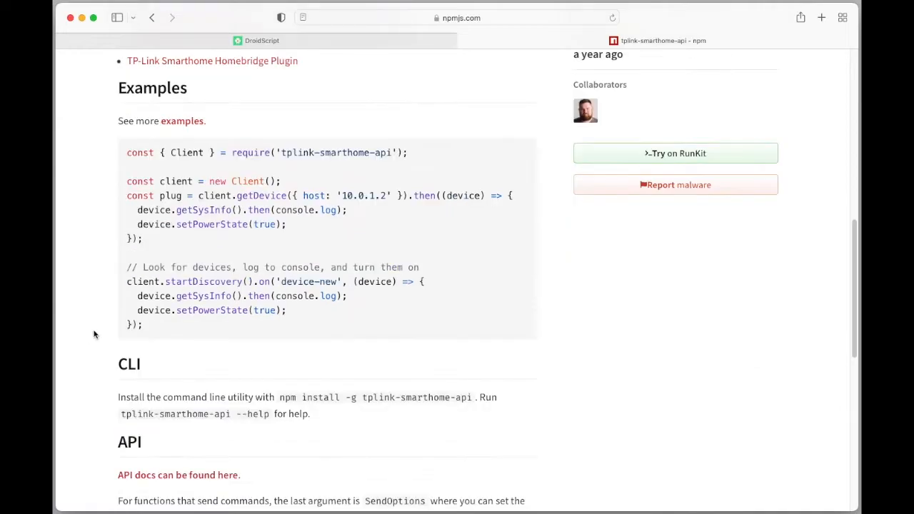
mouse_move(97, 297)
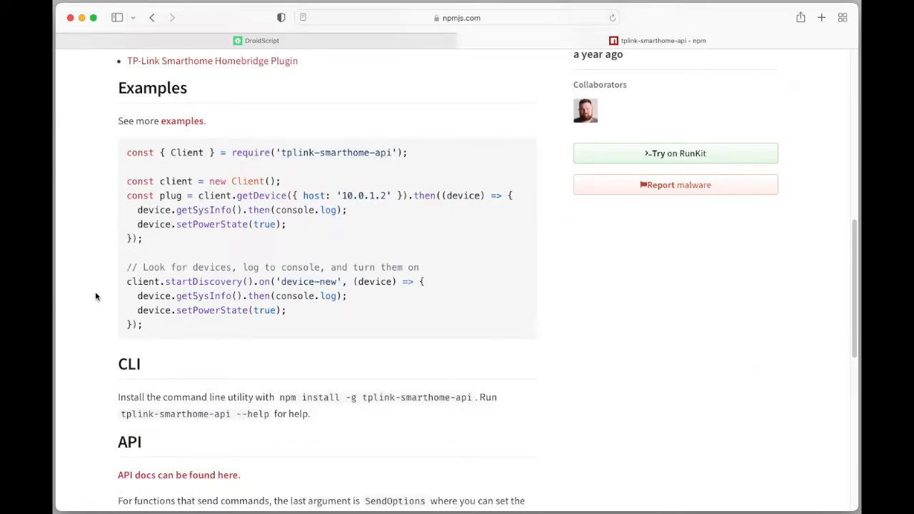
scroll("down", 3)
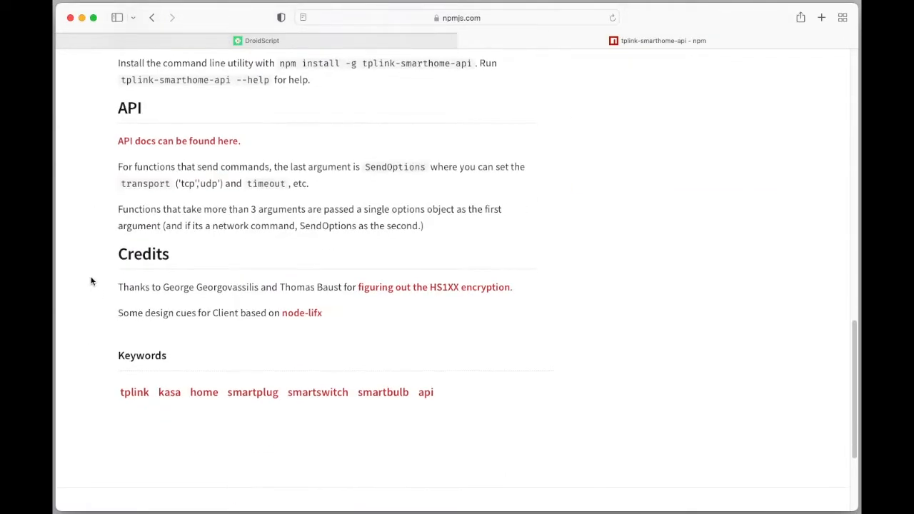
scroll("up", 3)
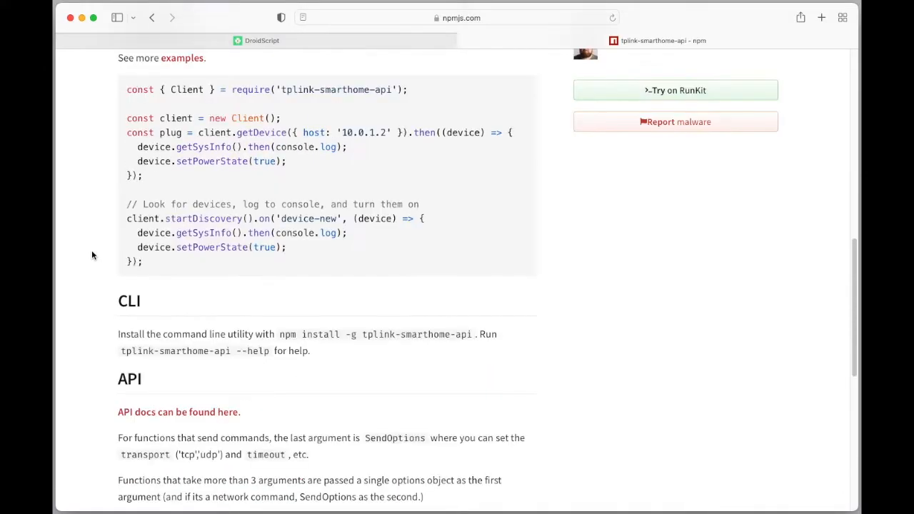
mouse_move(118, 381)
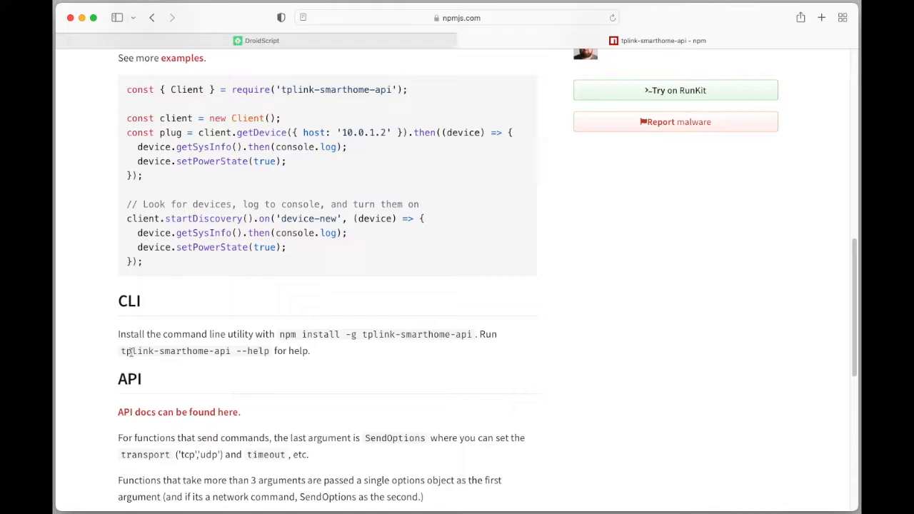
double_click(175, 350)
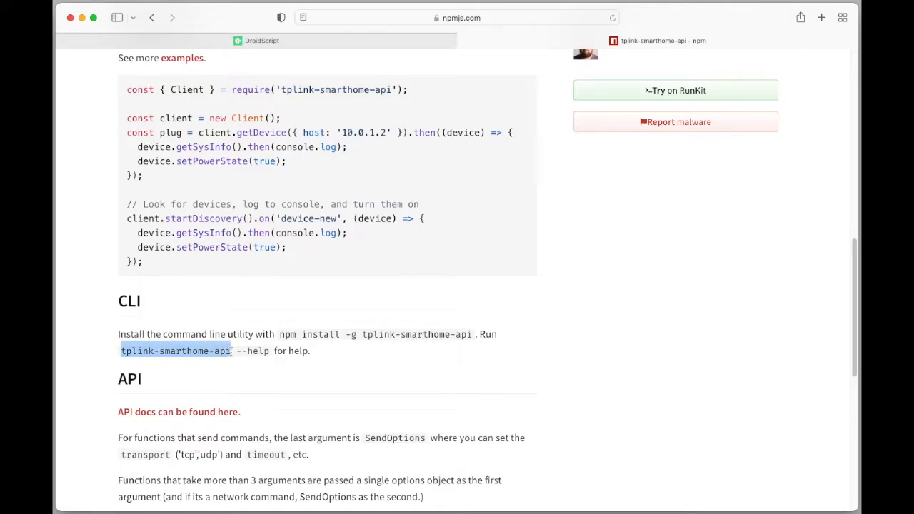
mouse_move(211, 363)
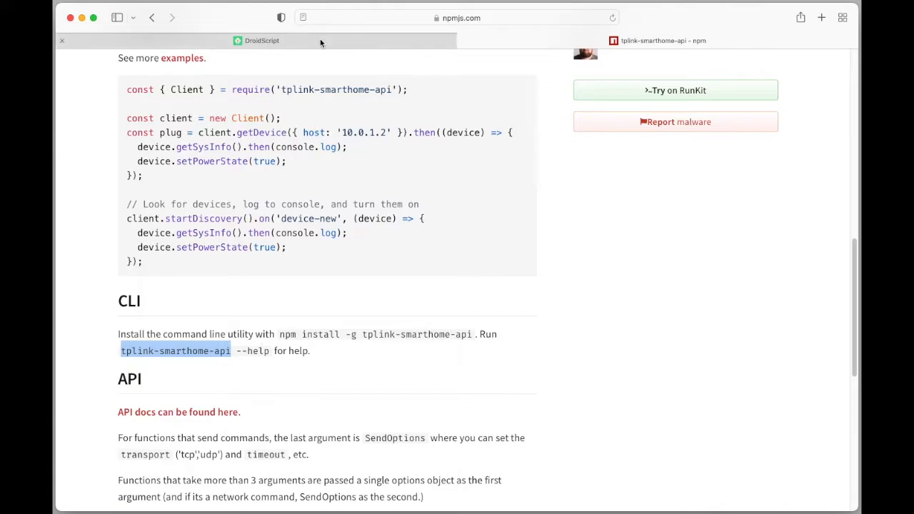
Replace 'moment' with tplink-smarthome-api in the ide.AddModule call on line 11.
left_click(261, 40)
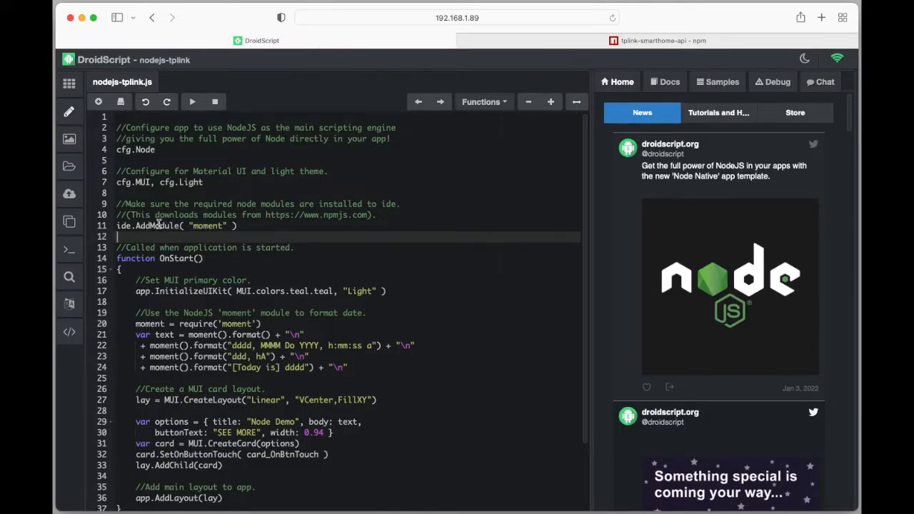
double_click(208, 226)
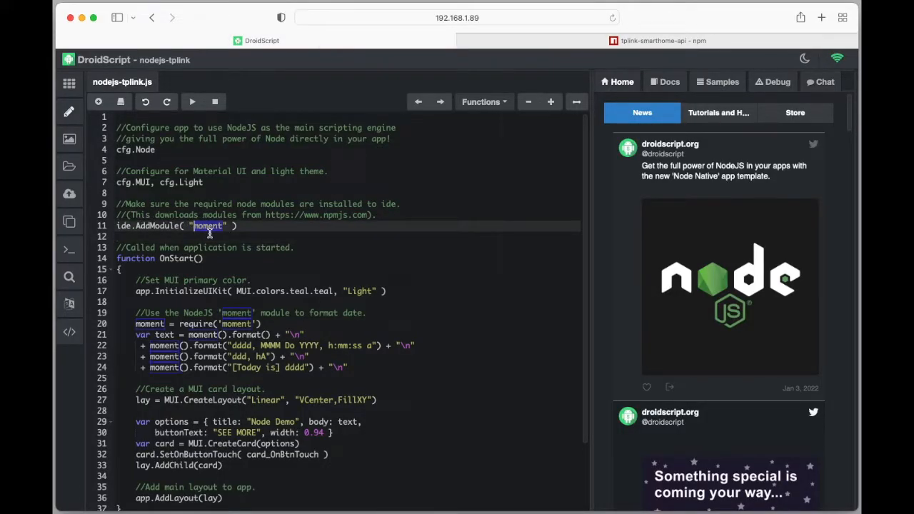
type("tplink-smarthome-api")
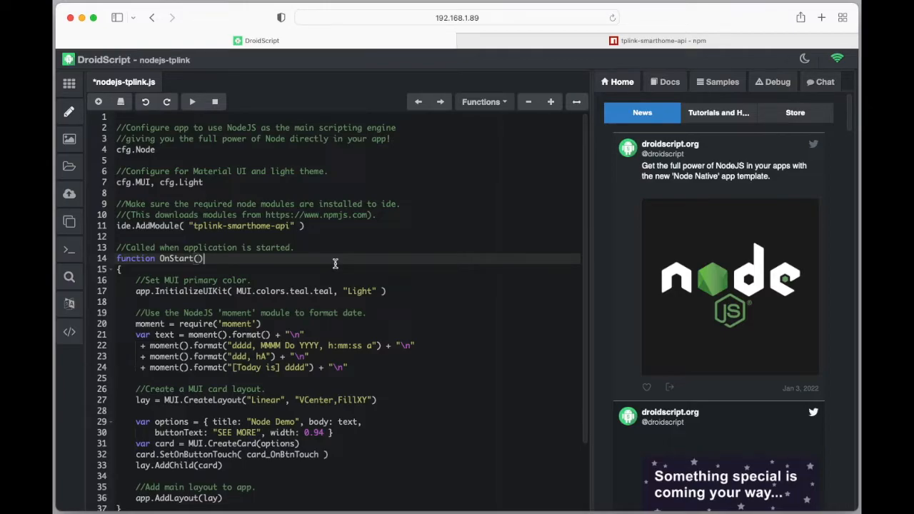
mouse_move(377, 277)
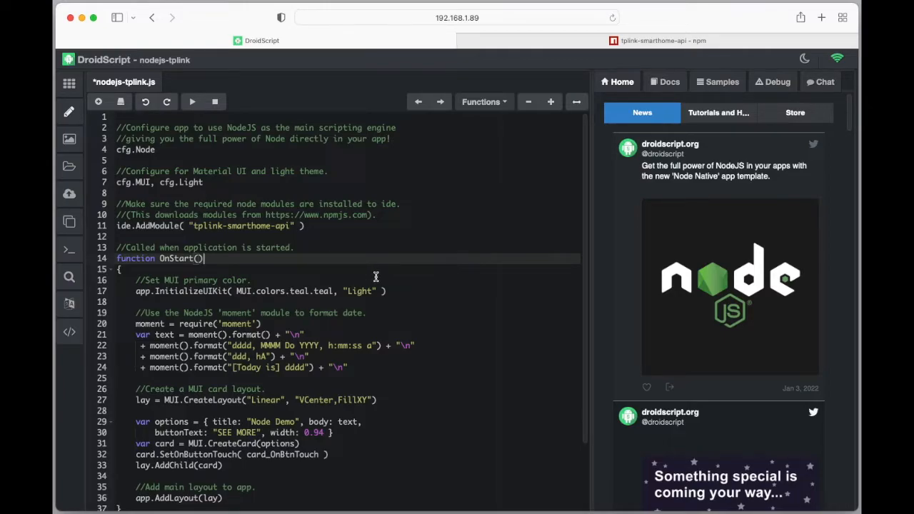
mouse_move(412, 305)
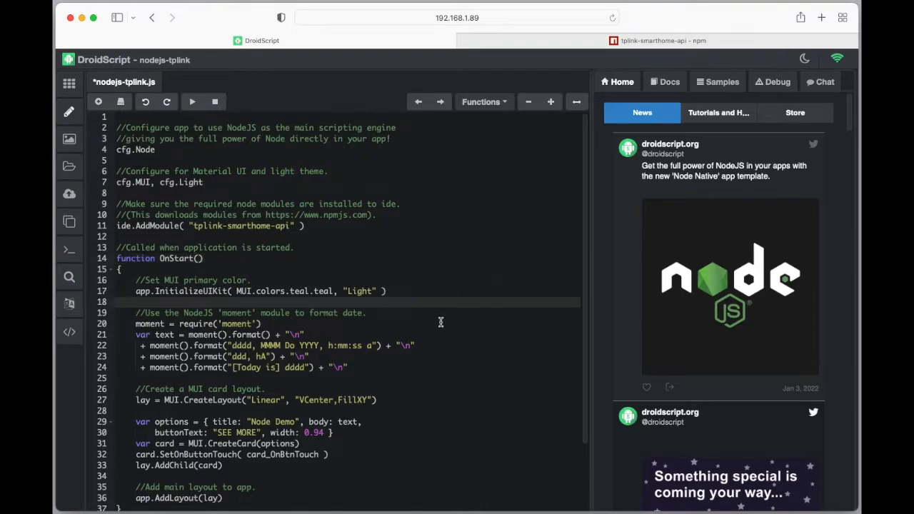
Delete the moment date code, the demo card block and the card_OnBtnTouch handler.
scroll("down", 3)
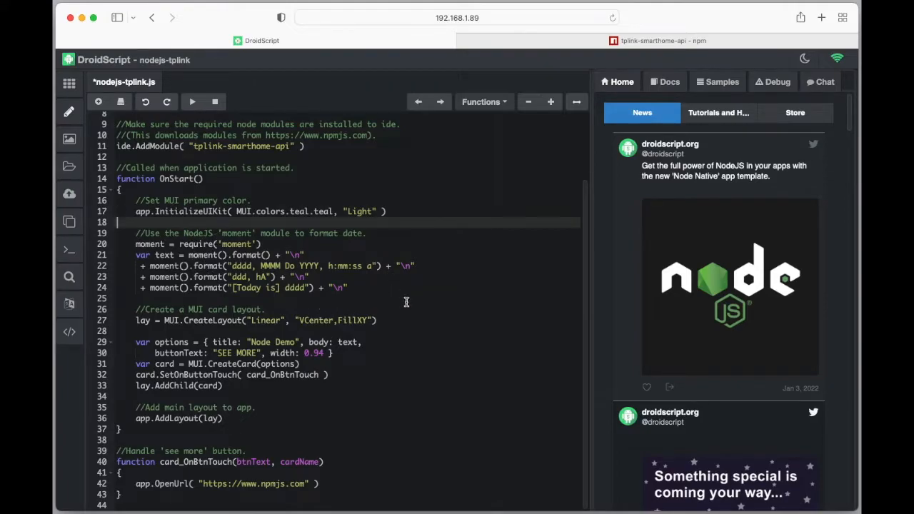
mouse_move(308, 395)
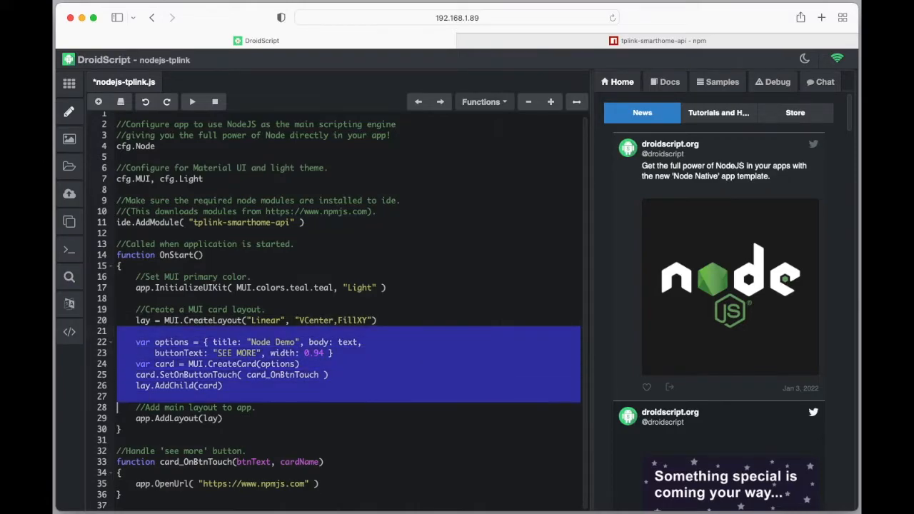
key("Delete")
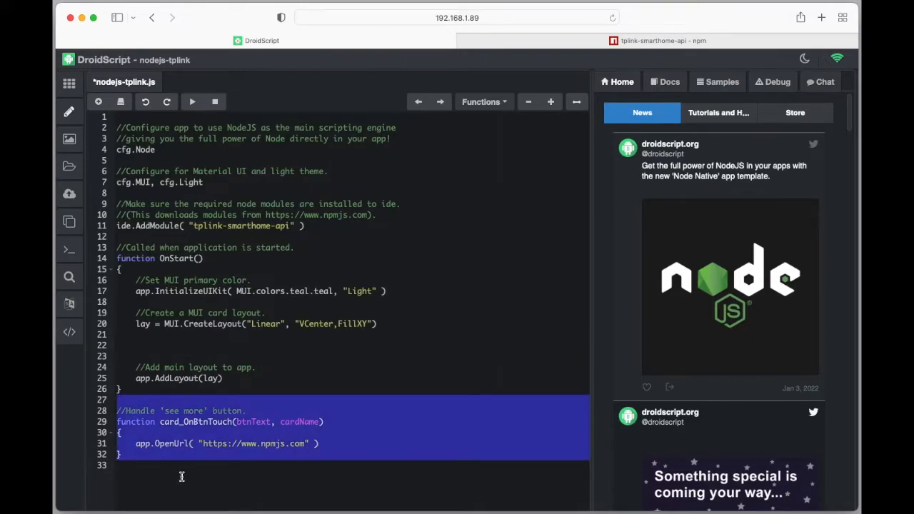
key("Delete")
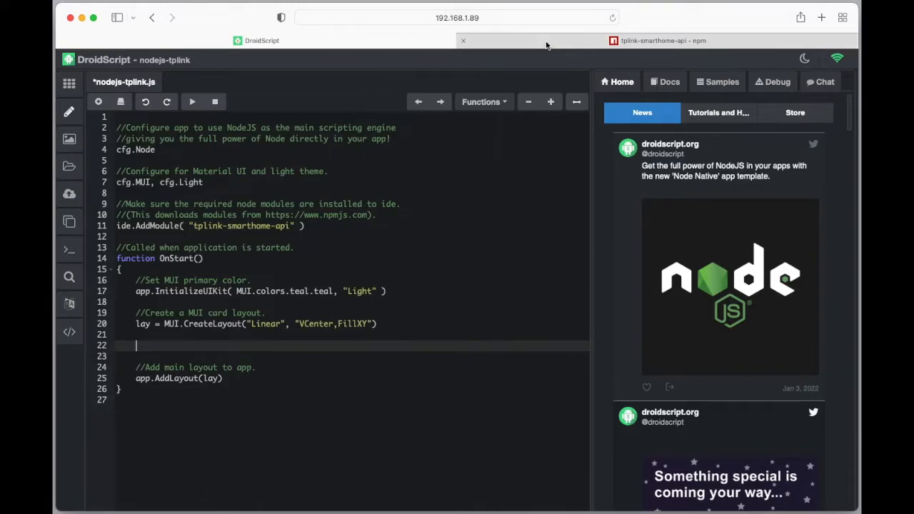
Select the whole Examples code block on the tplink-smarthome-api npm page.
left_click(662, 40)
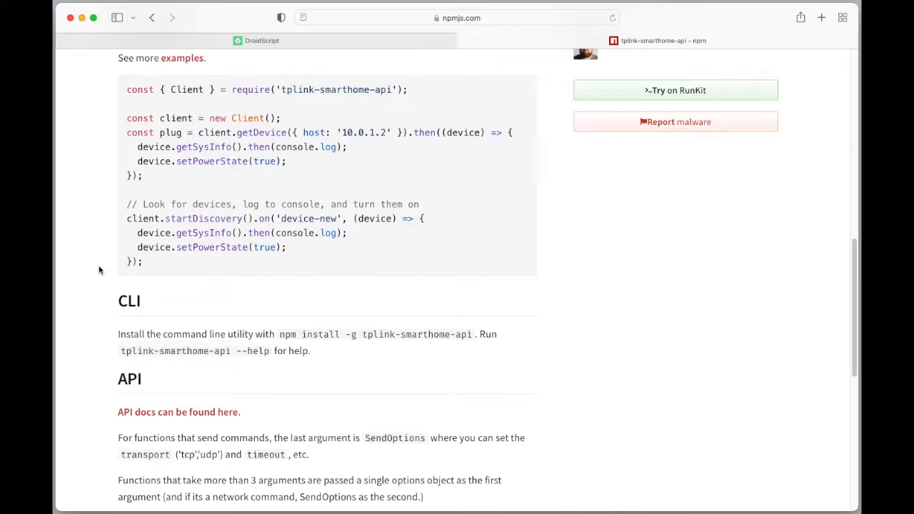
scroll("up", 3)
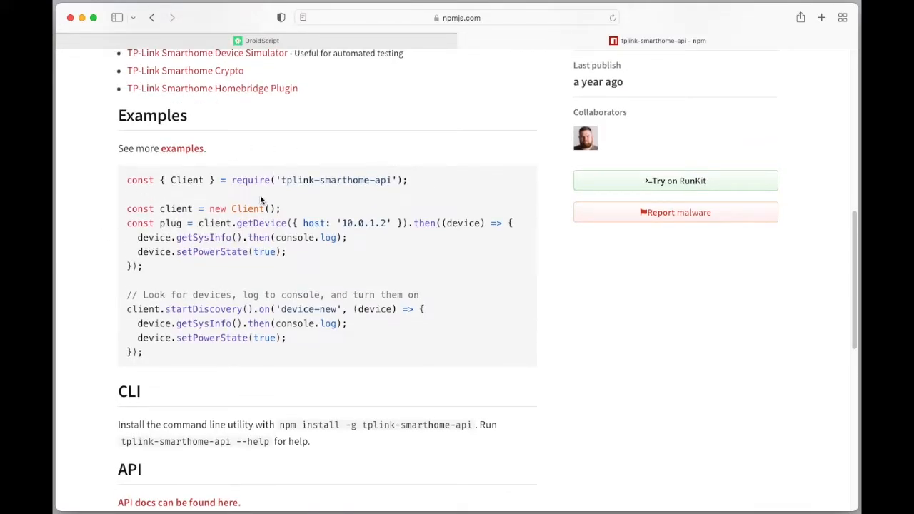
mouse_move(374, 188)
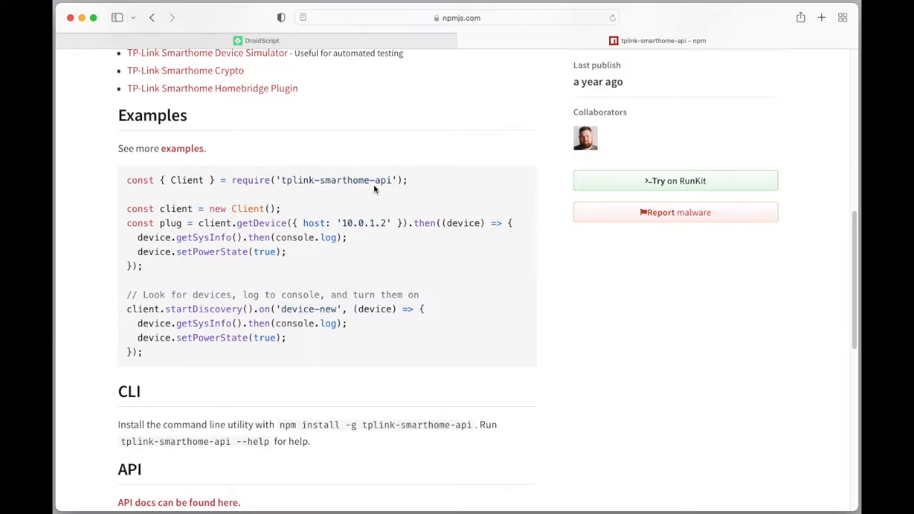
mouse_move(252, 205)
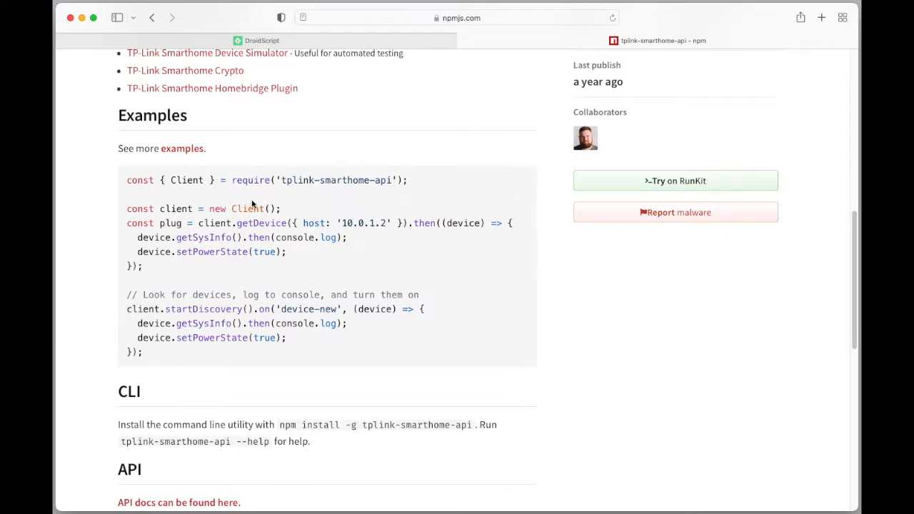
mouse_move(201, 208)
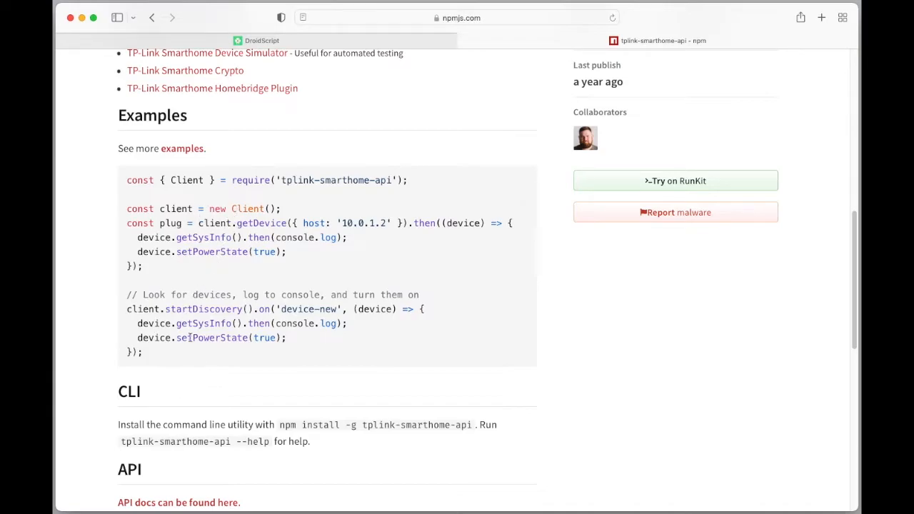
mouse_move(395, 248)
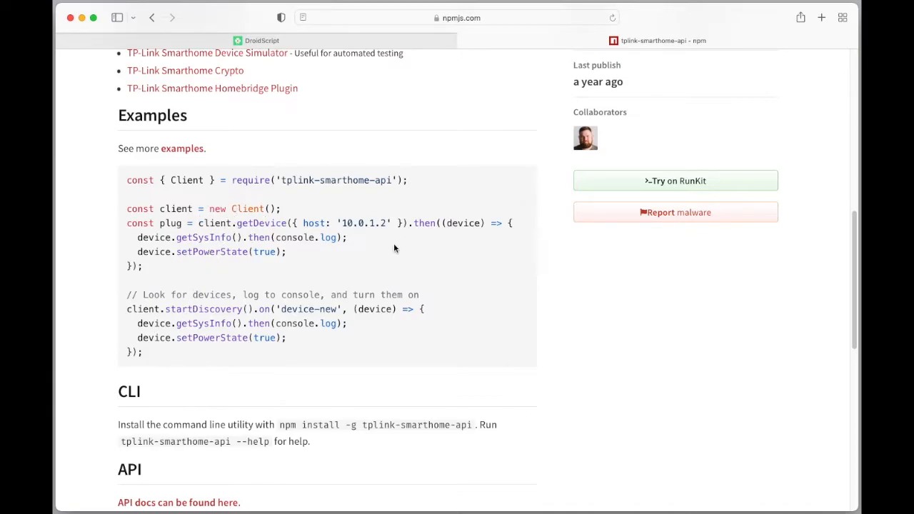
mouse_move(362, 237)
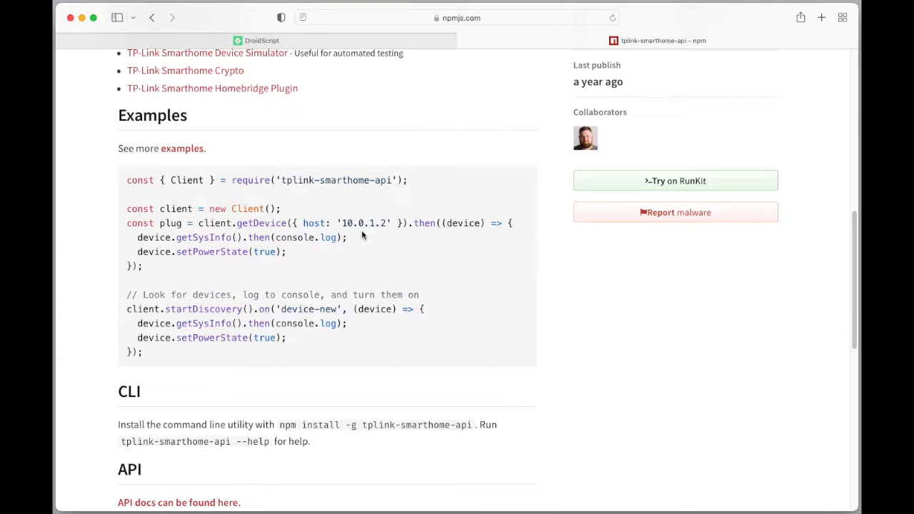
mouse_move(173, 347)
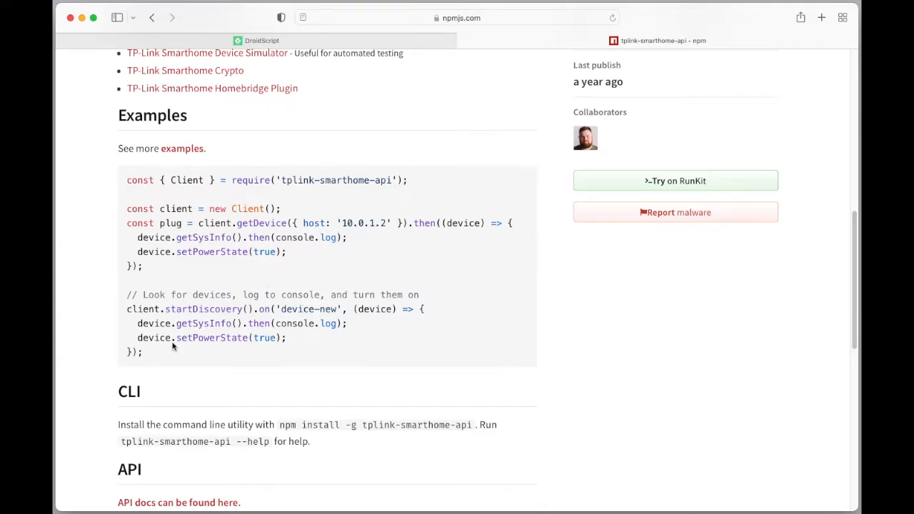
mouse_move(202, 357)
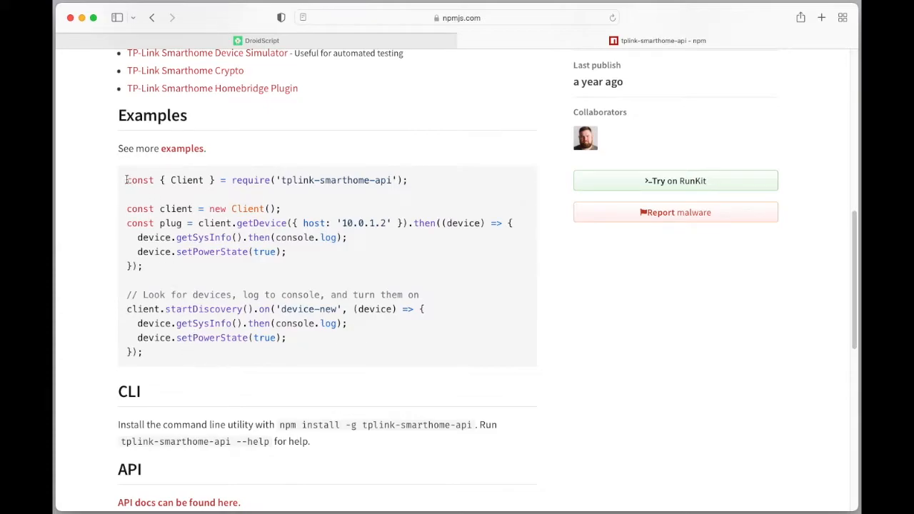
left_click_drag(126, 180, 143, 352)
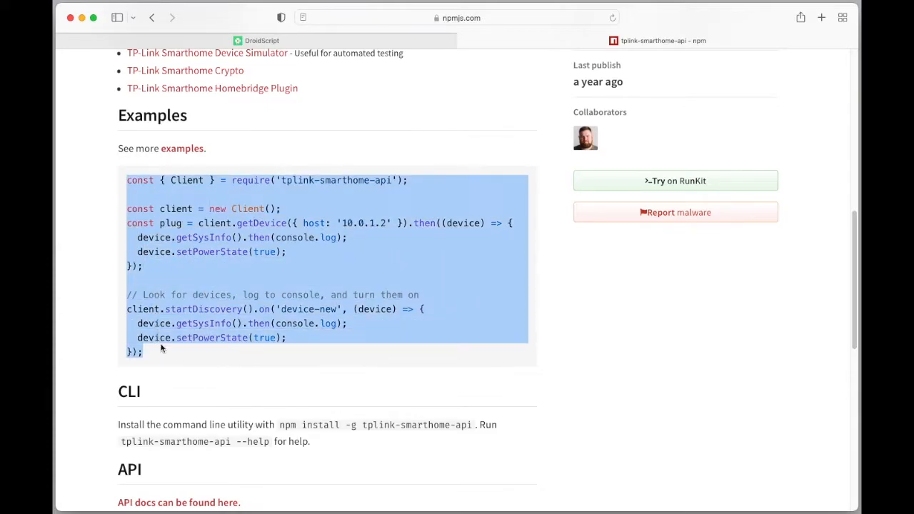
mouse_move(426, 139)
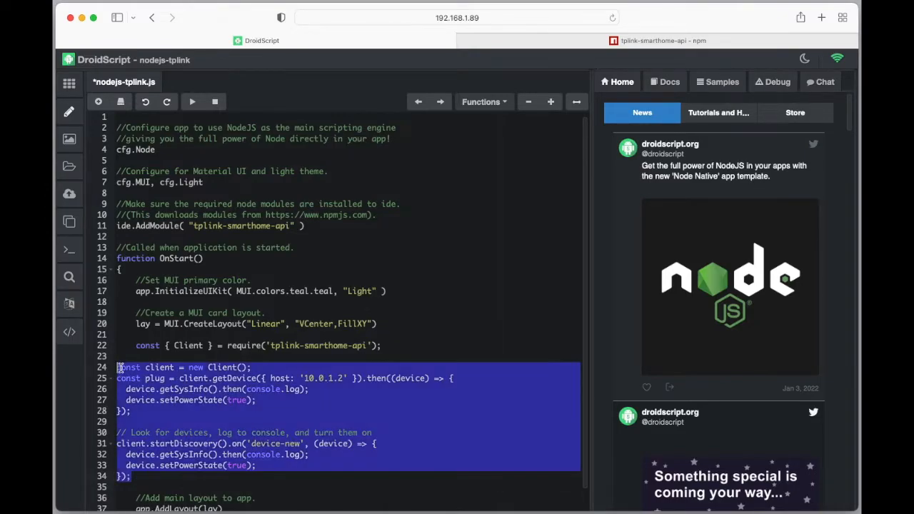
Remove the fixed-address getDevice example block (lines 25–28) from OnStart.
left_click(251, 351)
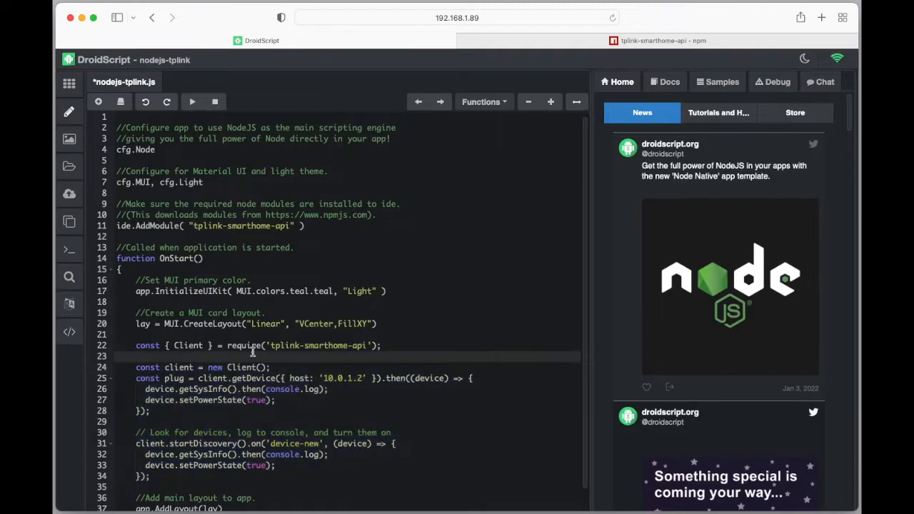
scroll("down", 3)
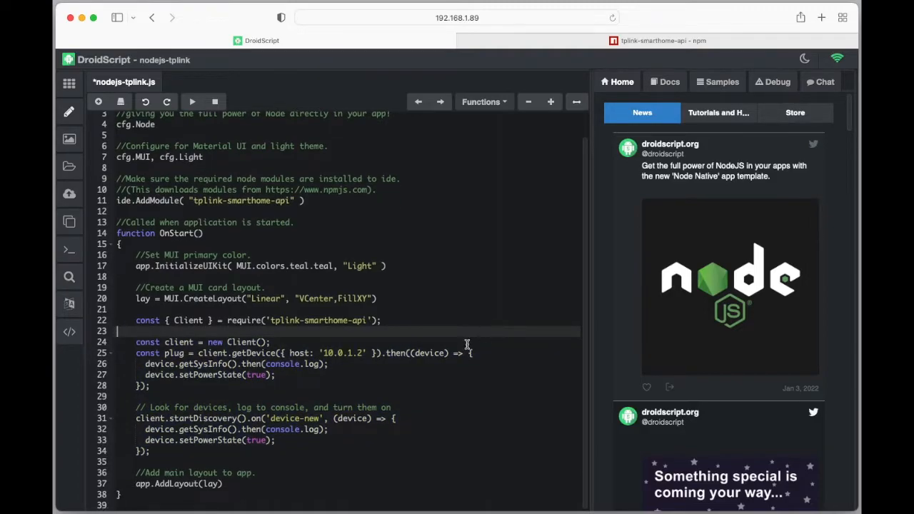
mouse_move(346, 211)
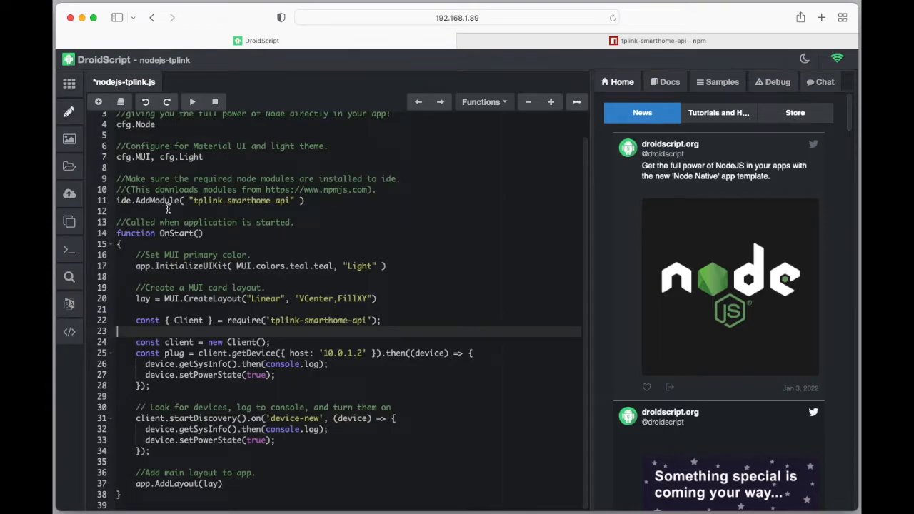
mouse_move(344, 215)
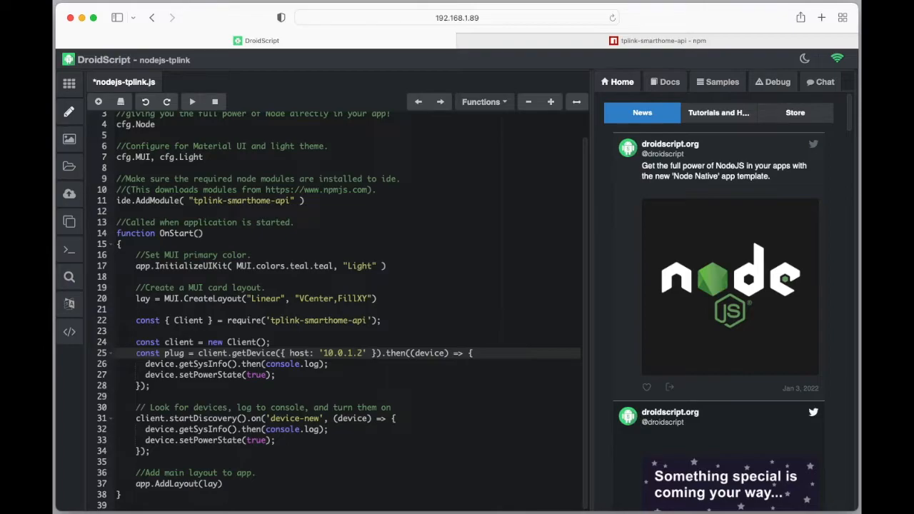
left_click_drag(136, 352, 150, 396)
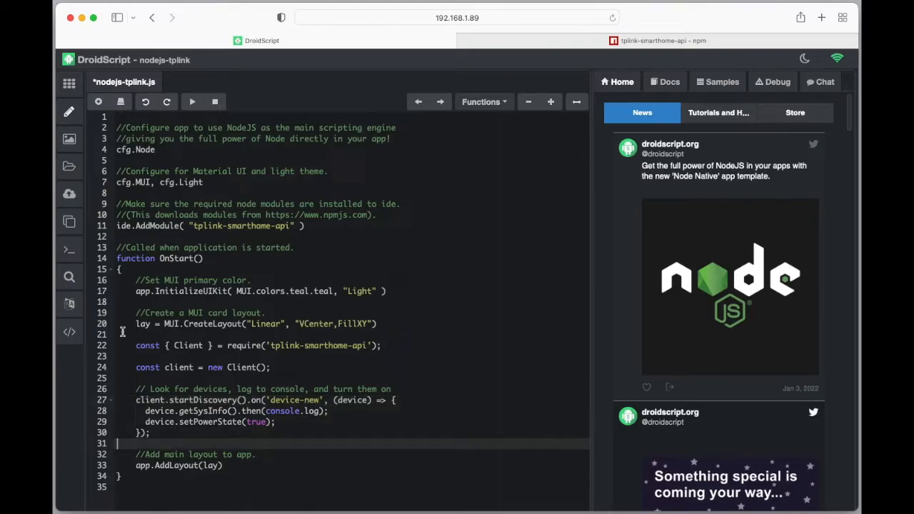
mouse_move(183, 408)
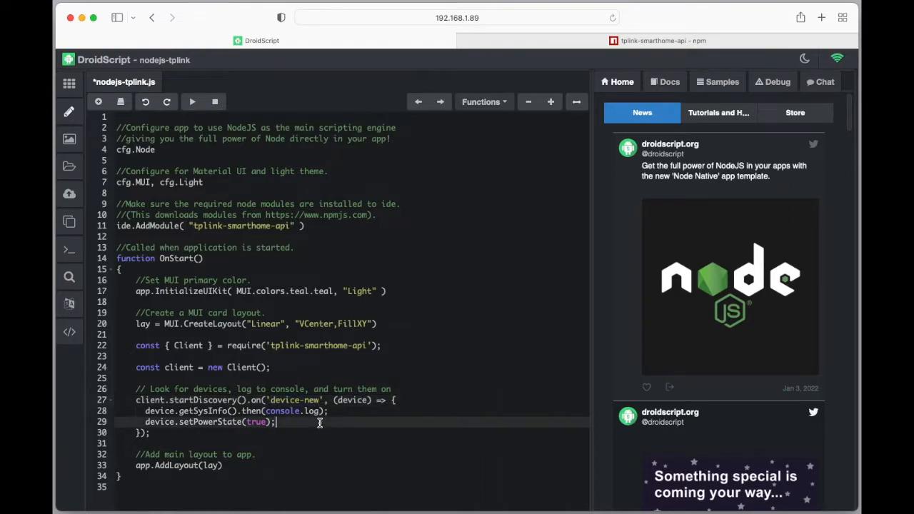
Open and browse the tplink-smarthome-api API docs, then return to the DroidScript editor.
left_click(662, 40)
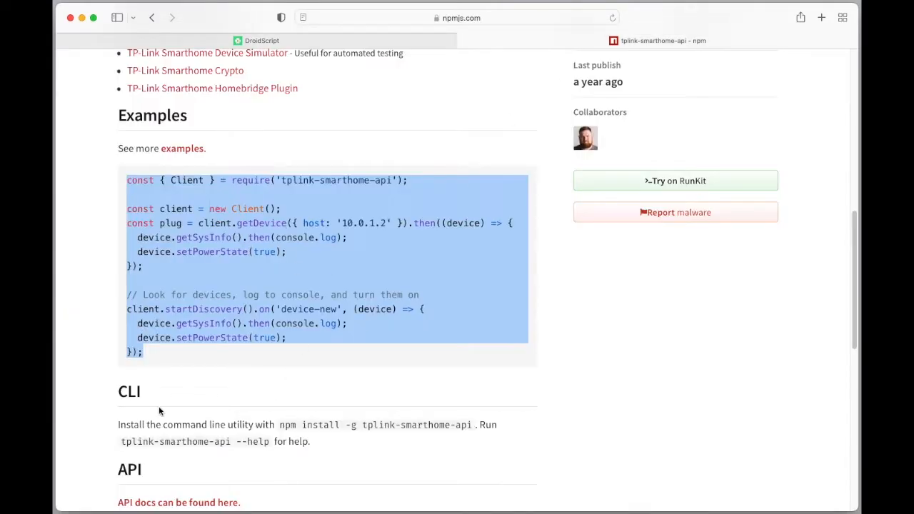
scroll("down", 3)
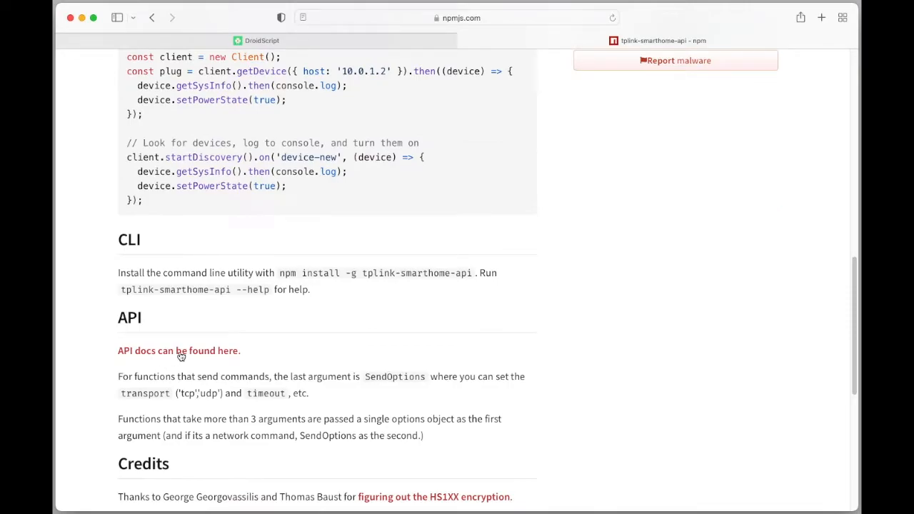
left_click(179, 351)
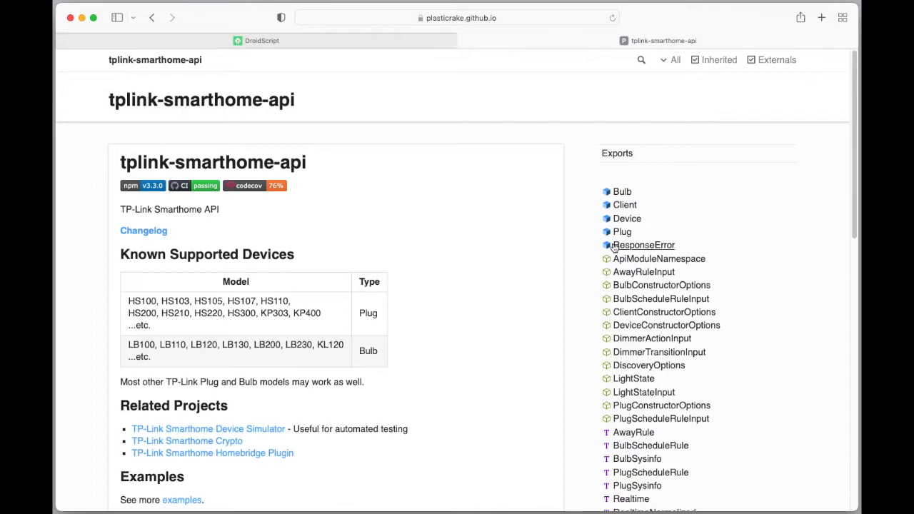
mouse_move(485, 400)
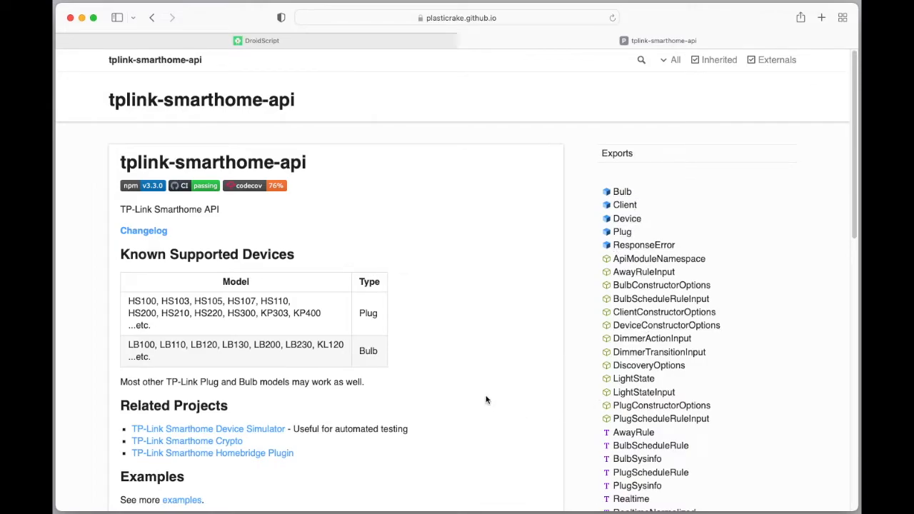
scroll("down", 3)
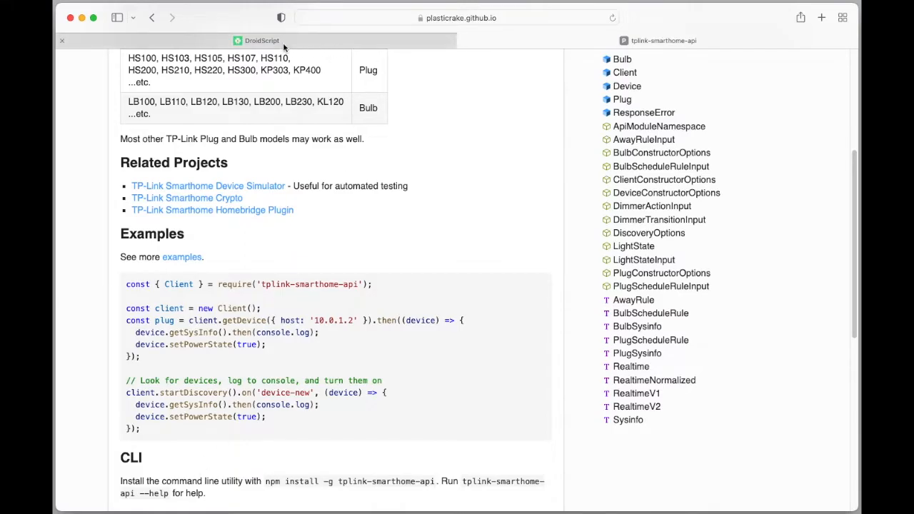
left_click(262, 40)
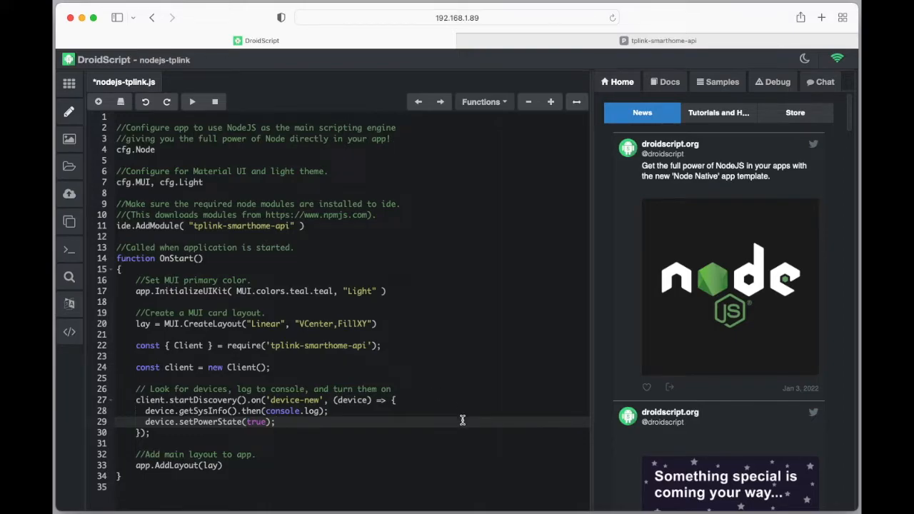
mouse_move(378, 449)
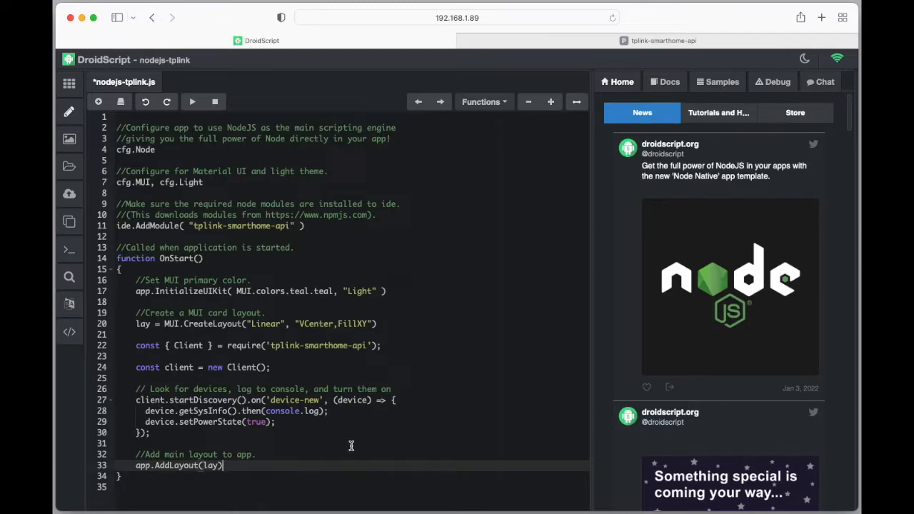
Insert blank lines between getSysInfo and setPowerState in the discovery handler, then open Docs.
left_click(347, 443)
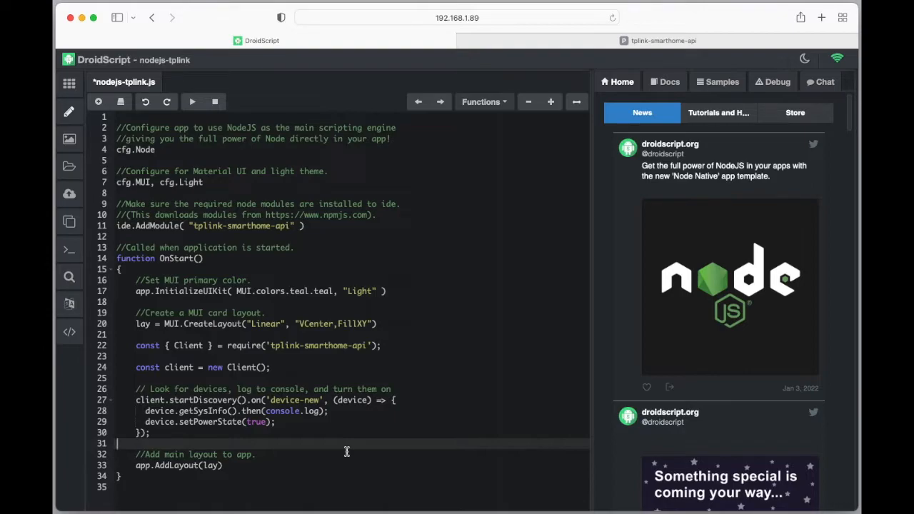
mouse_move(181, 440)
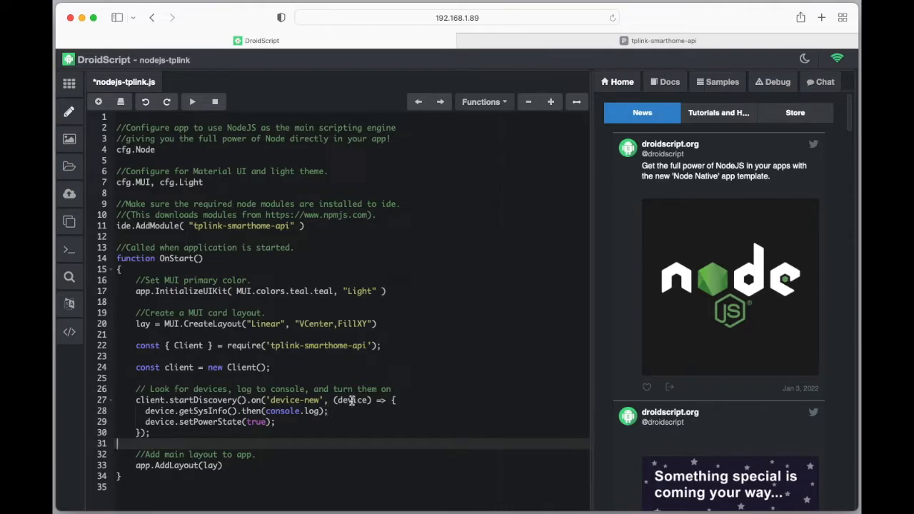
double_click(352, 400)
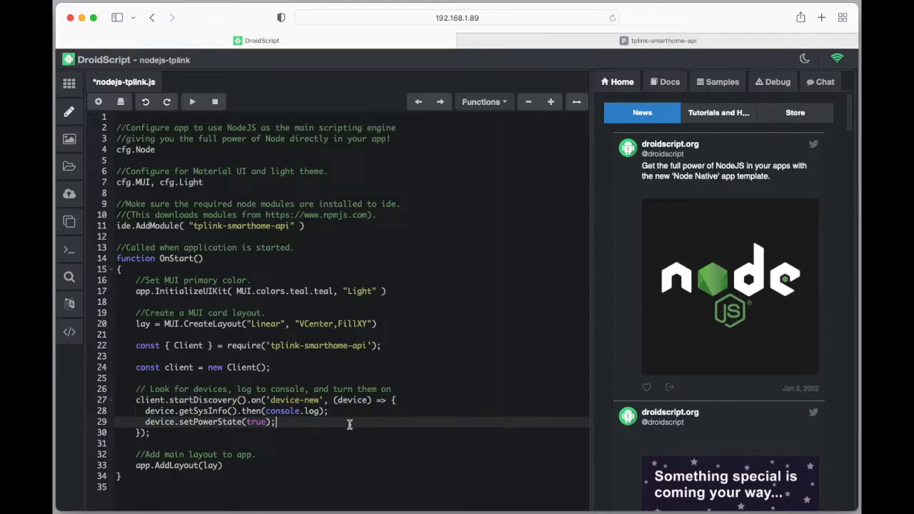
mouse_move(322, 435)
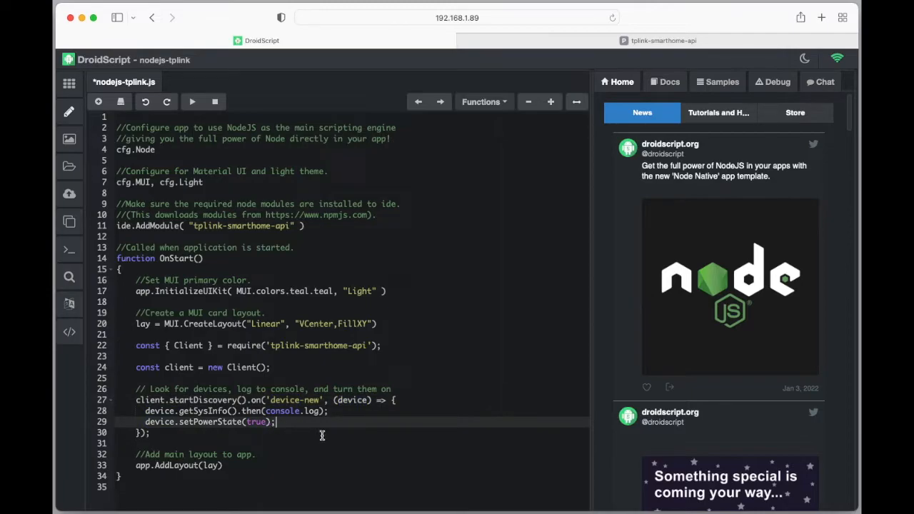
mouse_move(318, 437)
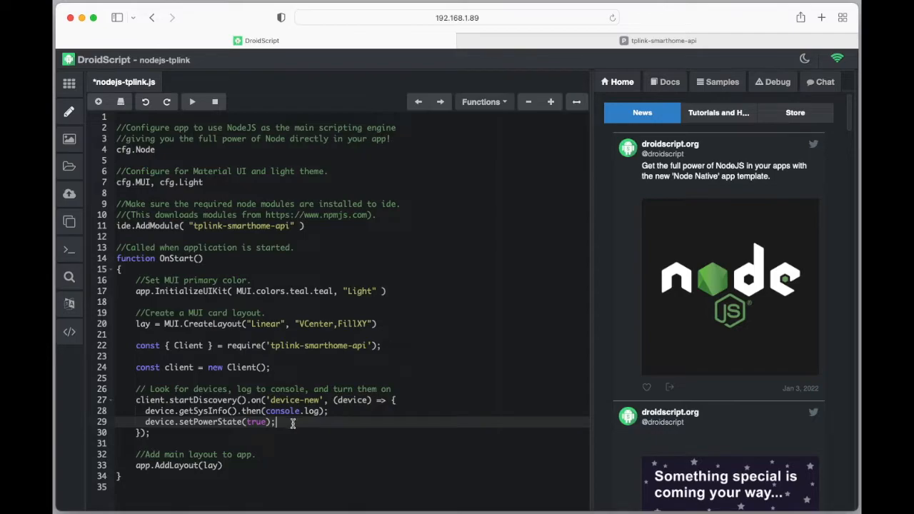
mouse_move(356, 423)
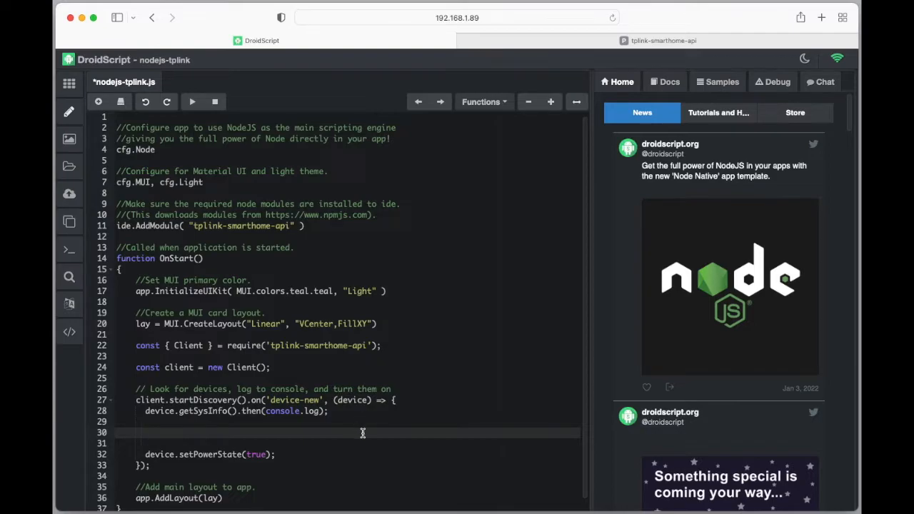
mouse_move(202, 454)
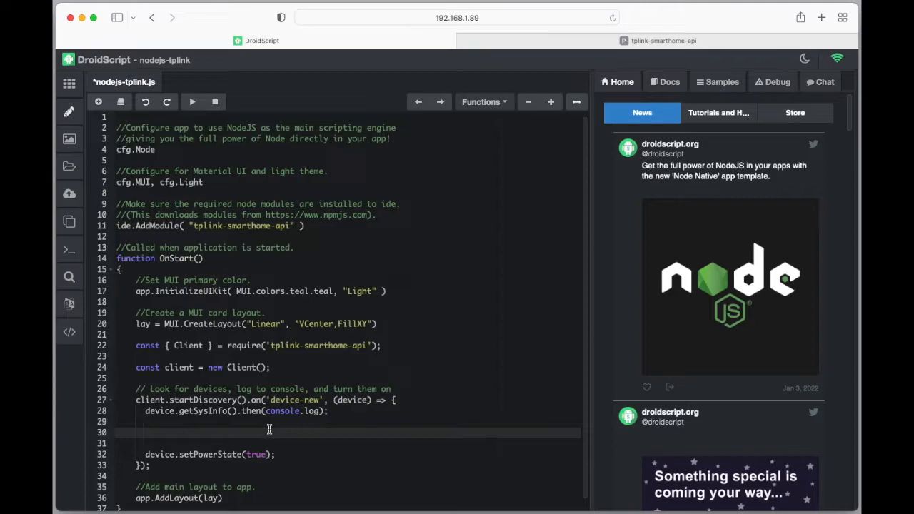
left_click(669, 81)
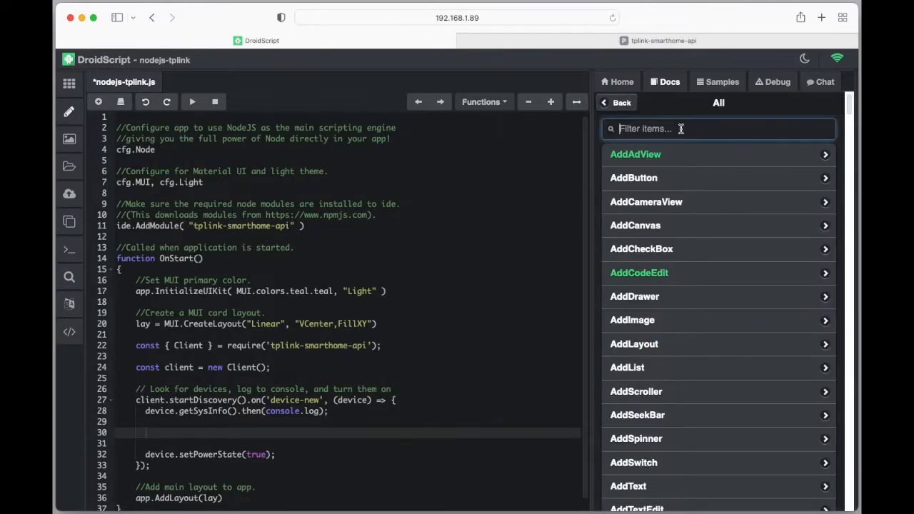
Check the AddSwitch docs and start an app.AddSwitch( lay, call on line 30.
type("swit")
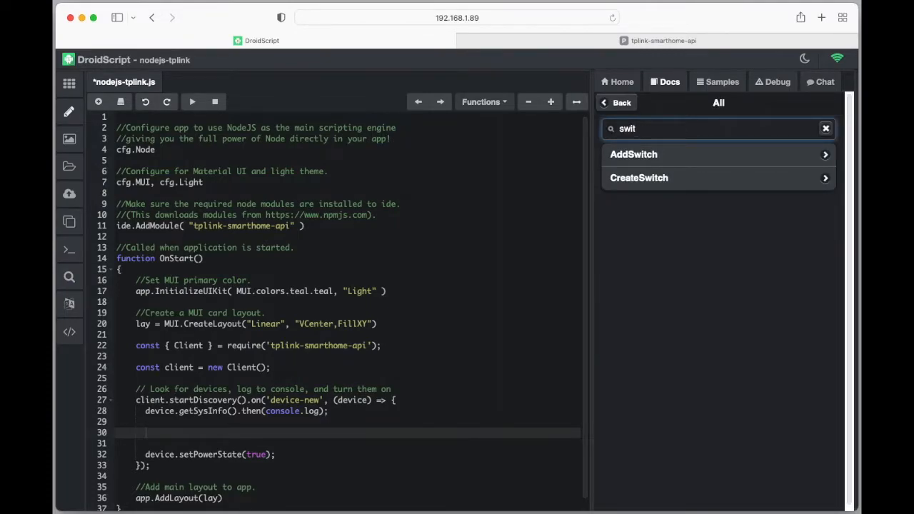
mouse_move(711, 178)
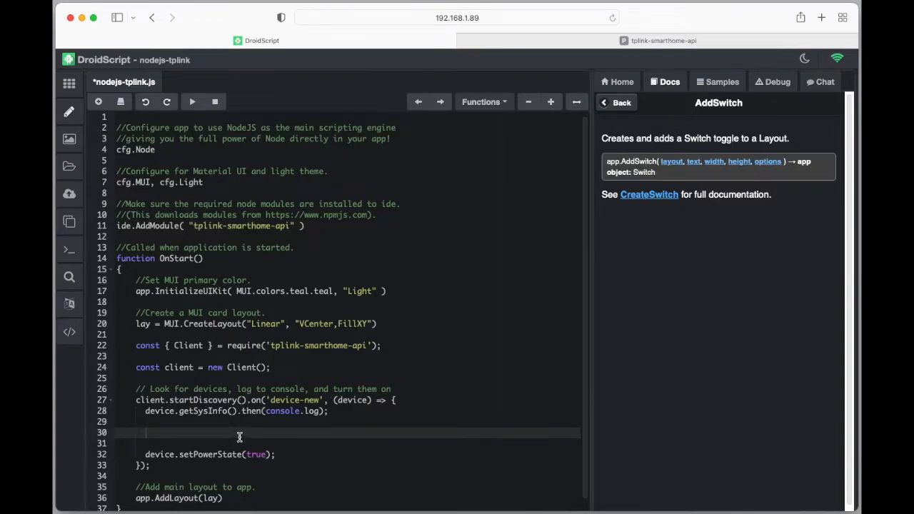
type("app.")
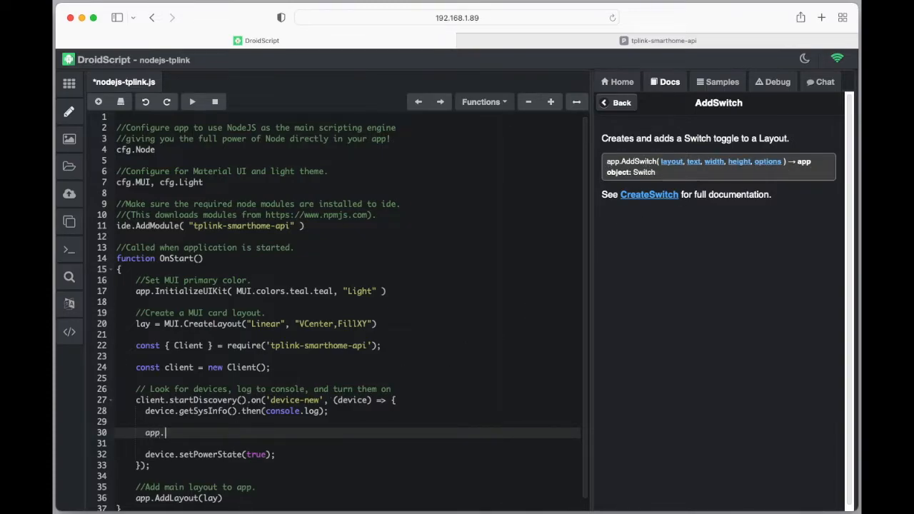
type("AddSw")
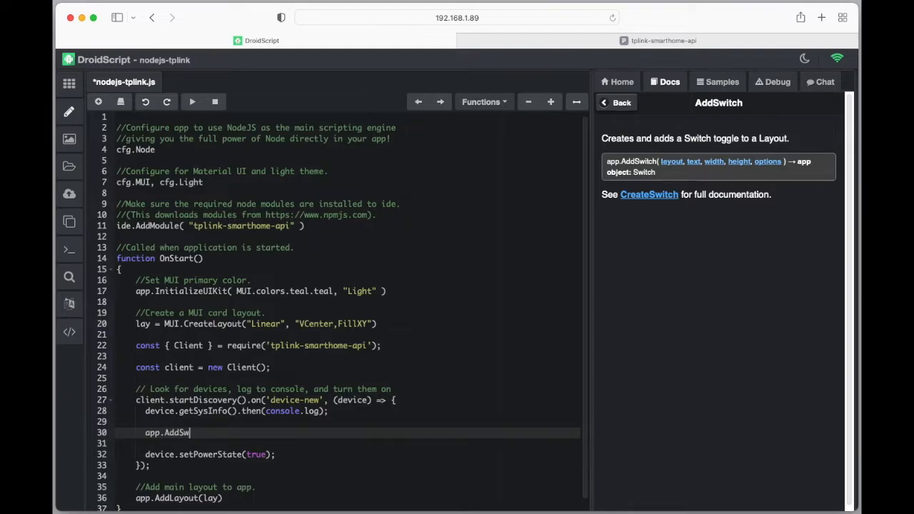
type("itch(")
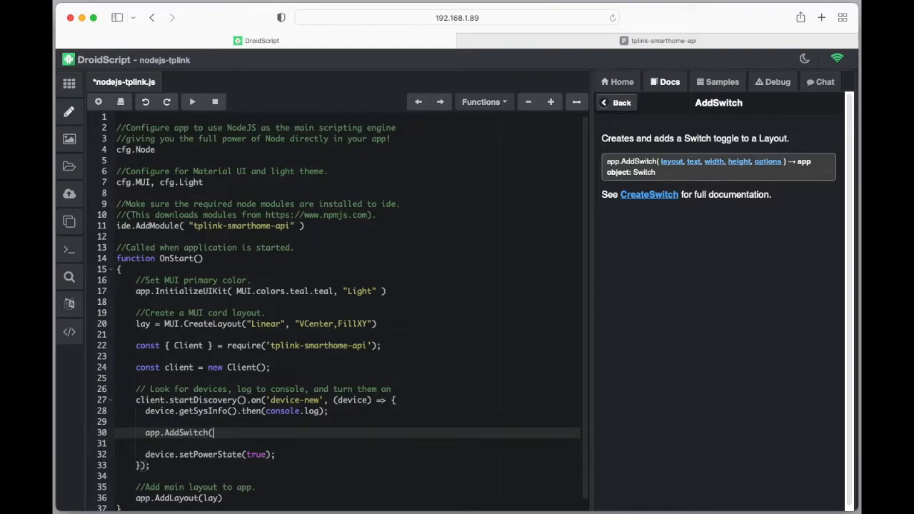
type("l")
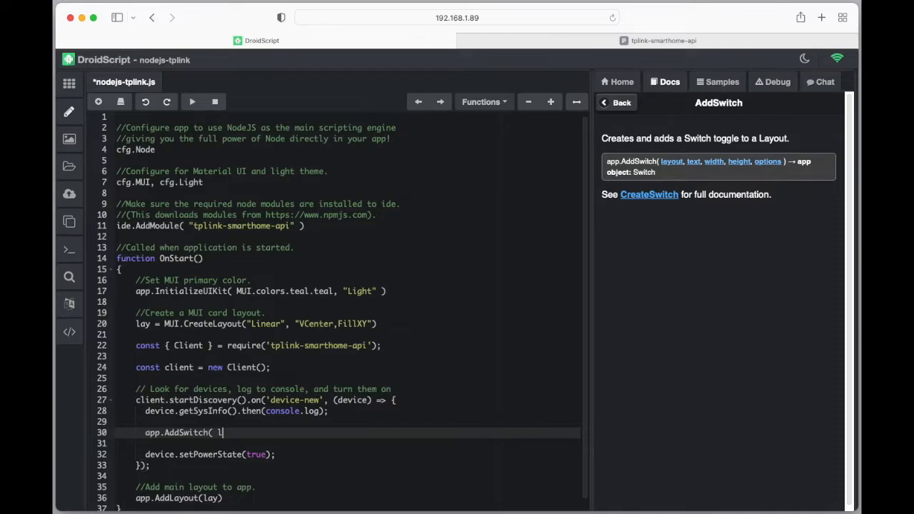
type("ay,")
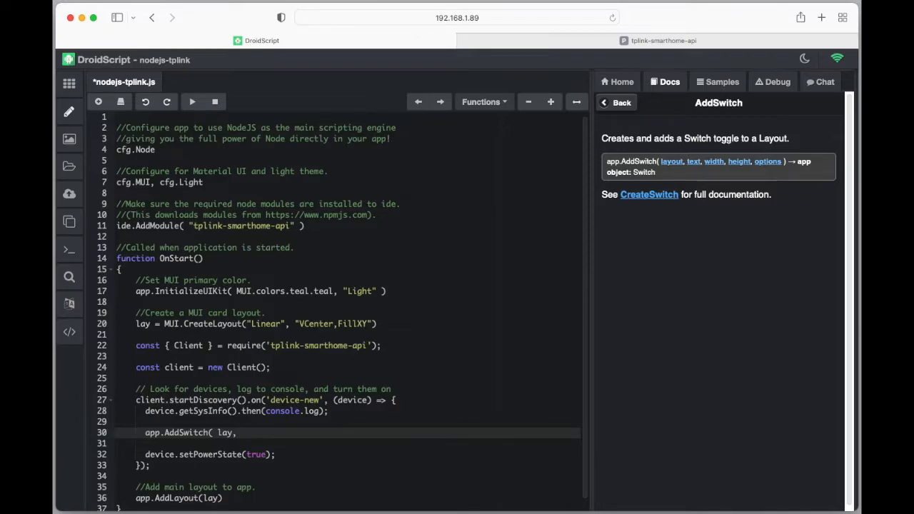
mouse_move(354, 413)
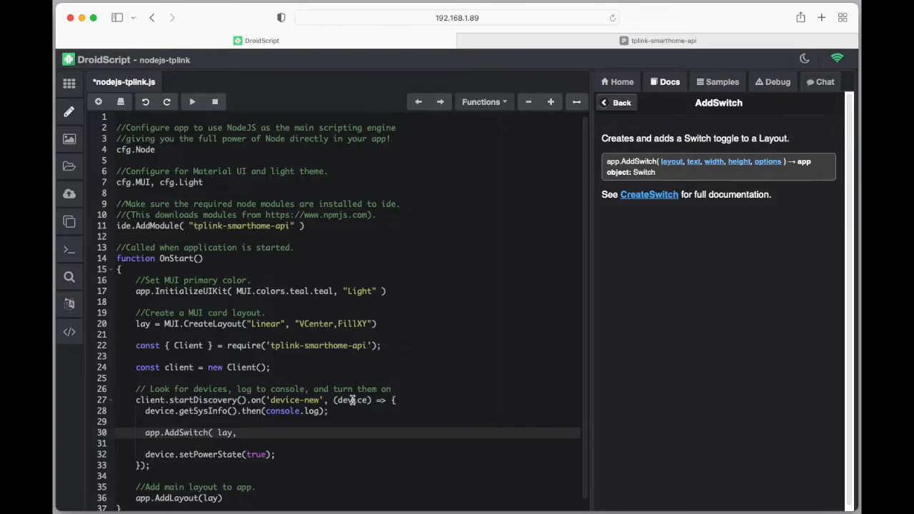
mouse_move(427, 212)
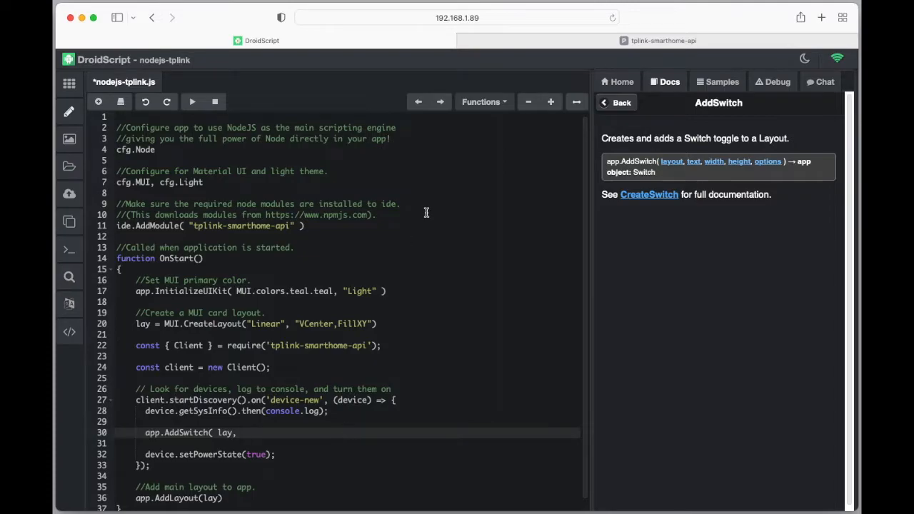
left_click(663, 41)
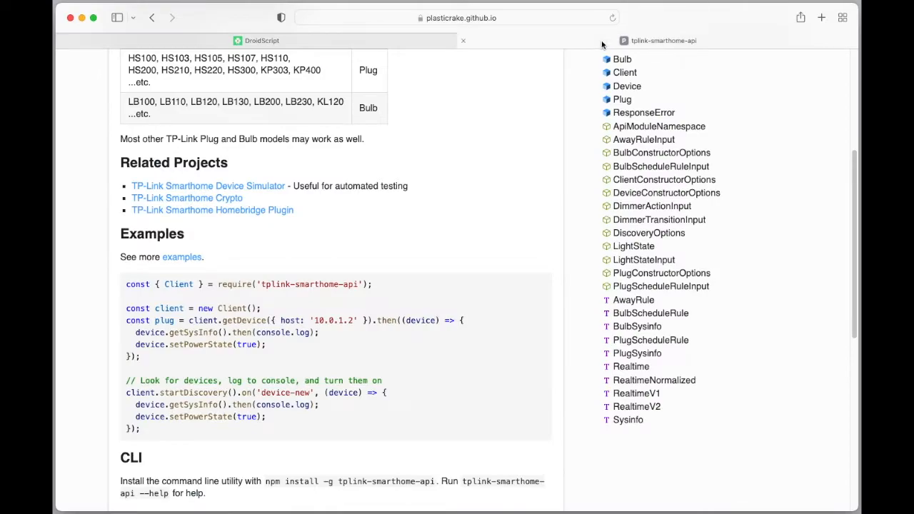
Open the Class Plug page in the tplink-smarthome-api docs and scroll its members.
left_click(622, 100)
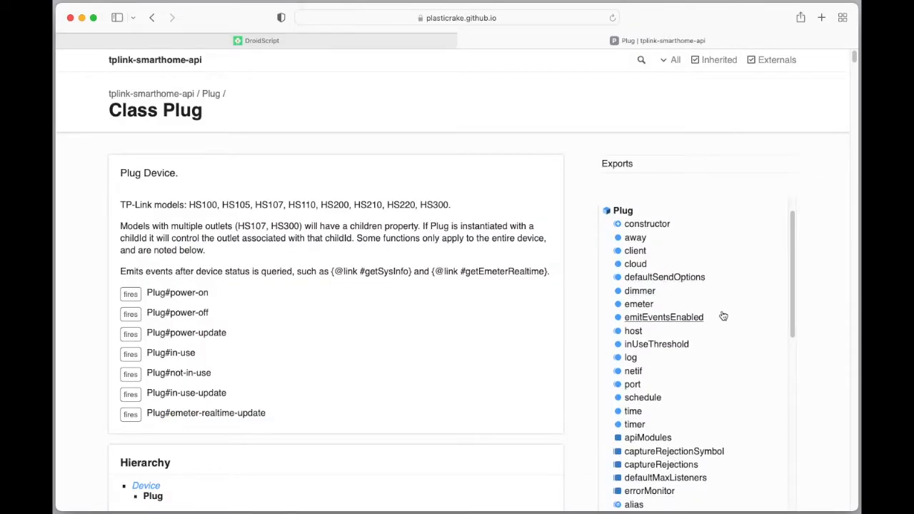
mouse_move(715, 343)
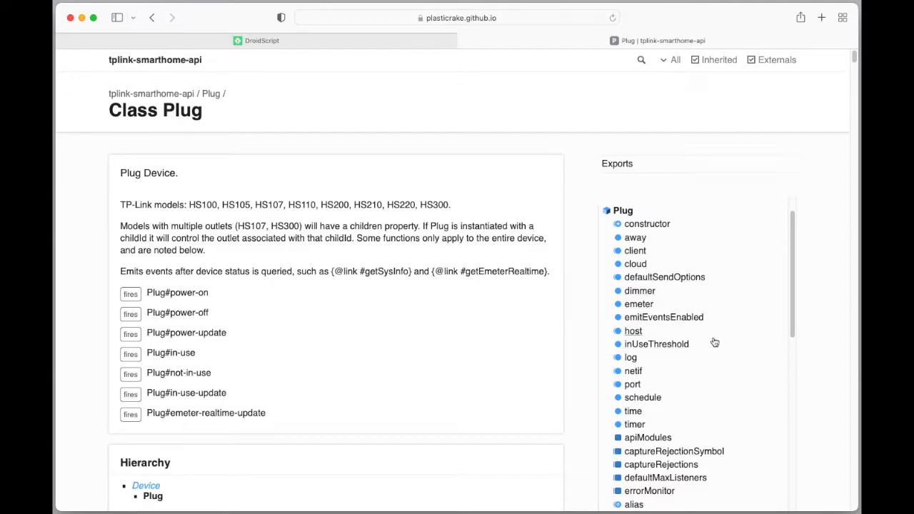
scroll("down", 3)
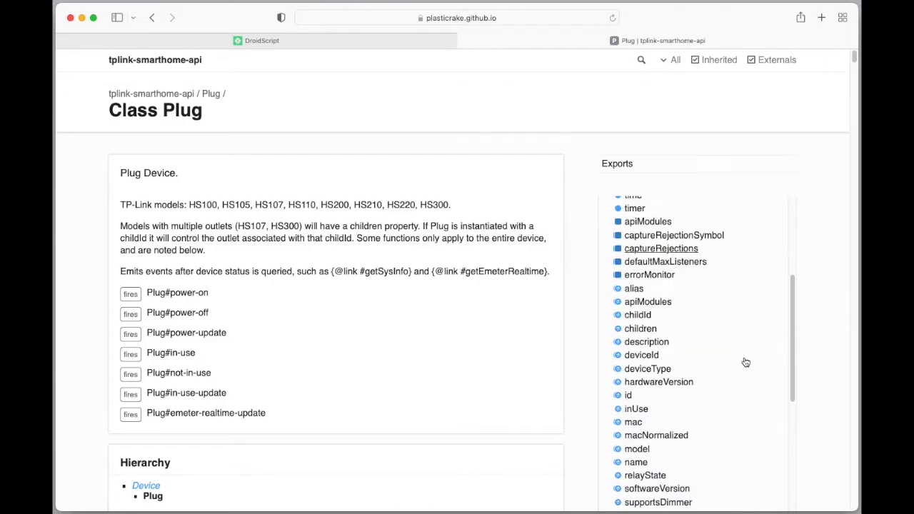
Scroll the Plug page down to the Accessors section describing the alias getter.
scroll("down", 3)
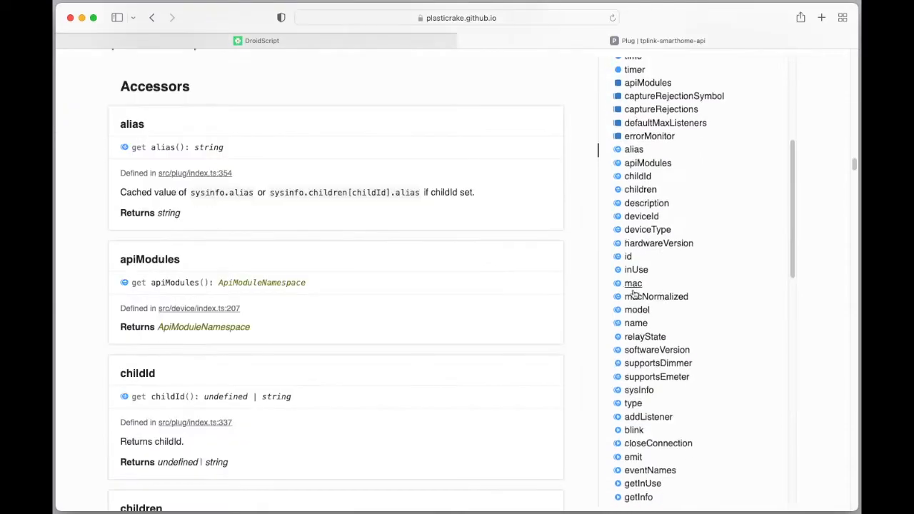
scroll("down", 3)
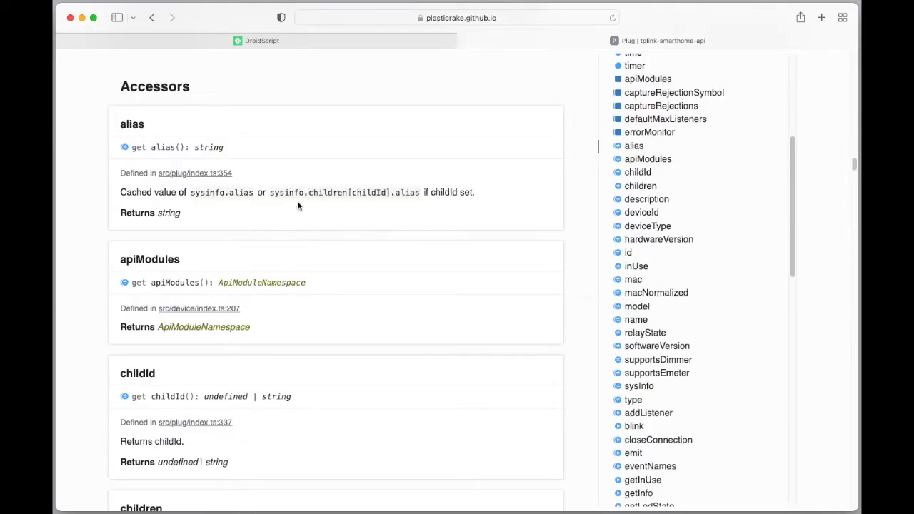
mouse_move(346, 208)
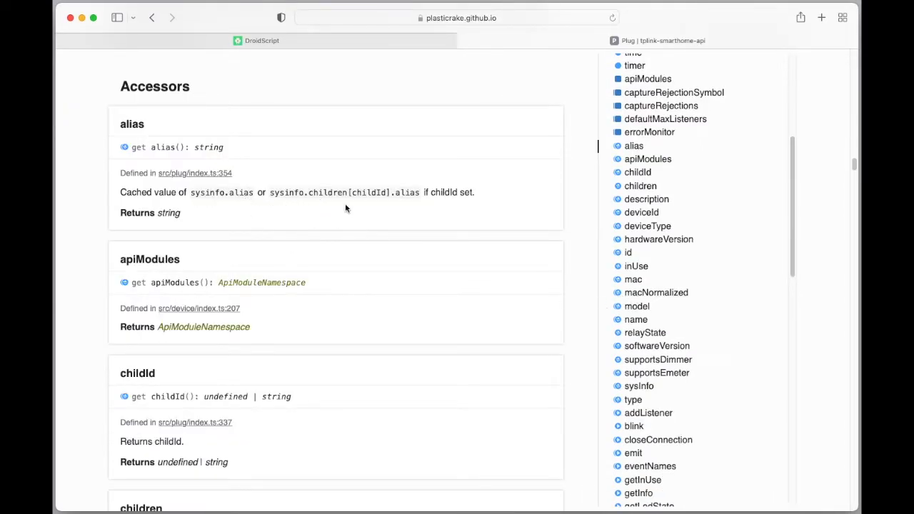
mouse_move(398, 223)
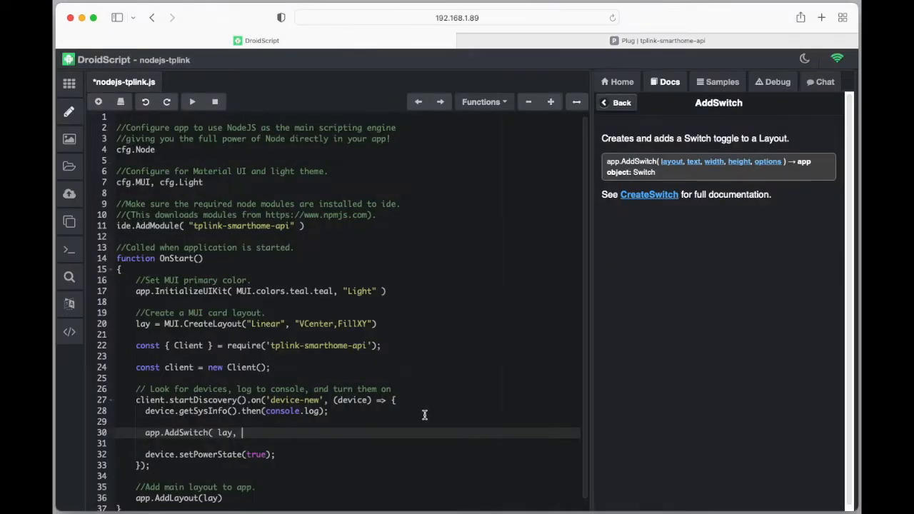
mouse_move(426, 442)
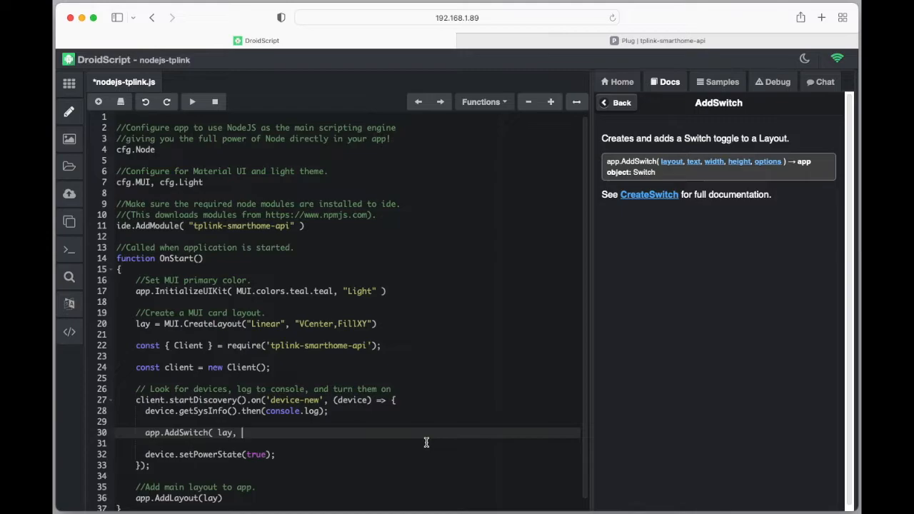
Pass device.alias, width .9 and height .1 to AddSwitch, replacing the mistyped -1.
type("devi")
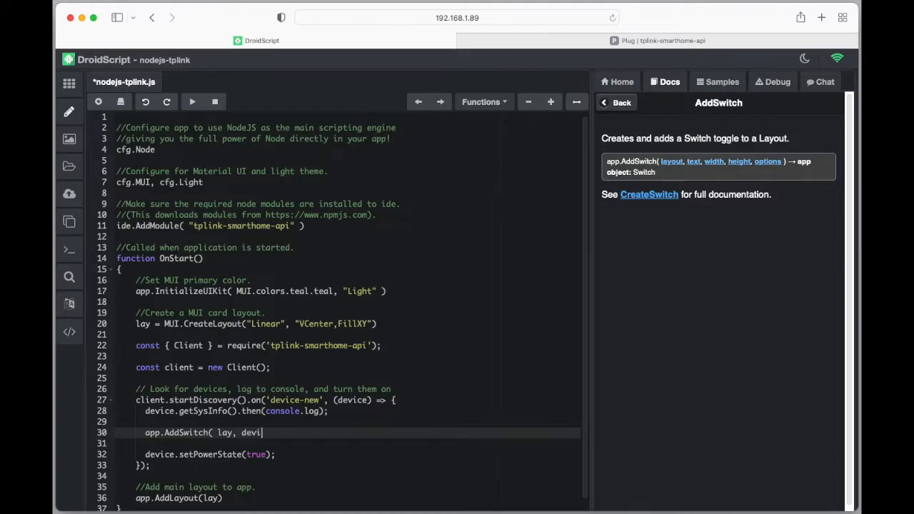
type("ce.alias,")
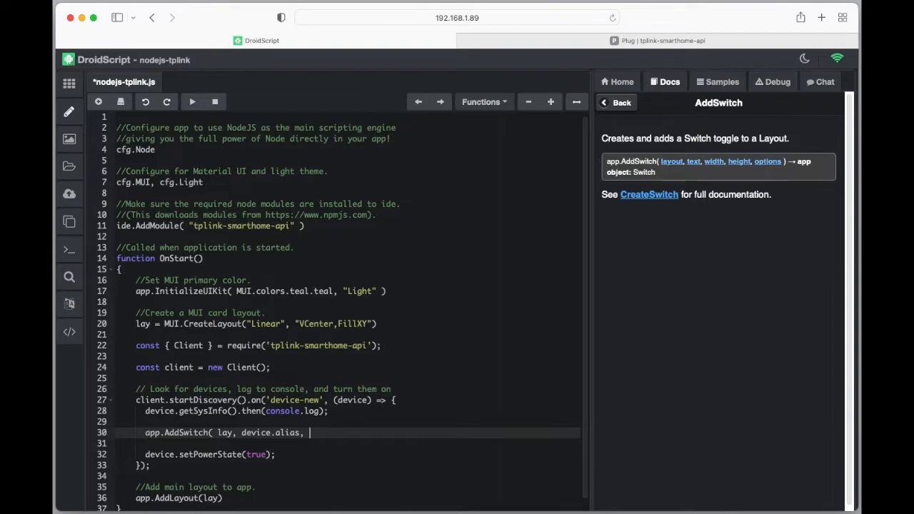
type(".9")
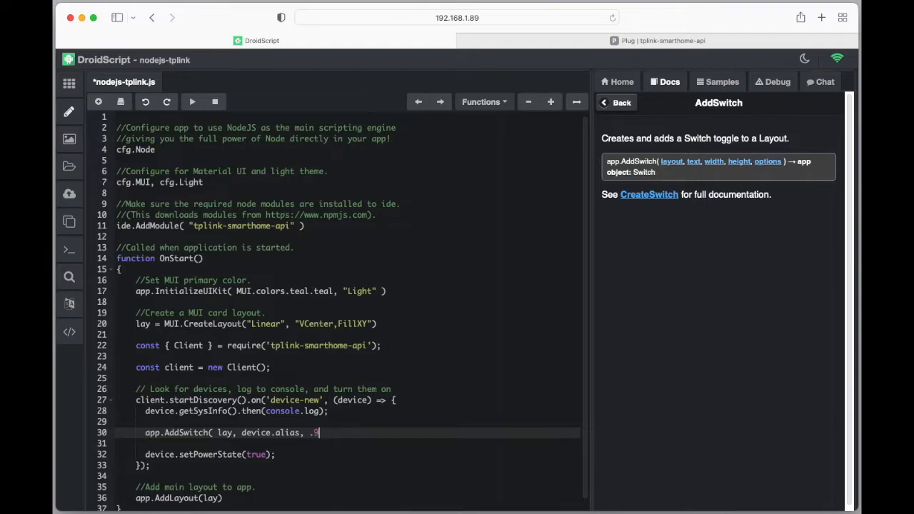
type(", -1,")
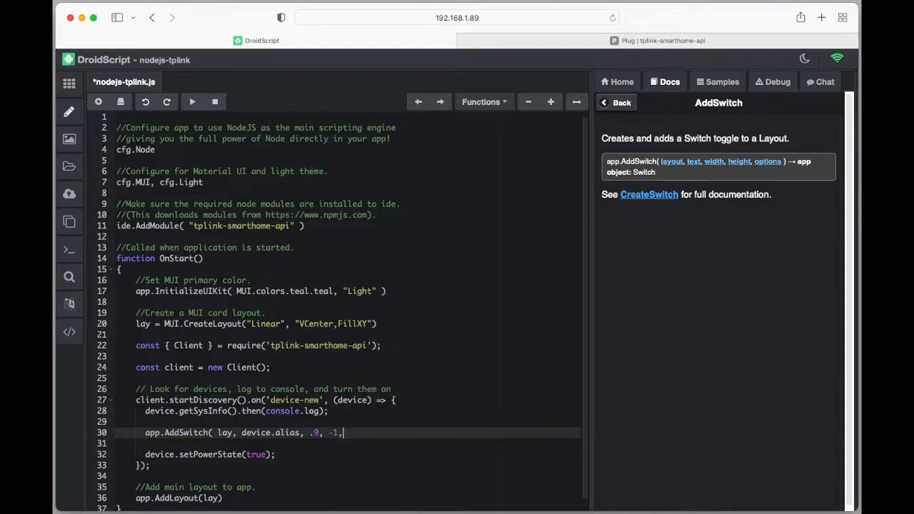
key("Backspace")
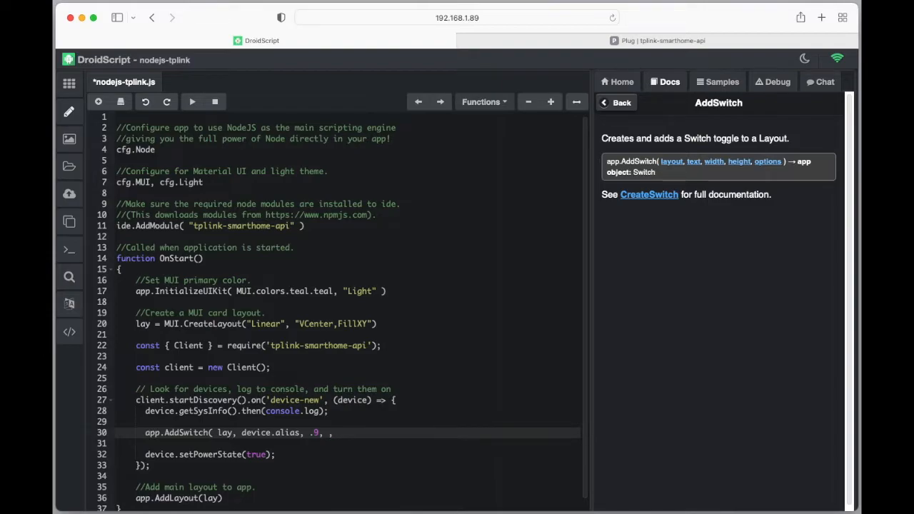
type(".1")
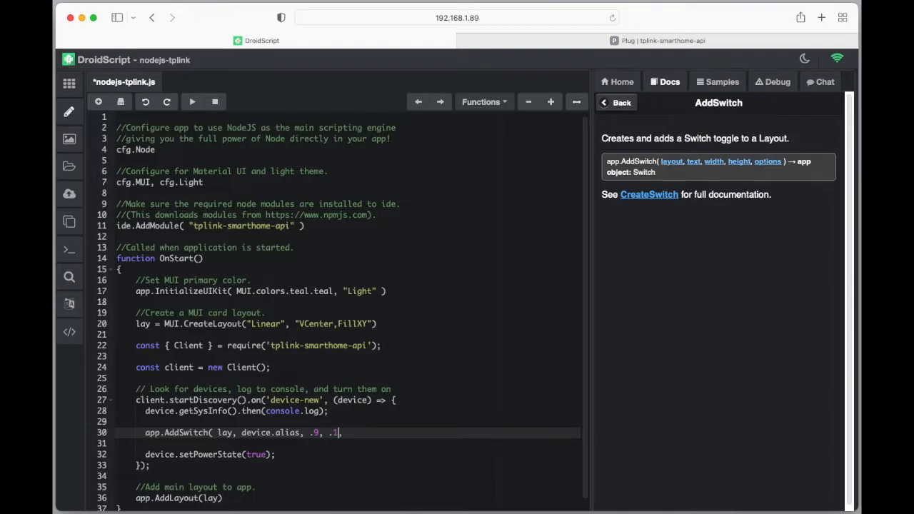
type(",")
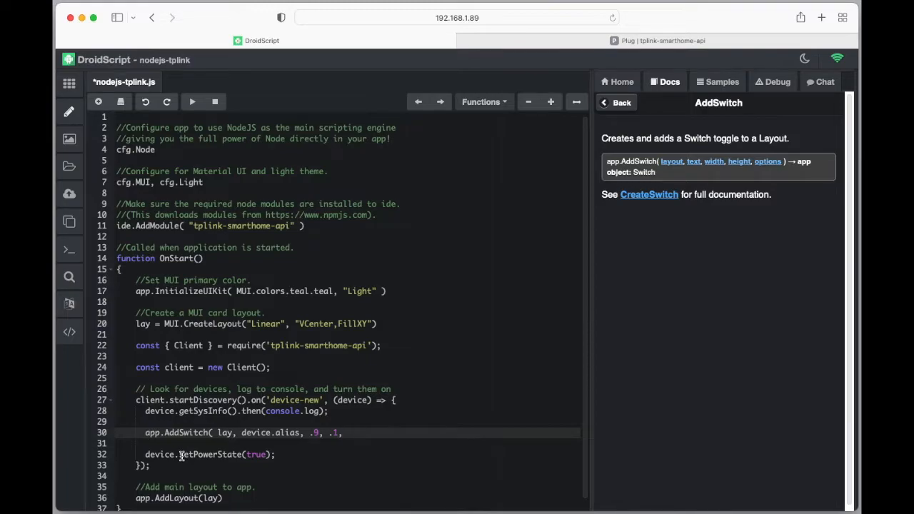
mouse_move(384, 443)
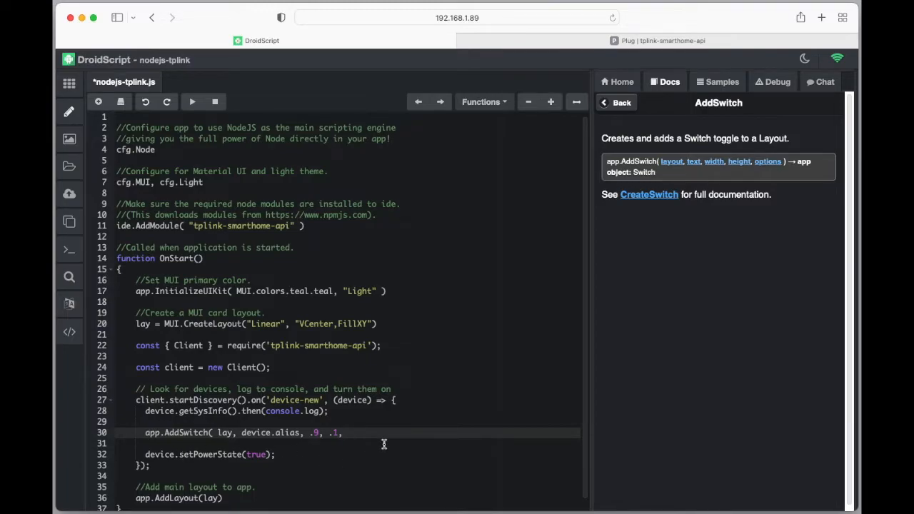
mouse_move(378, 457)
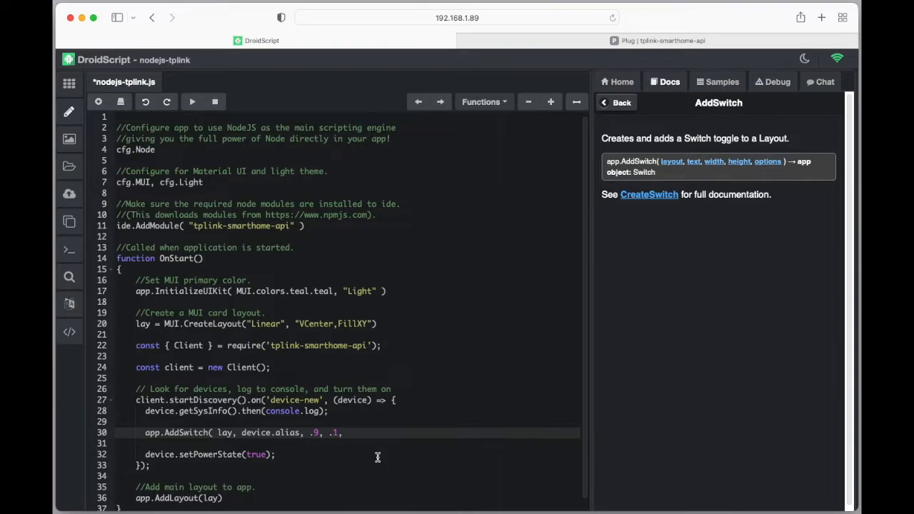
mouse_move(375, 450)
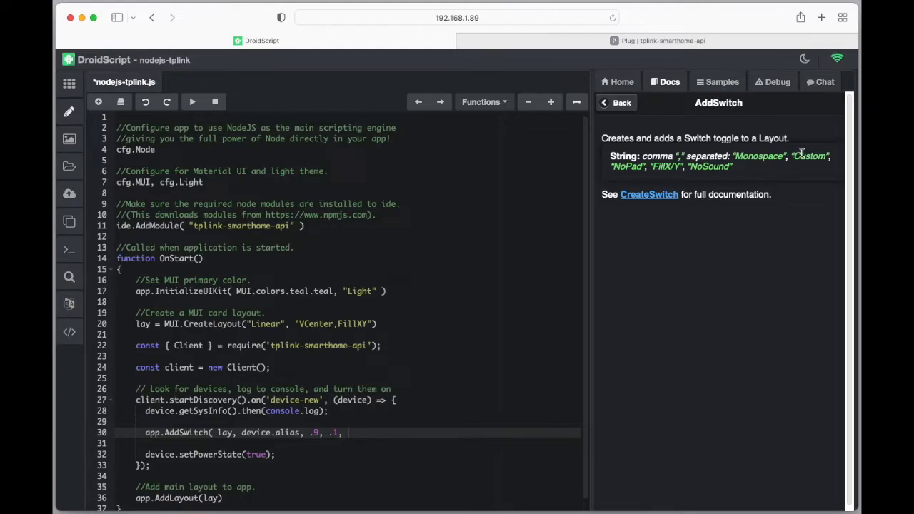
mouse_move(754, 191)
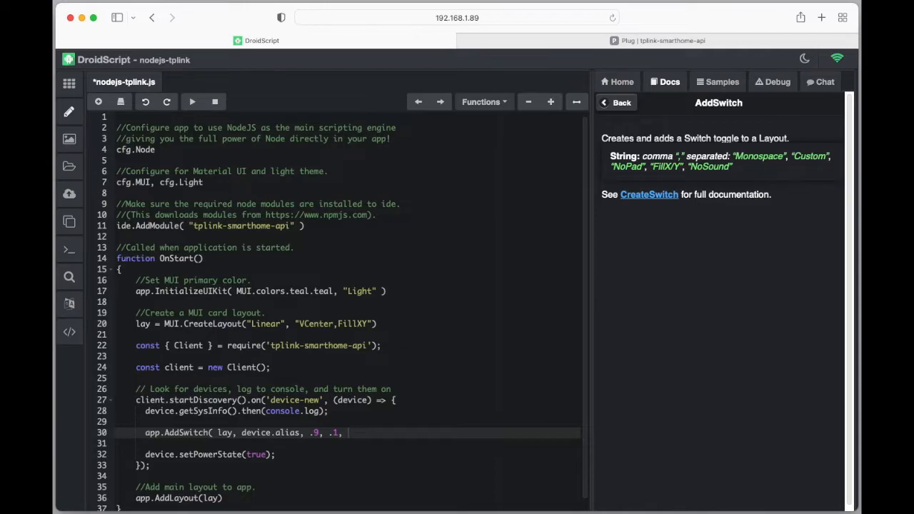
mouse_move(771, 166)
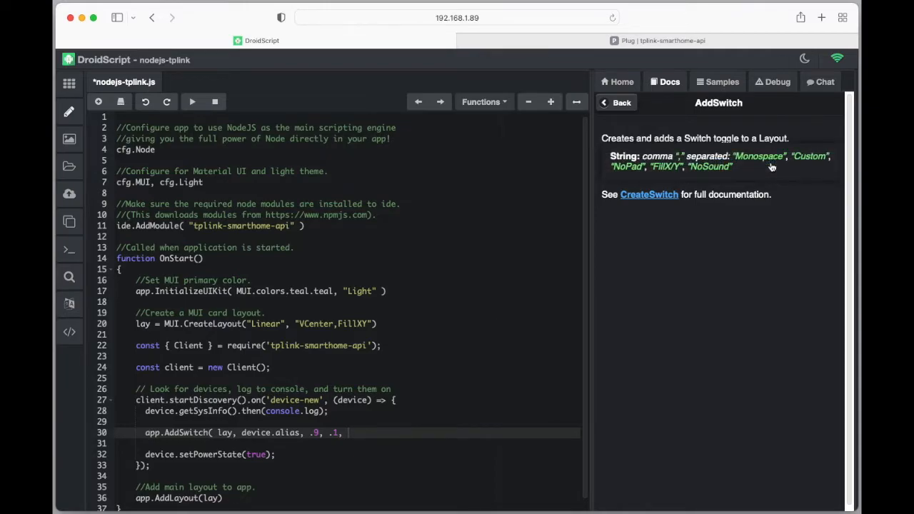
mouse_move(800, 170)
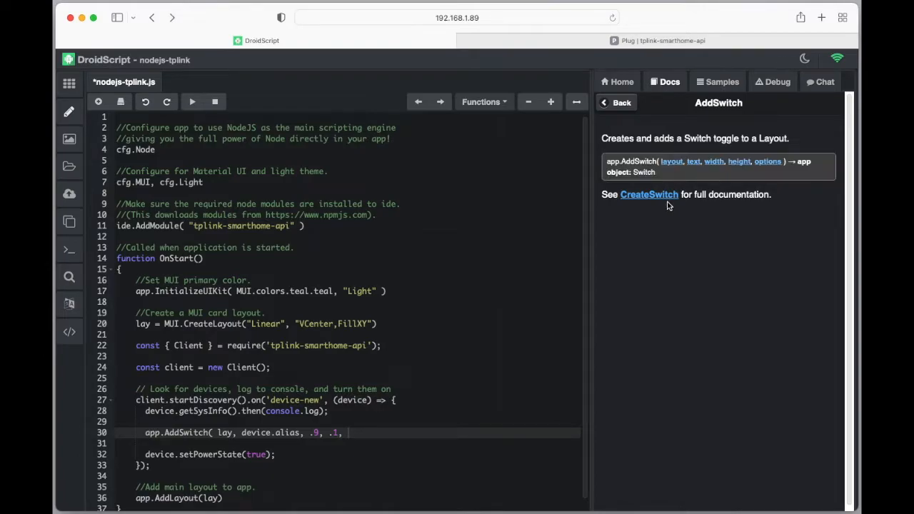
Consult the CreateSwitch docs and close the AddSwitch call, storing the switch as swi.
left_click(648, 194)
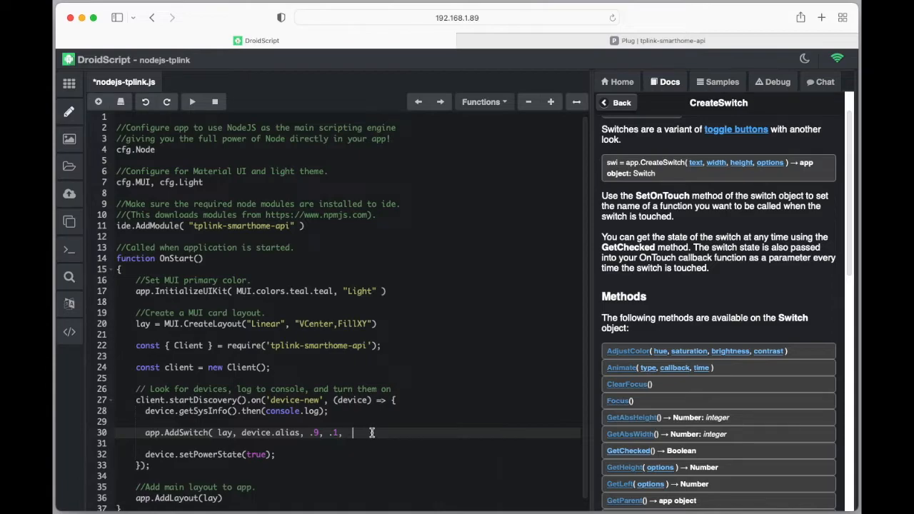
type(")")
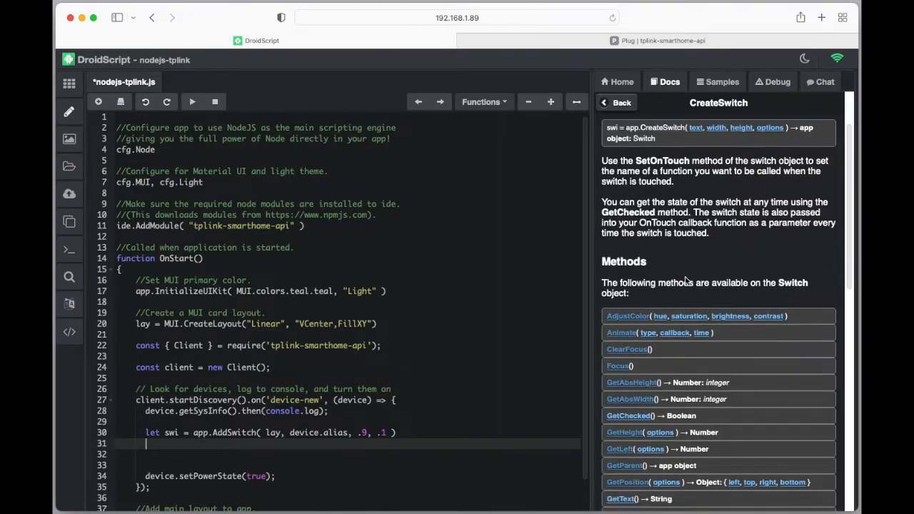
scroll("down", 3)
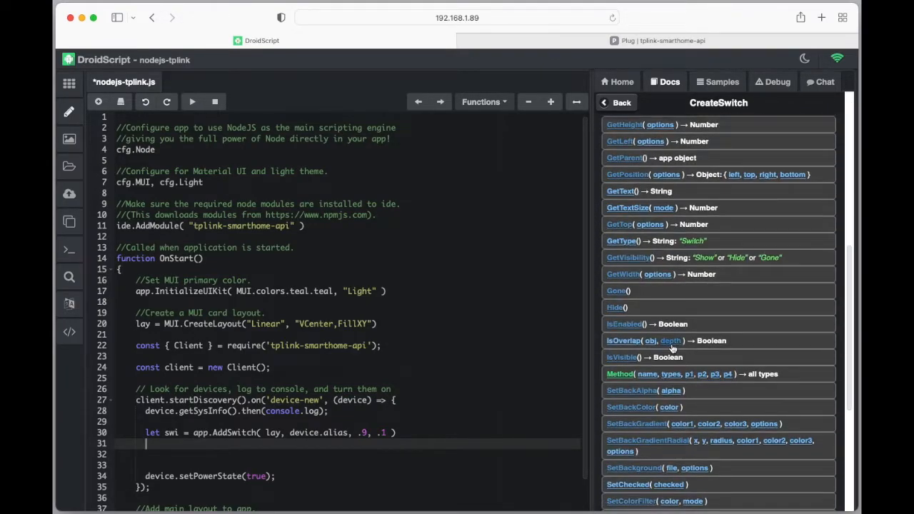
scroll("down", 3)
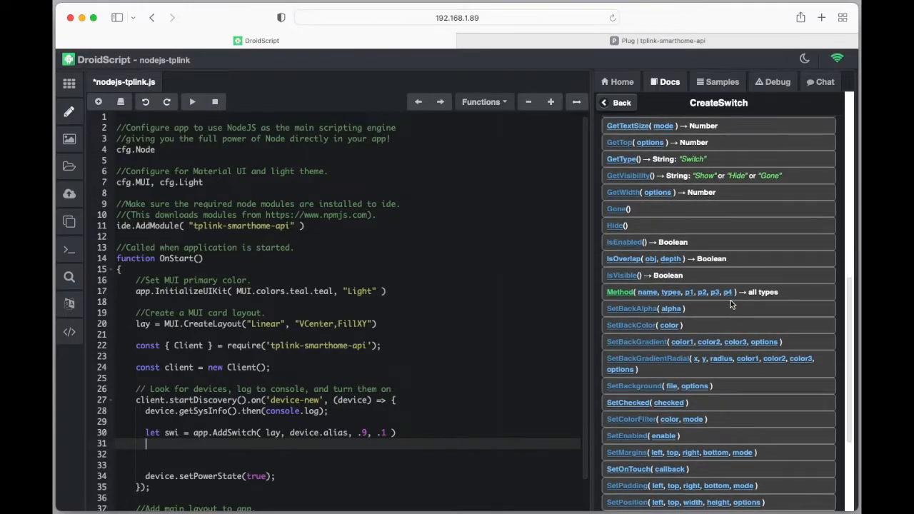
mouse_move(730, 384)
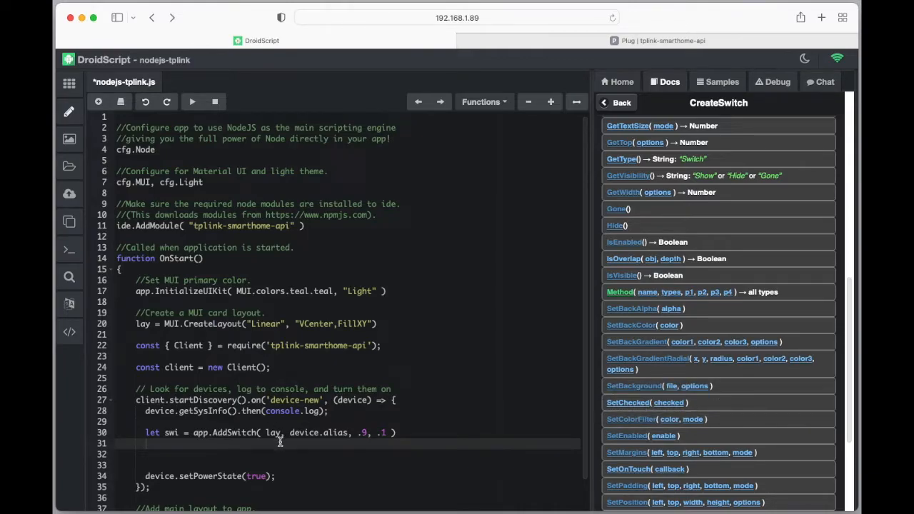
Begin a swi.SetChecked( deivce. line for the new switch.
type("swi.S")
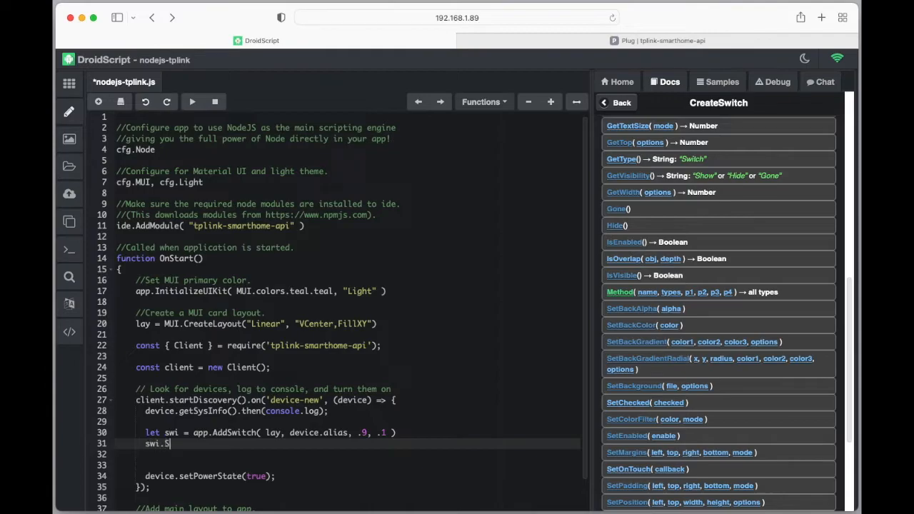
type("etCheck")
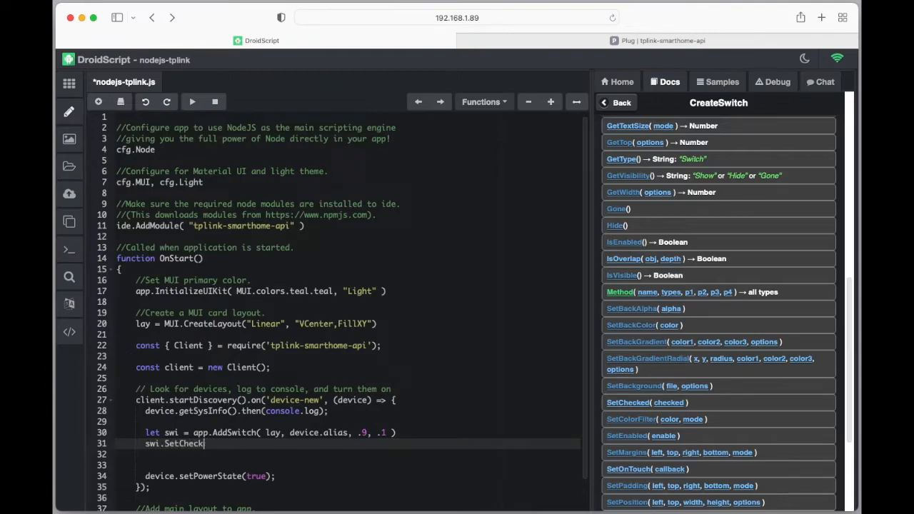
type("ed(")
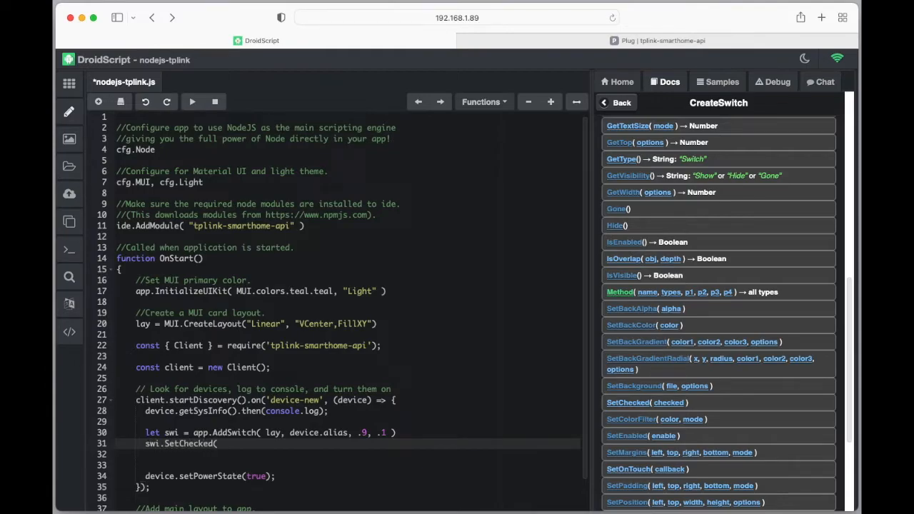
type("deivce")
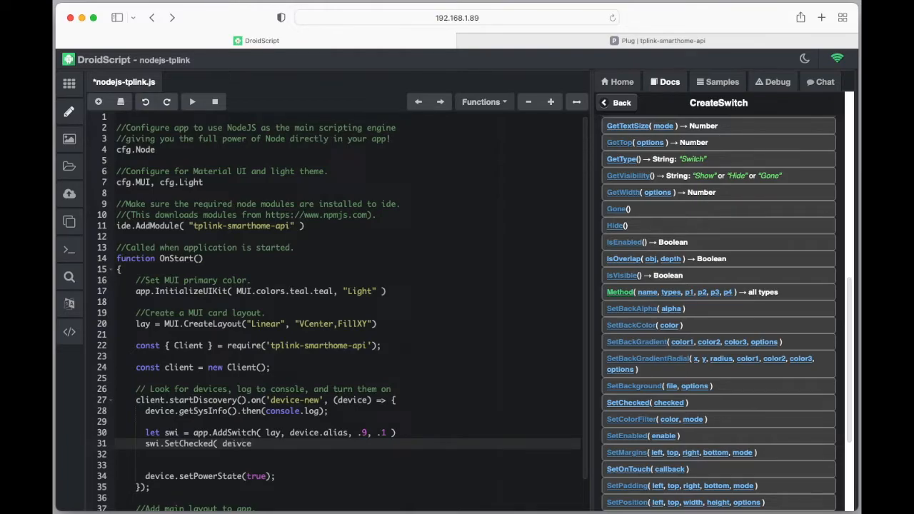
type(".")
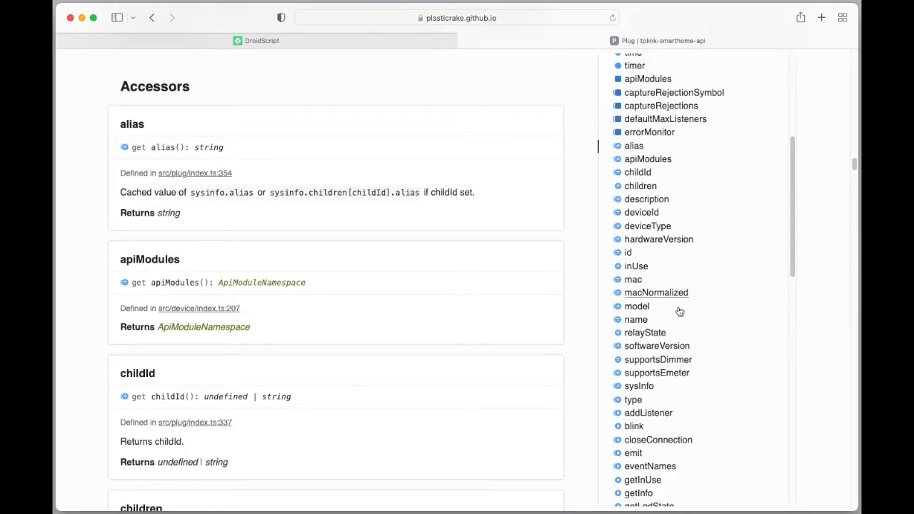
mouse_move(636, 267)
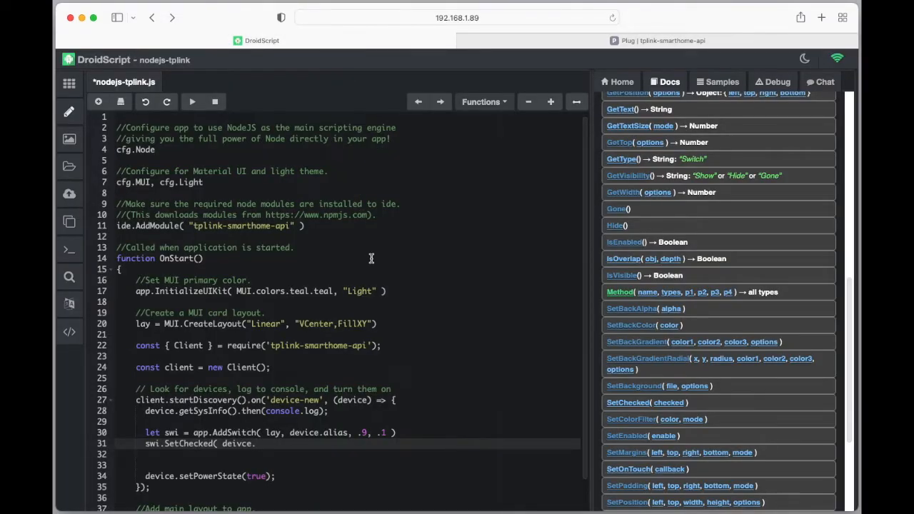
Complete line 31 as swi.SetChecked( deivce.inUse ).
type("inUse")
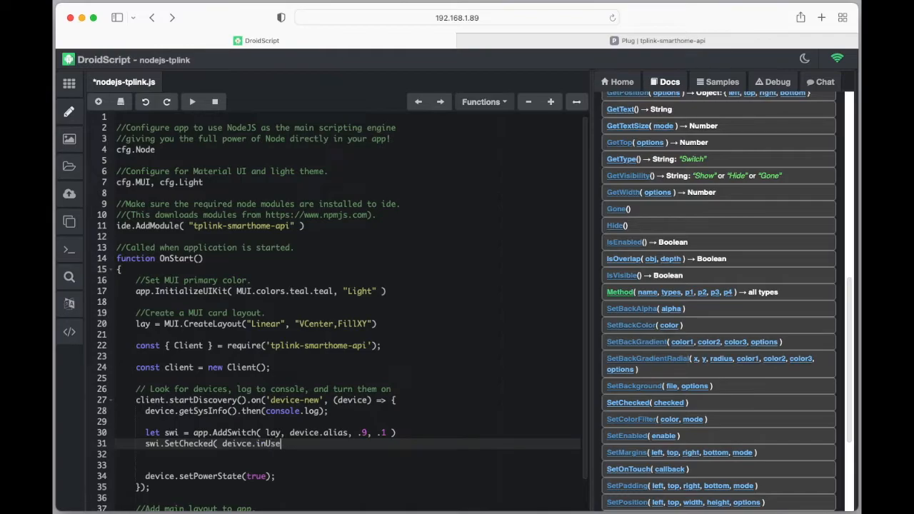
type(")")
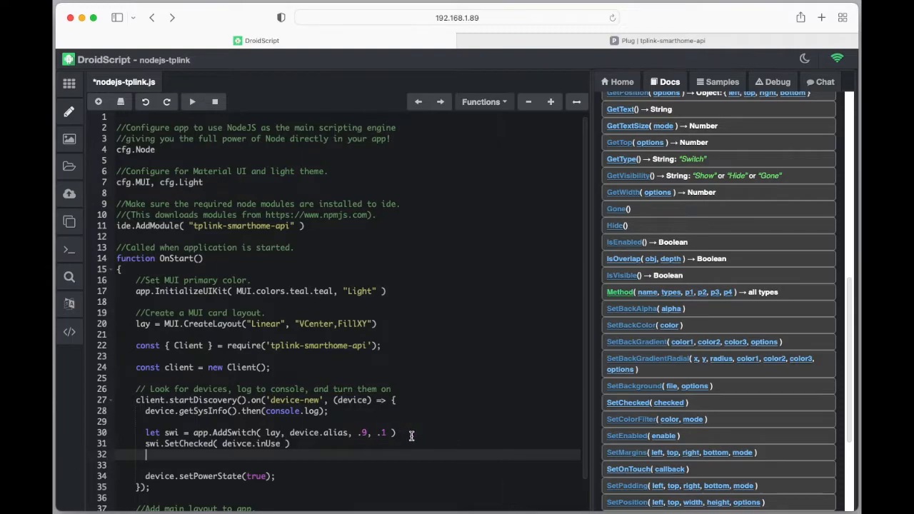
mouse_move(174, 452)
type("//")
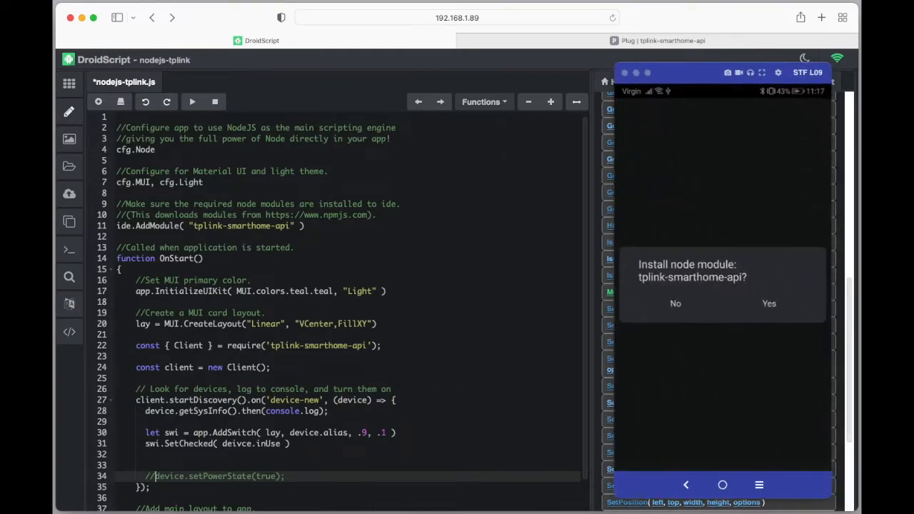
mouse_move(192, 102)
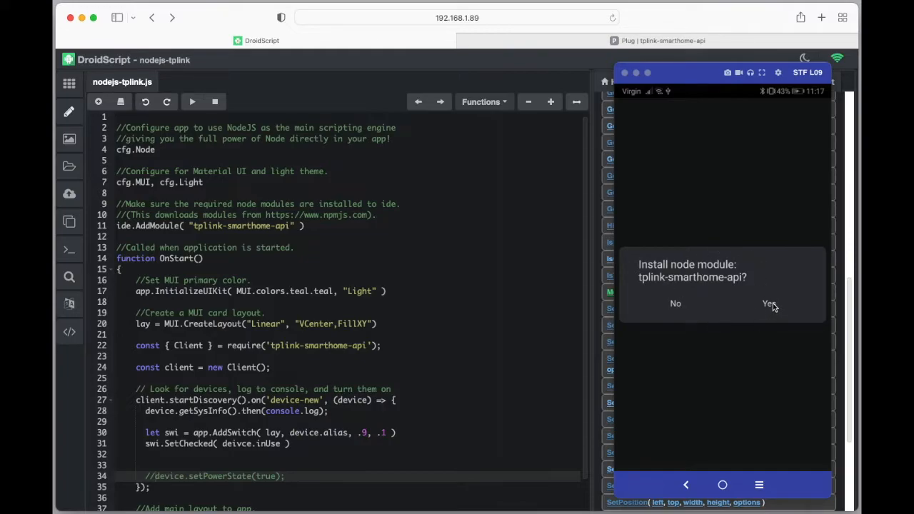
Confirm installing the tplink-smarthome-api node module on the phone prompt.
left_click(770, 303)
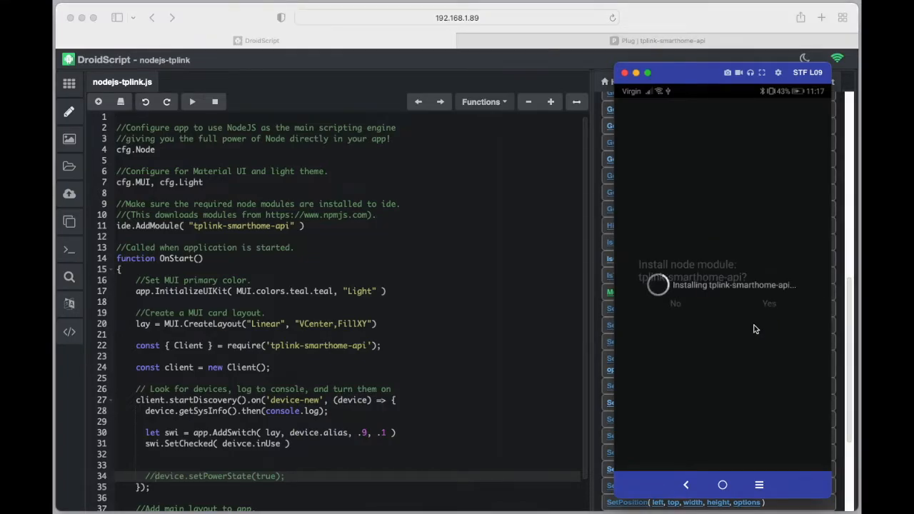
mouse_move(752, 339)
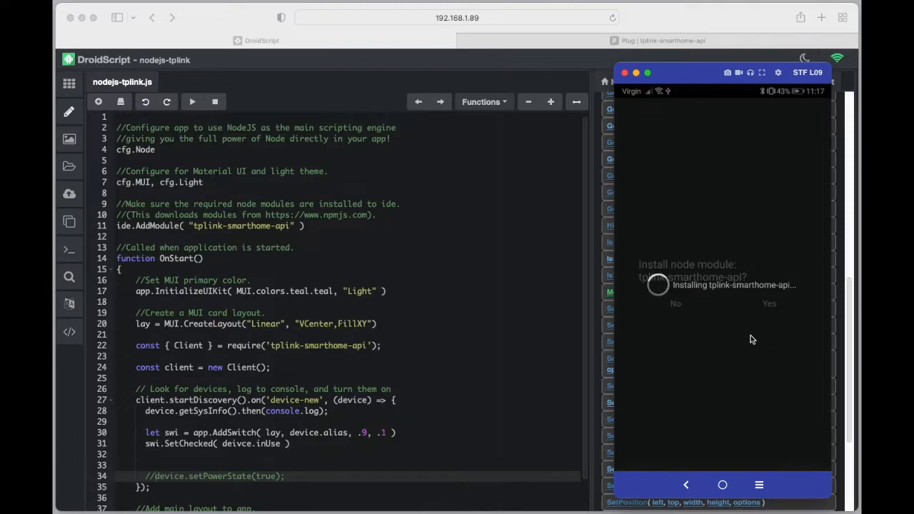
mouse_move(708, 350)
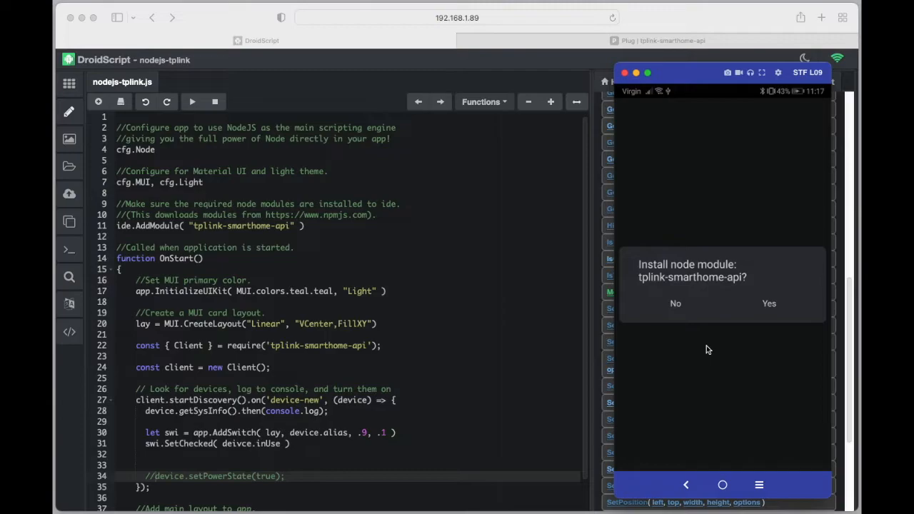
mouse_move(770, 303)
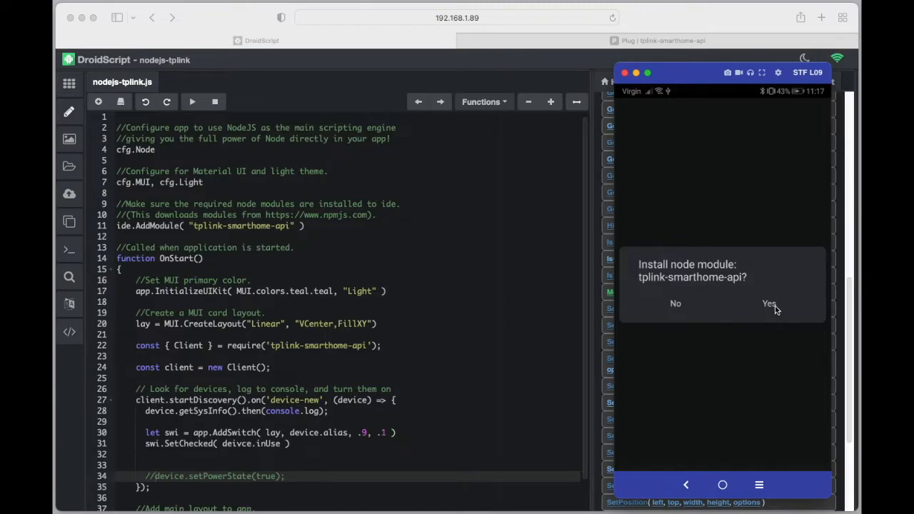
left_click(769, 303)
type("v")
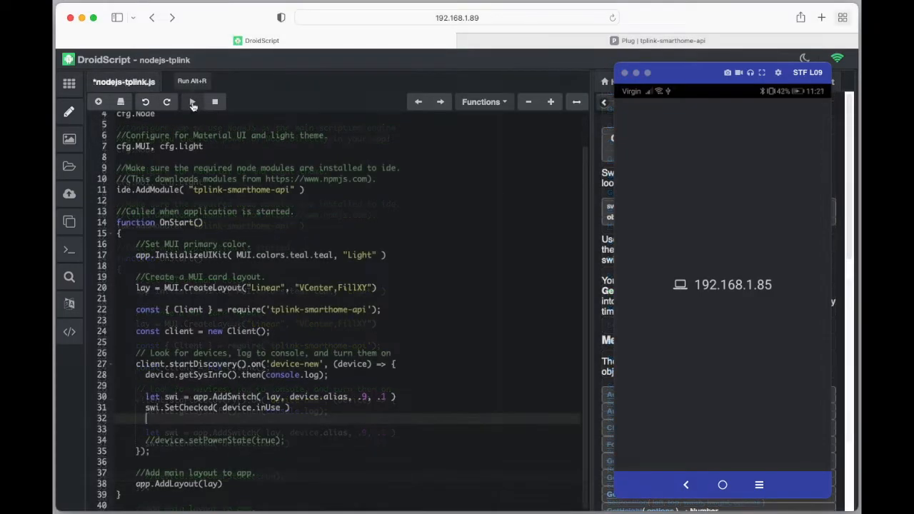
Run the app and toggle the Plug 2 - middle and Plug 3 switches on and off.
left_click(191, 102)
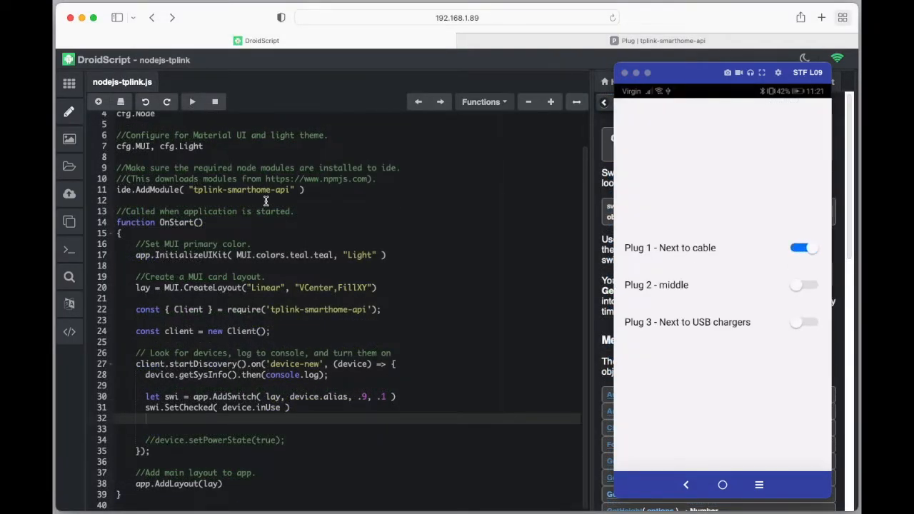
mouse_move(711, 365)
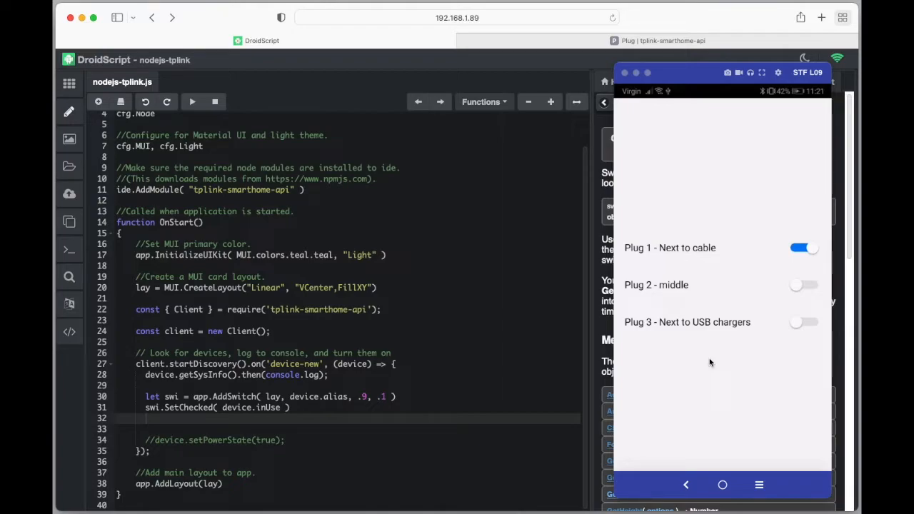
mouse_move(655, 297)
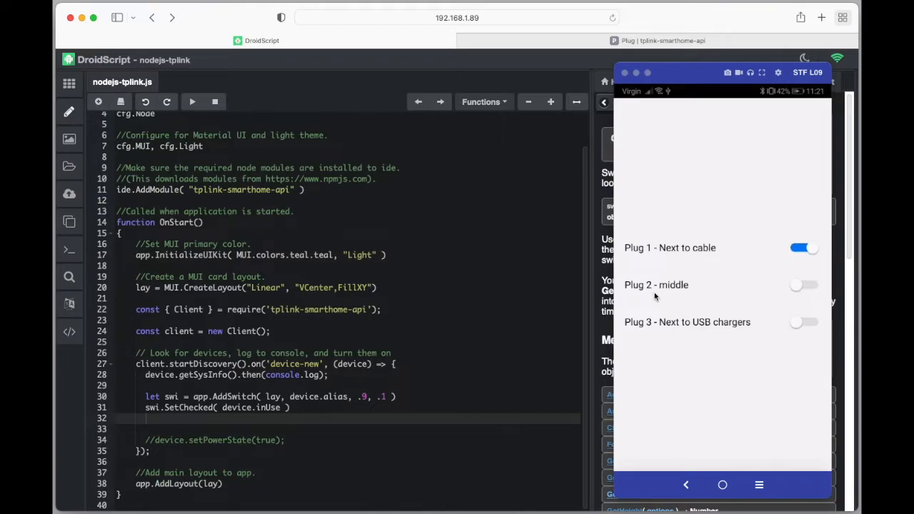
mouse_move(709, 323)
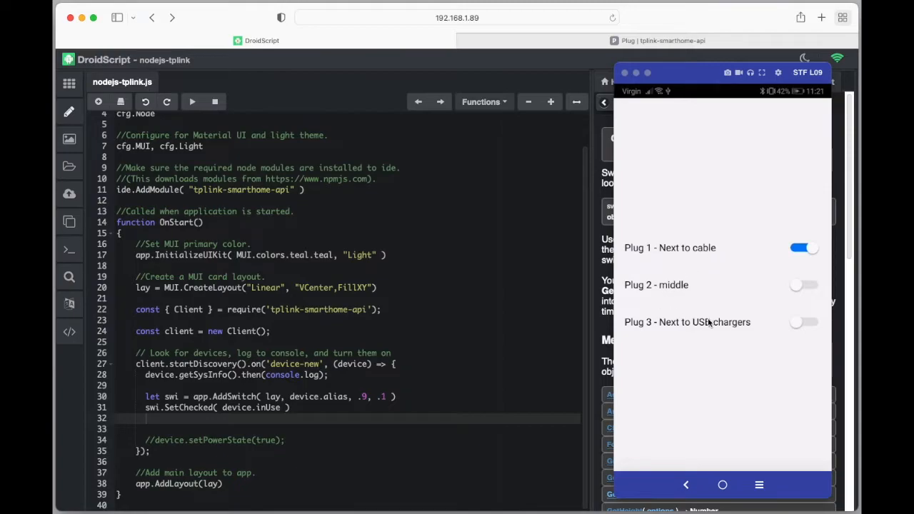
mouse_move(727, 357)
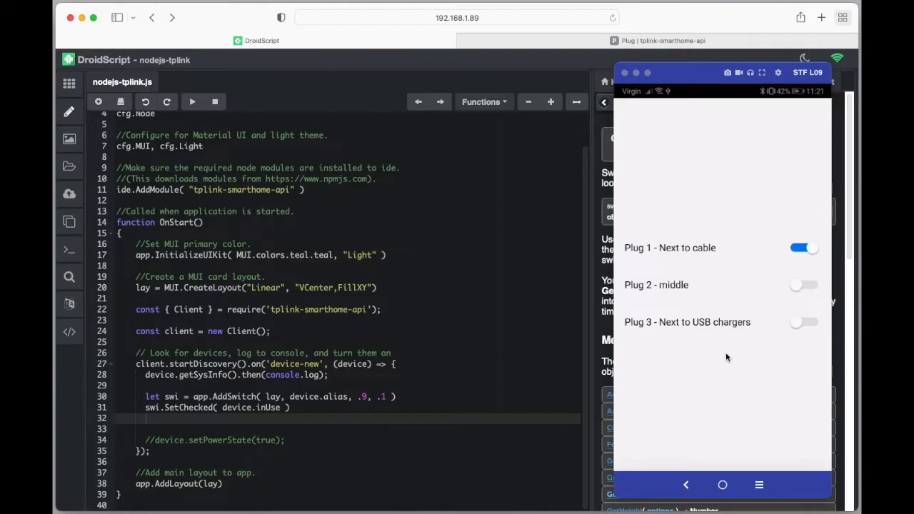
mouse_move(798, 271)
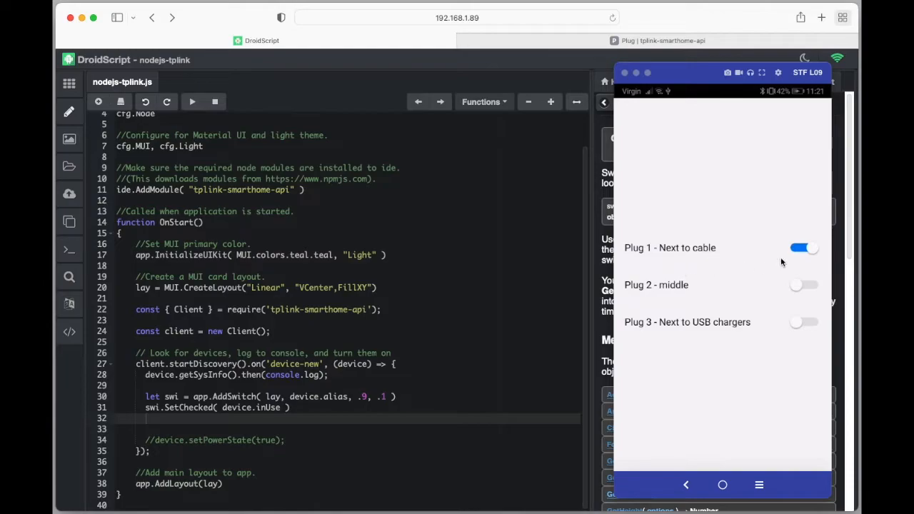
mouse_move(800, 332)
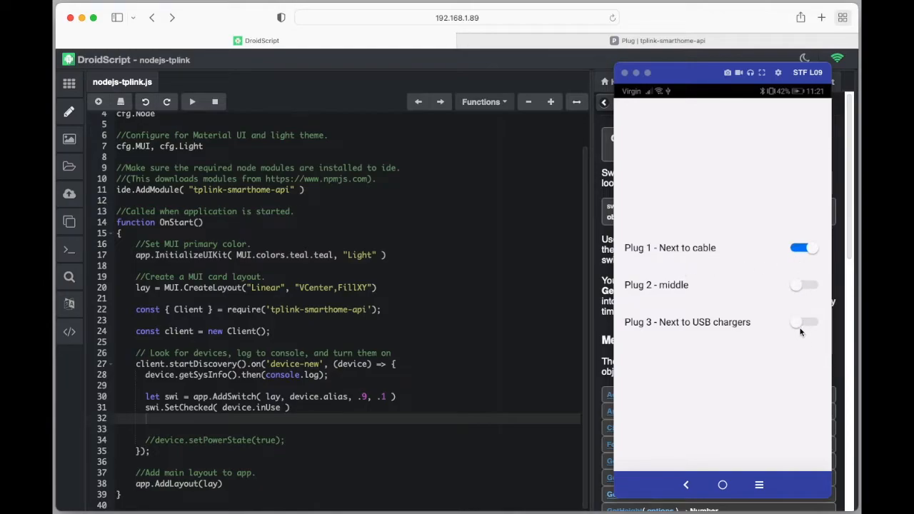
left_click(804, 322)
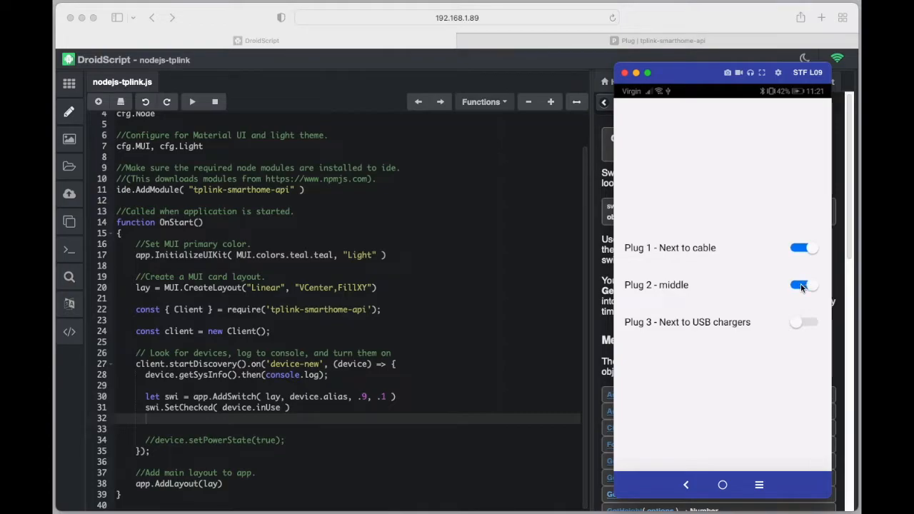
left_click(804, 285)
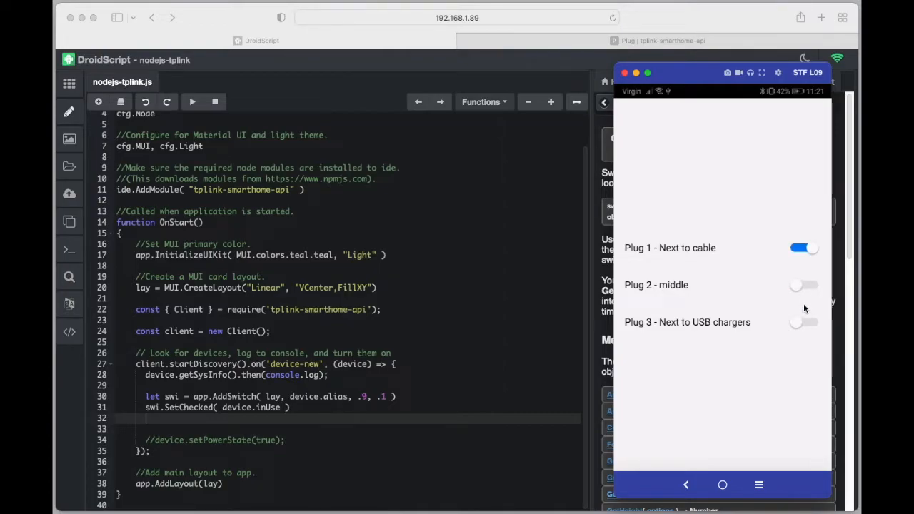
left_click(803, 322)
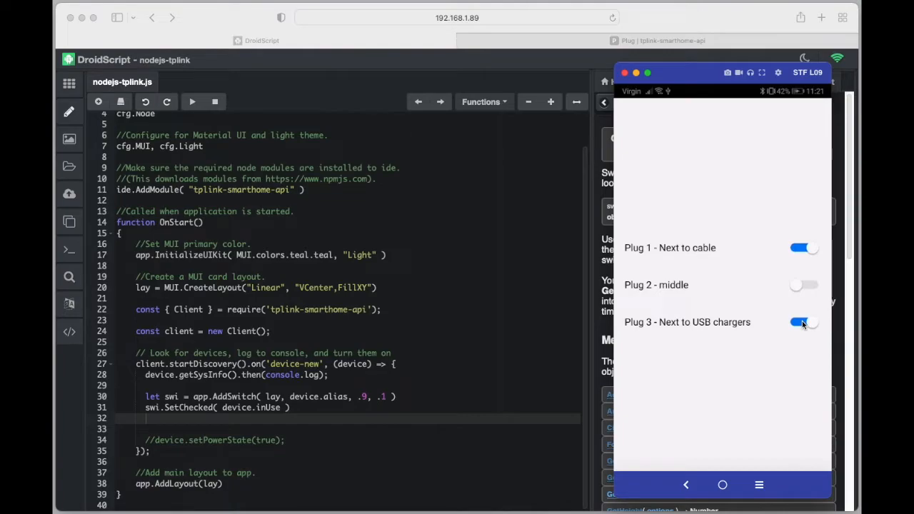
left_click(803, 322)
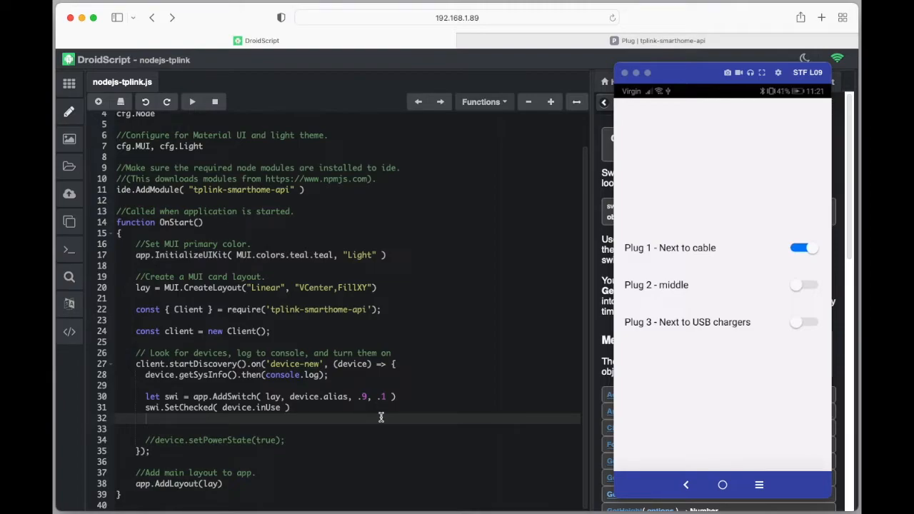
mouse_move(367, 441)
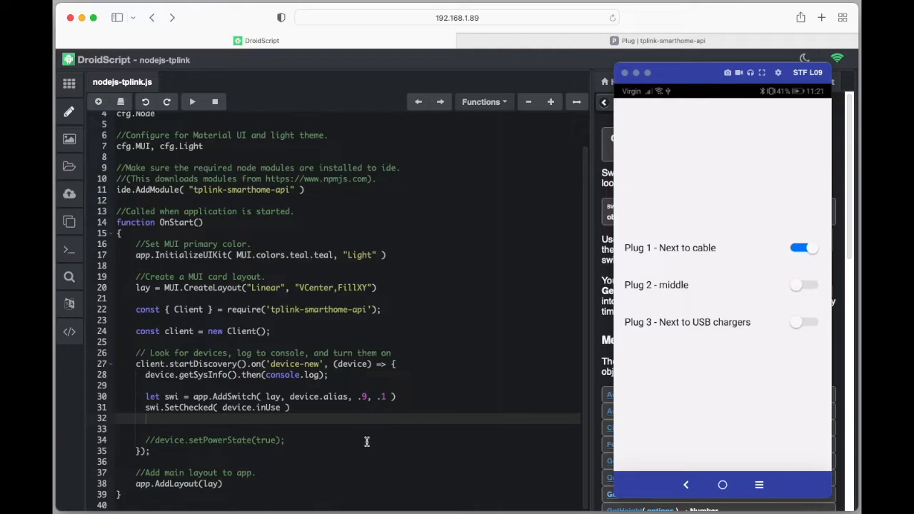
Hide the phone preview and scroll the CreateToggle docs to the basic SetOnTouch example.
left_click(669, 81)
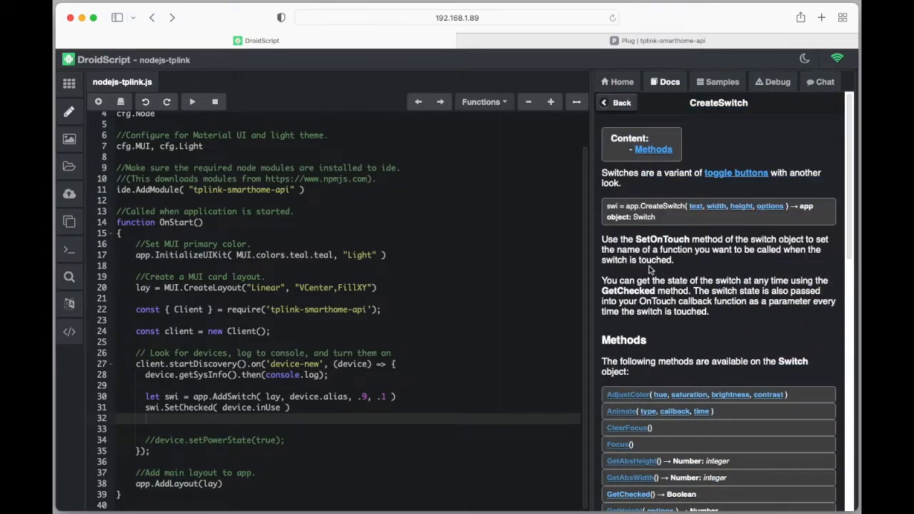
mouse_move(636, 206)
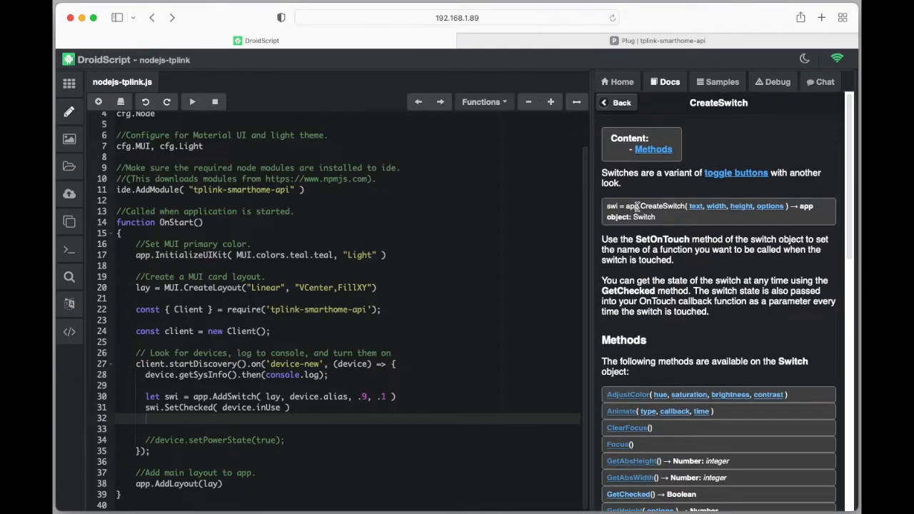
mouse_move(657, 255)
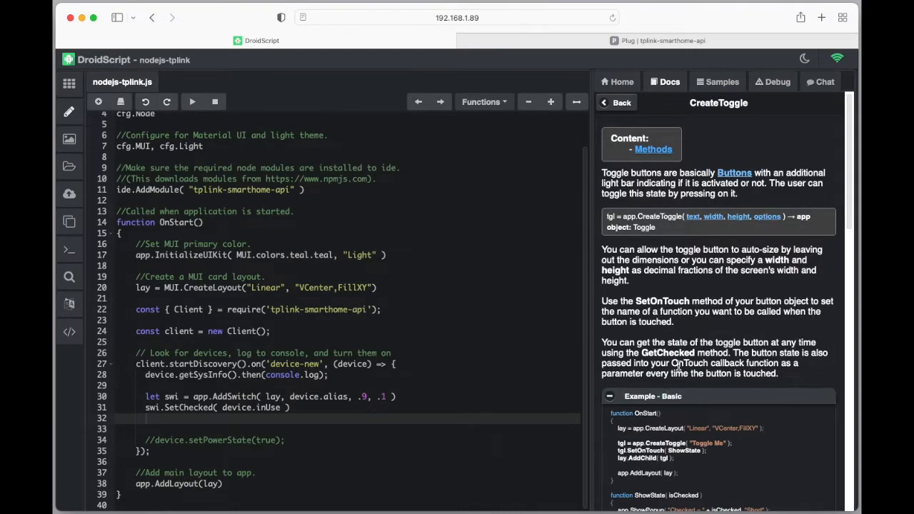
scroll("down", 3)
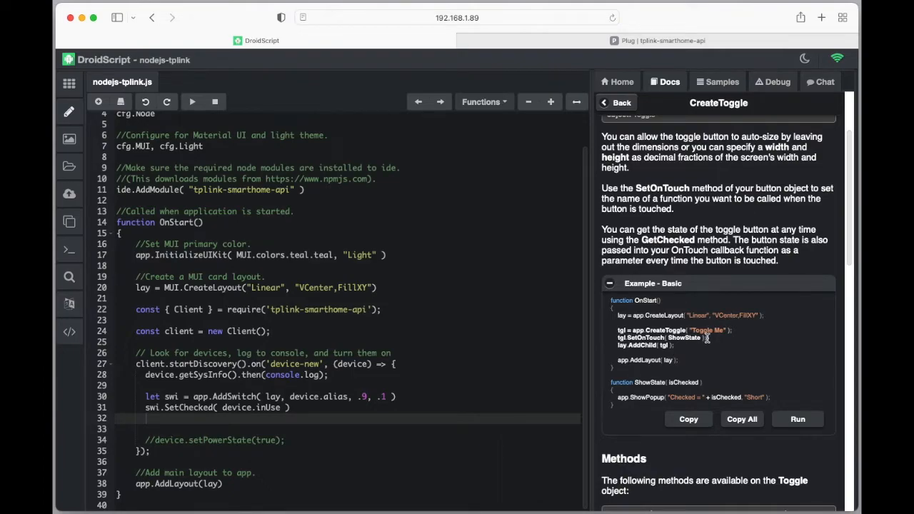
mouse_move(673, 383)
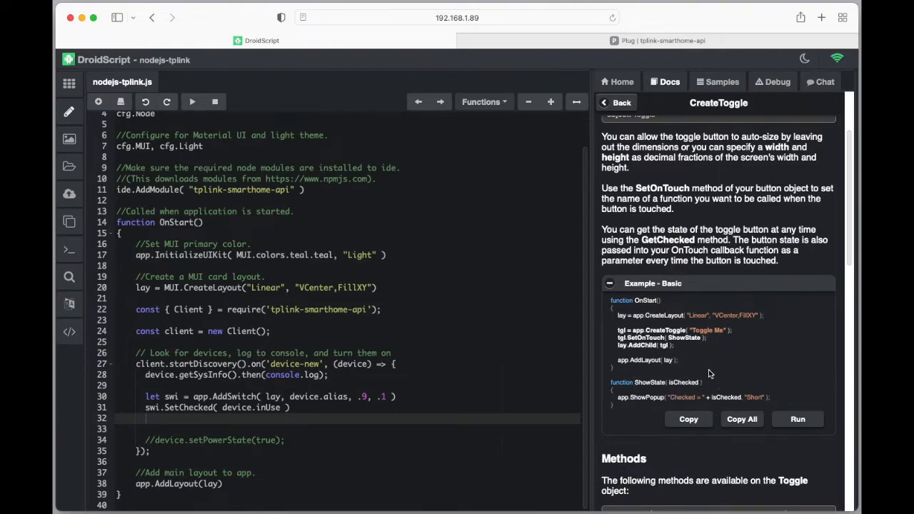
mouse_move(716, 377)
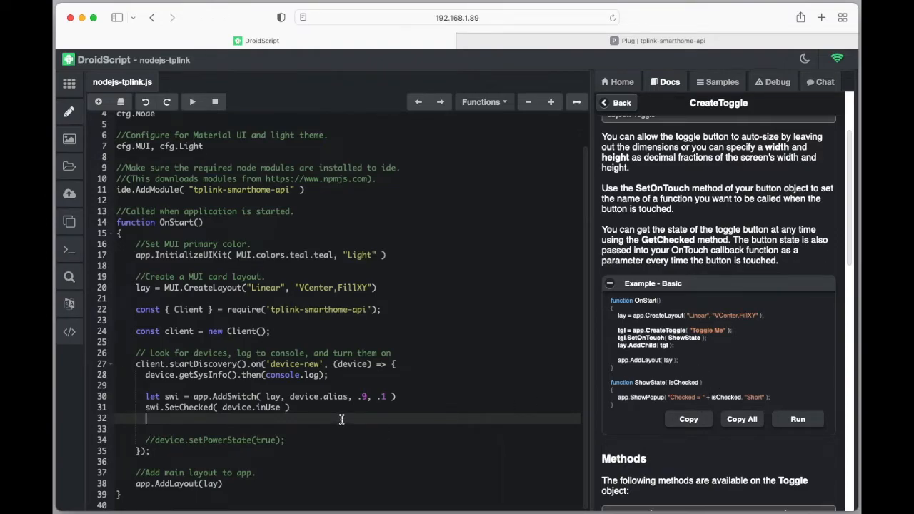
Add swi.SetOnTouch( swi_OnTouch ), begin a swi_OnTouch( toggle ) function, and insert a blank line.
type("swi.SetOnTouch")
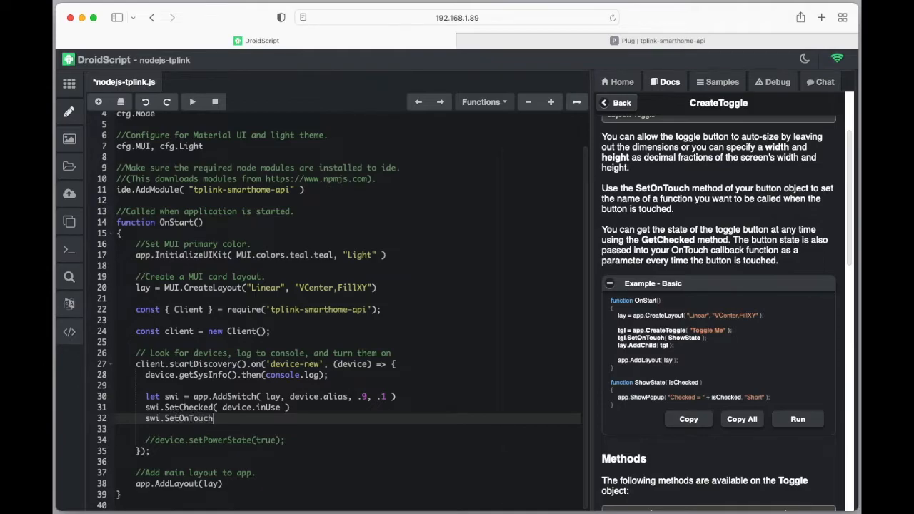
type("(")
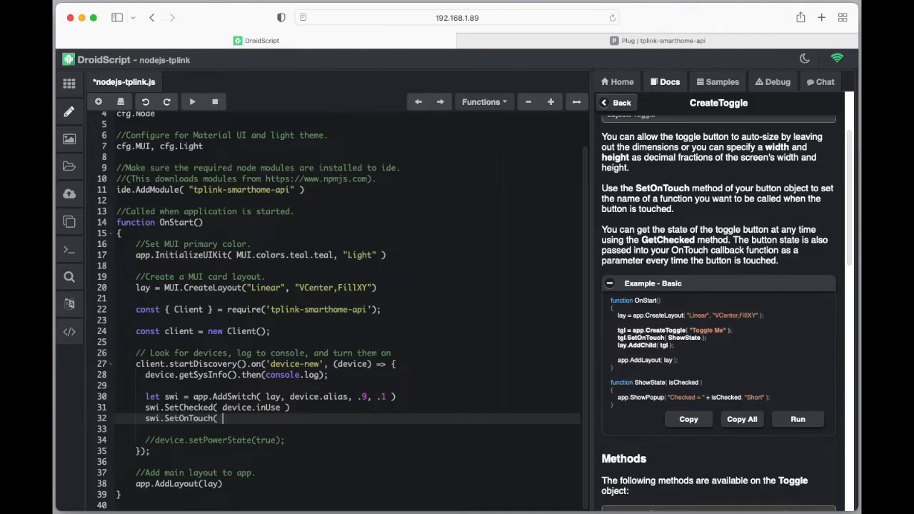
type("swi.O")
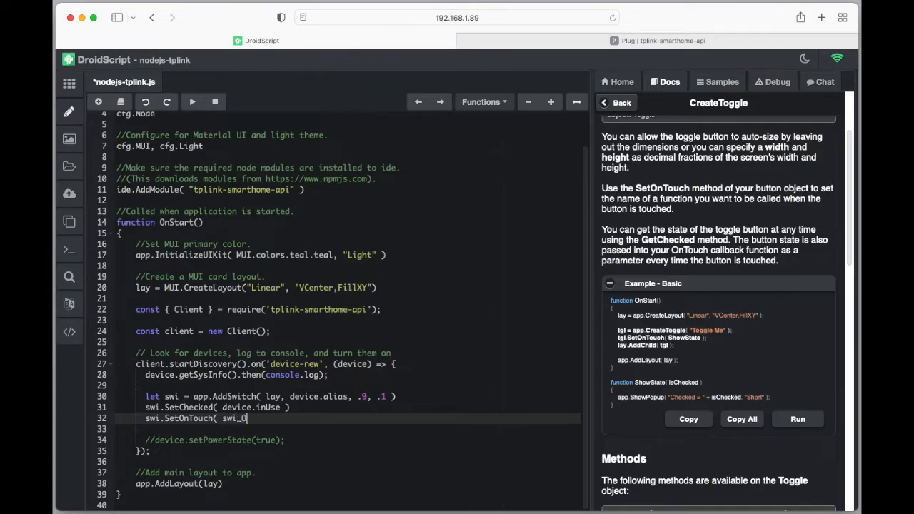
type("nTouch")
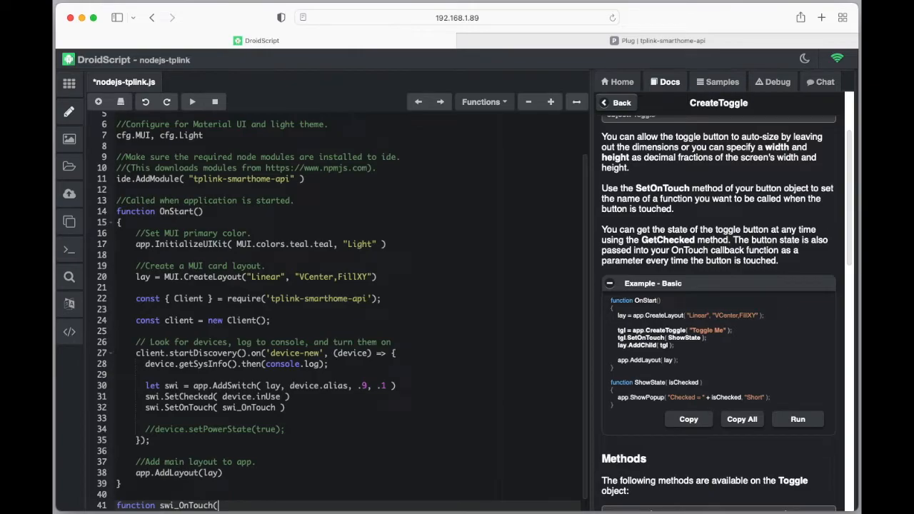
type("toggle")
type("{")
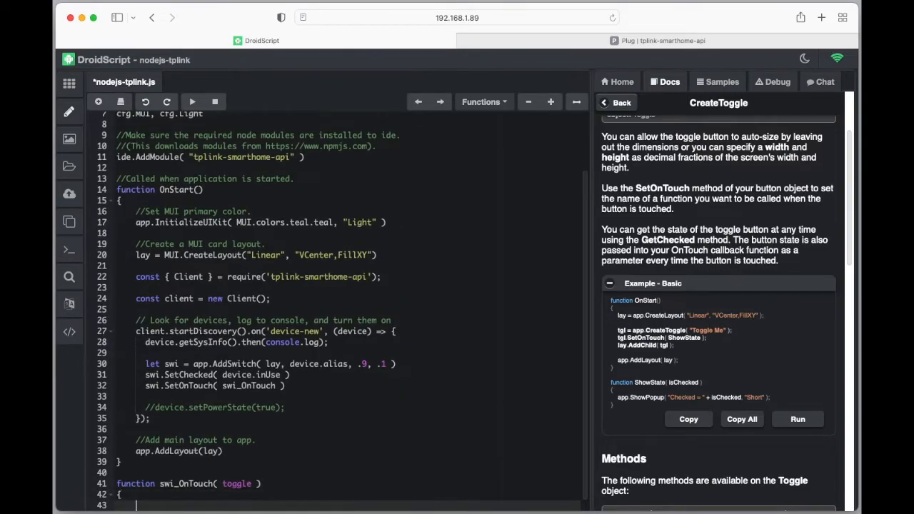
scroll("down", 3)
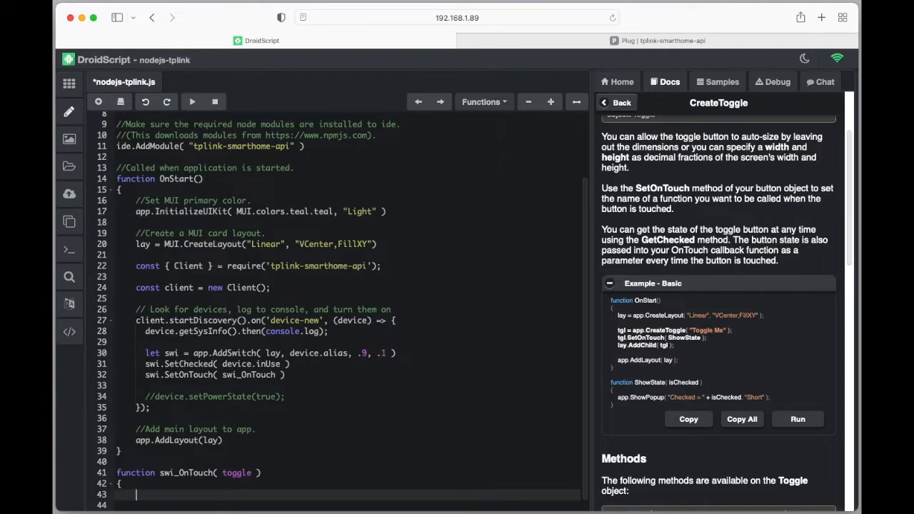
mouse_move(190, 491)
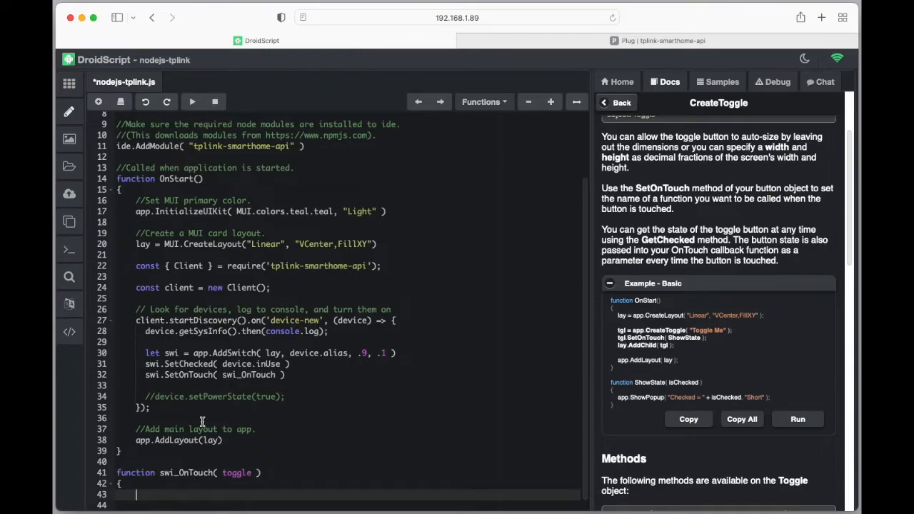
mouse_move(297, 462)
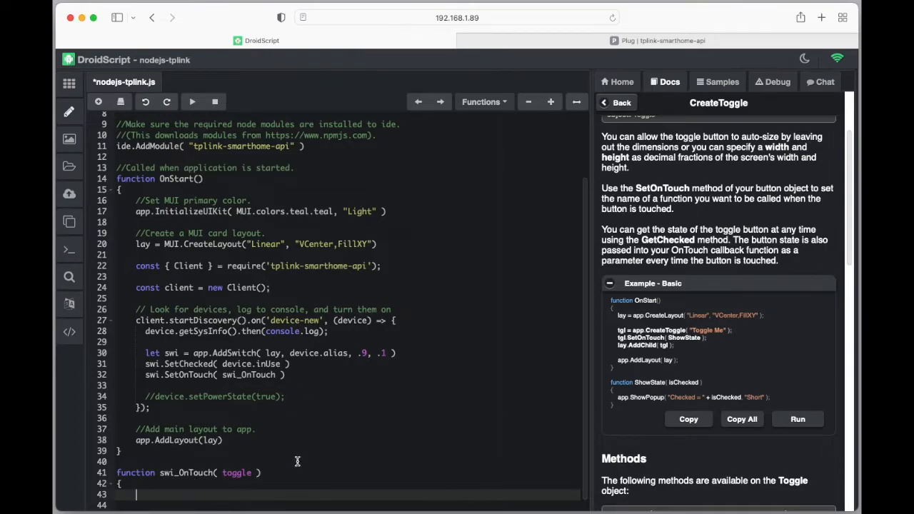
mouse_move(315, 374)
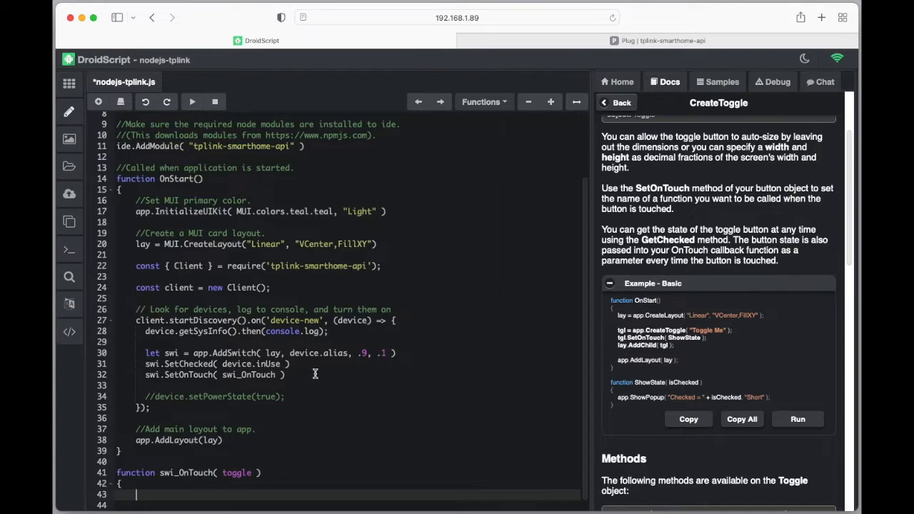
left_click(323, 375)
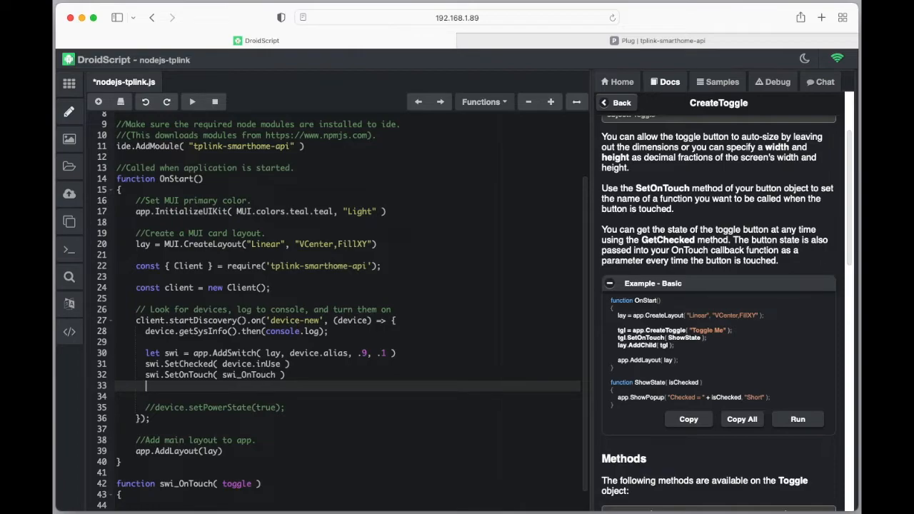
Store each switch's device by adding swi.plug = device under SetOnTouch.
type("s")
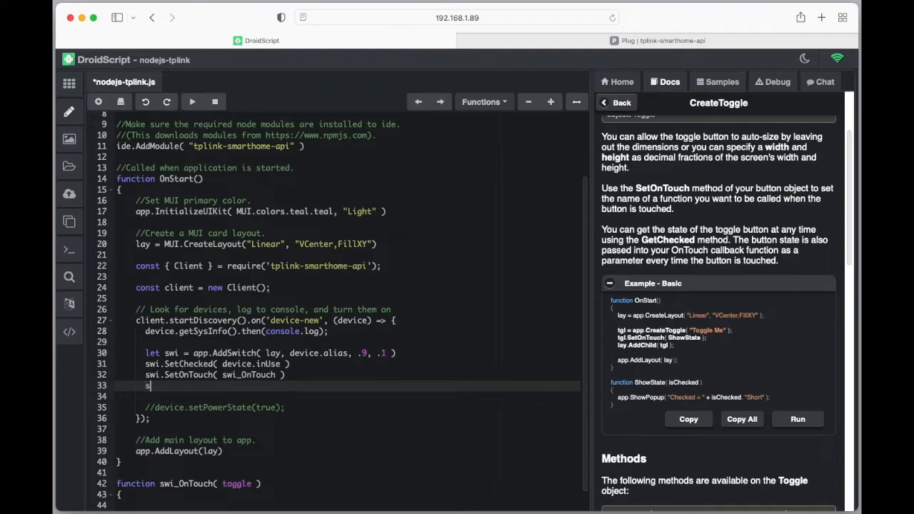
type("wi.")
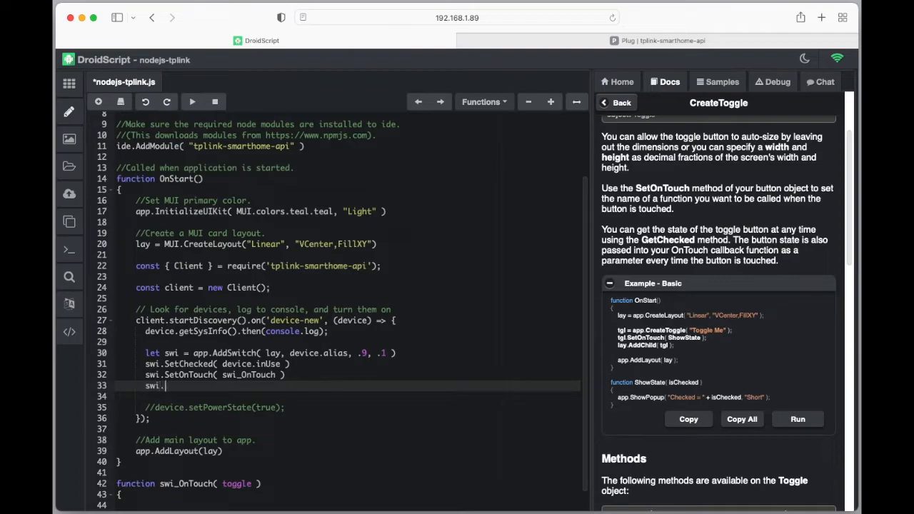
type("plug")
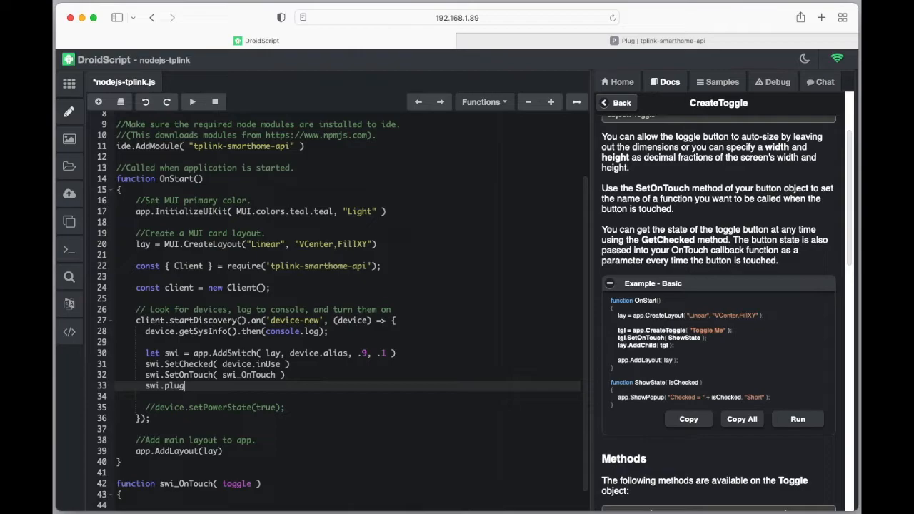
type("= device")
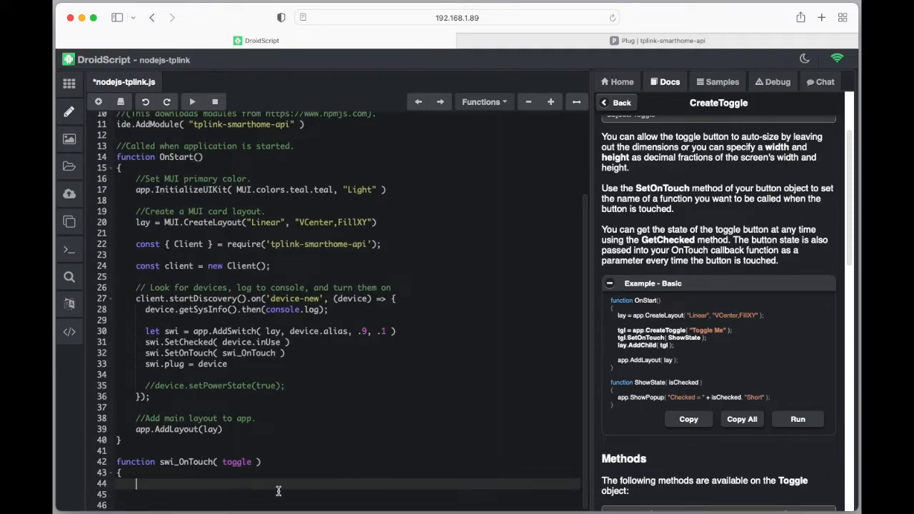
Make swi_OnTouch call this.plug.setPowerState( toggle ) and close the function.
type("this.")
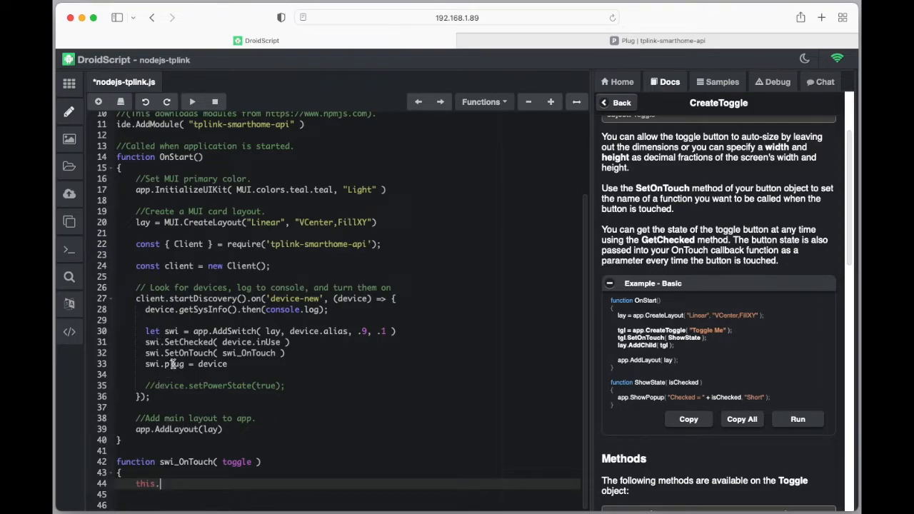
type("plu")
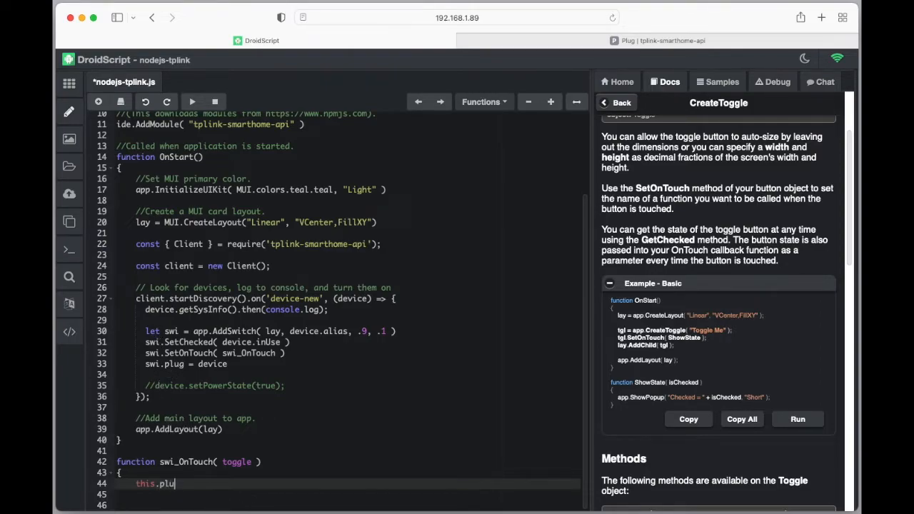
type("g.setPowerState(")
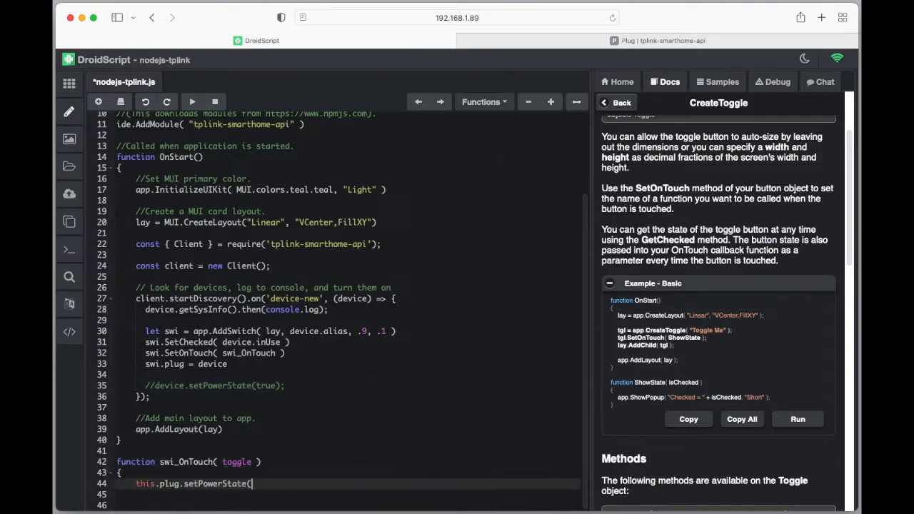
type("toggle )")
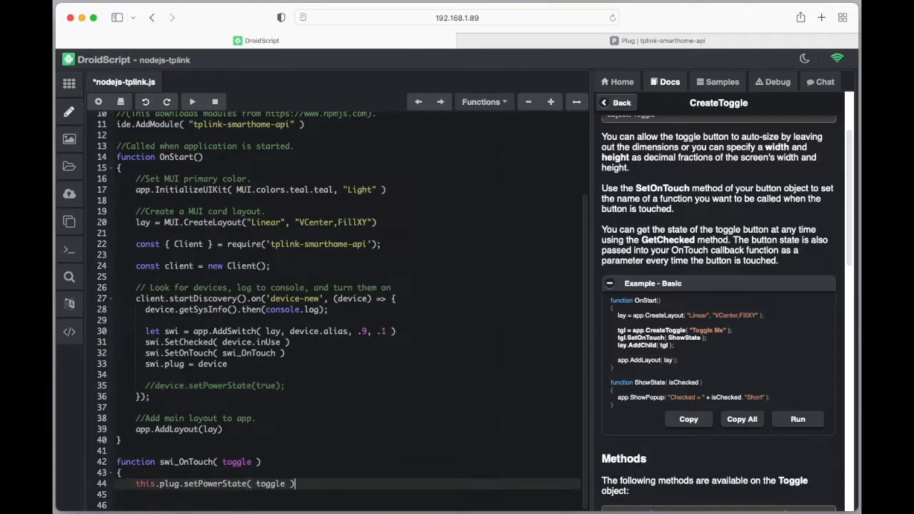
key("Return")
type("}")
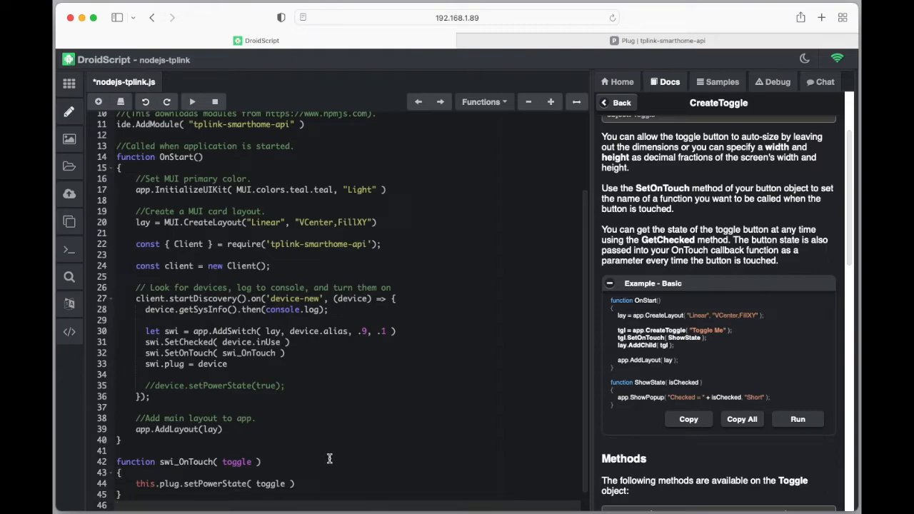
mouse_move(235, 351)
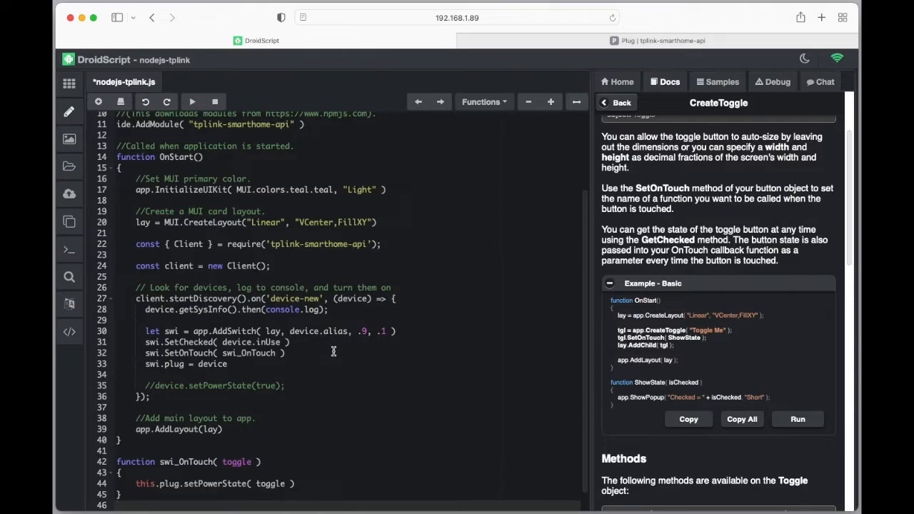
mouse_move(329, 348)
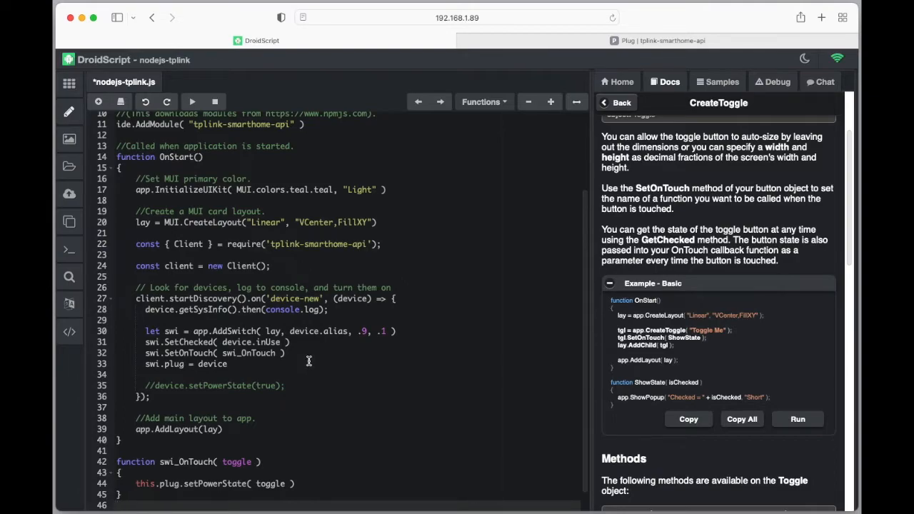
mouse_move(291, 358)
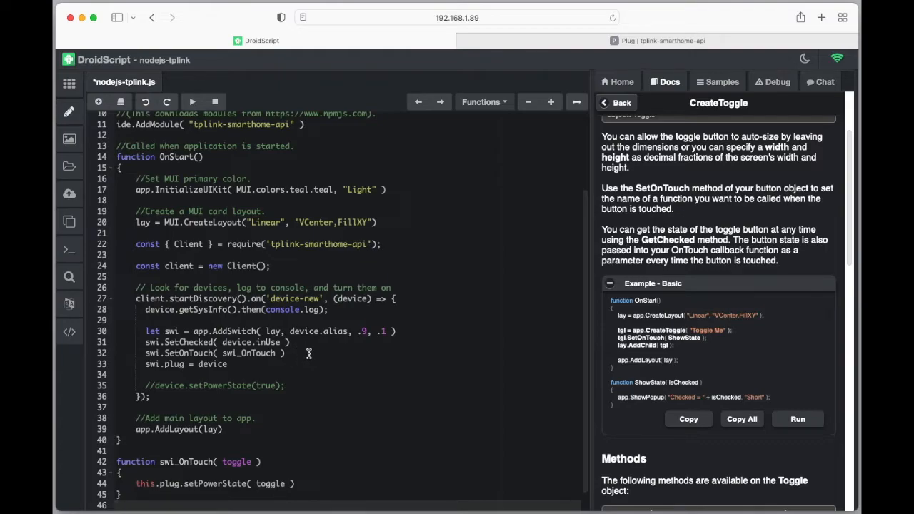
In the running app, switch Plug 1 off, then toggle Plug 2 - middle on, off, on.
scroll("down", 3)
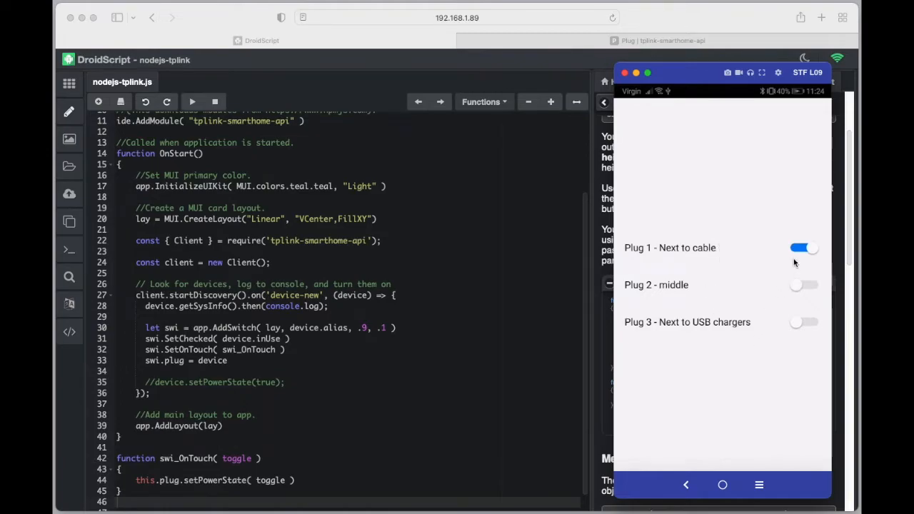
left_click(804, 248)
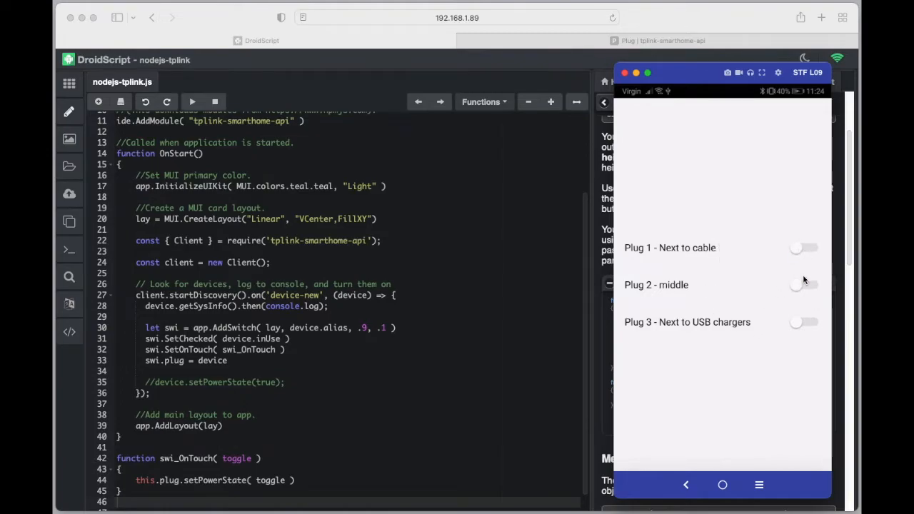
left_click(803, 285)
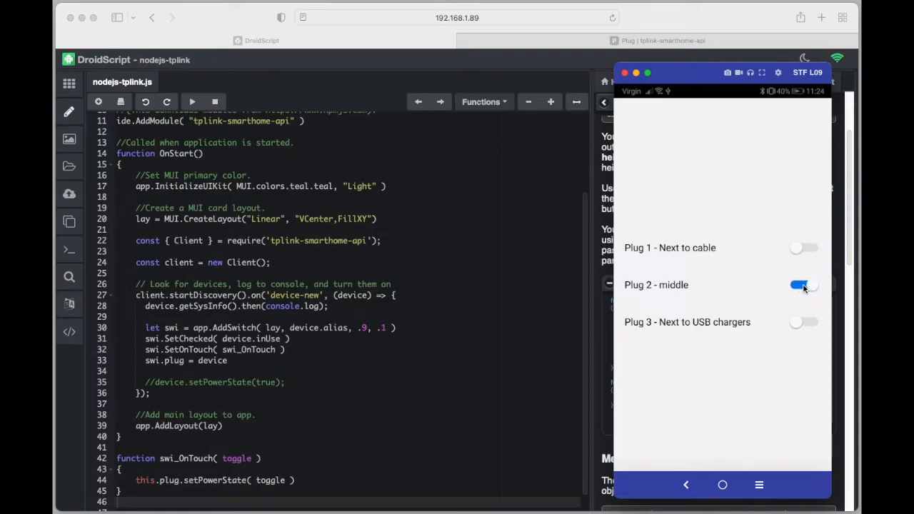
mouse_move(803, 289)
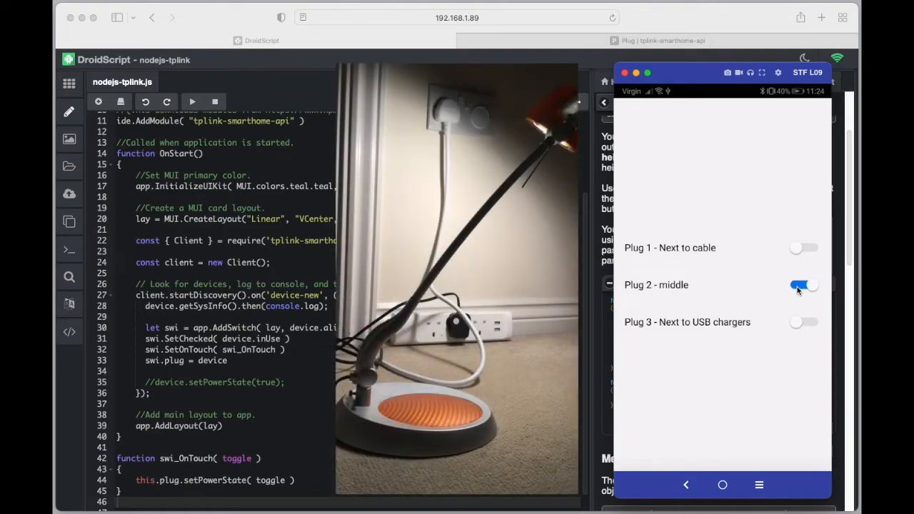
left_click(803, 284)
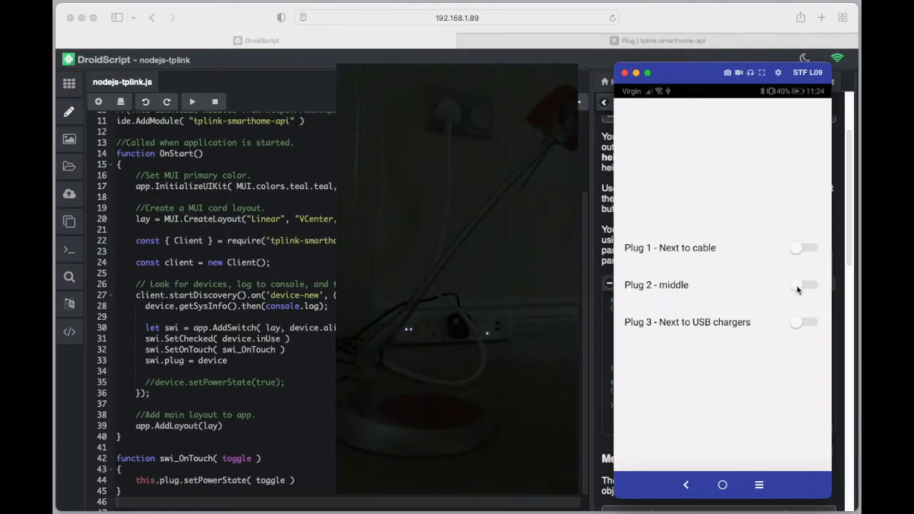
left_click(803, 285)
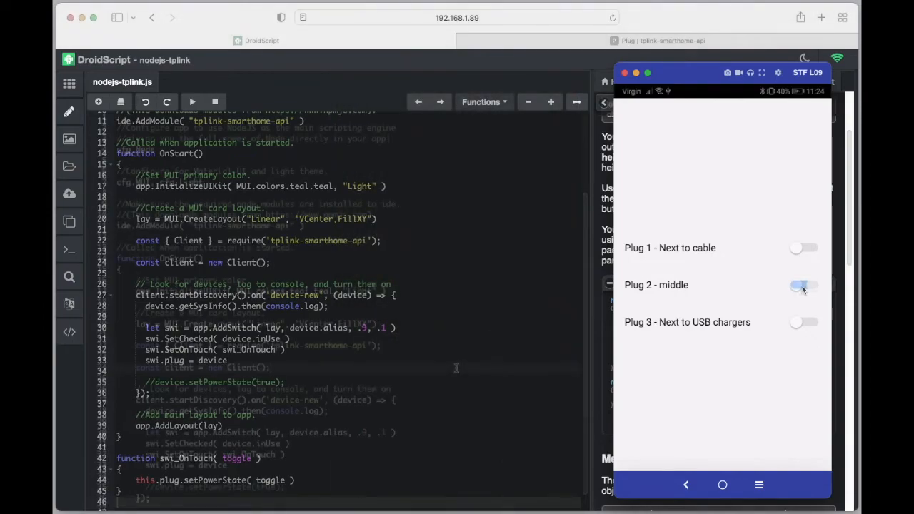
left_click(804, 285)
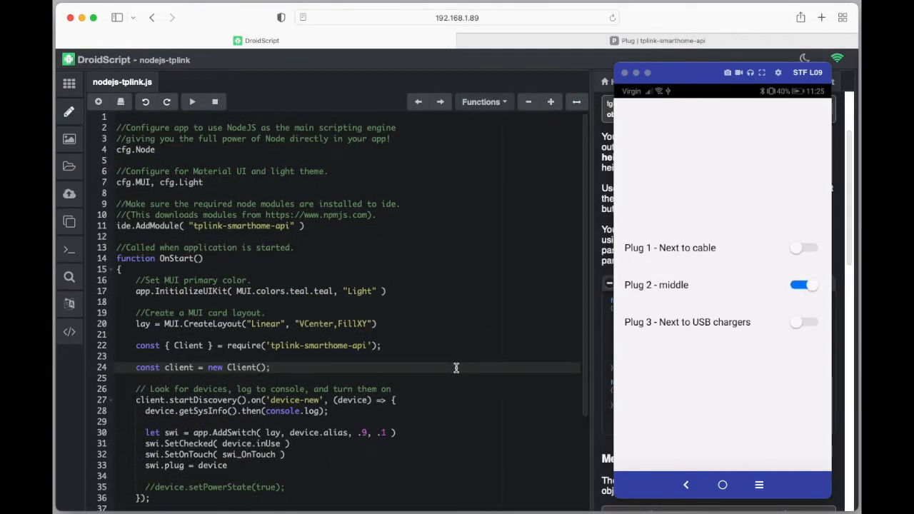
mouse_move(799, 214)
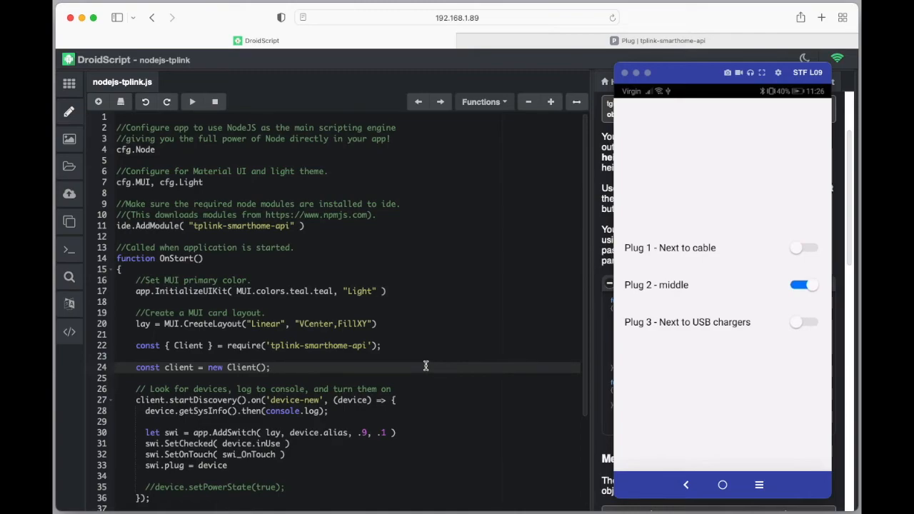
mouse_move(676, 369)
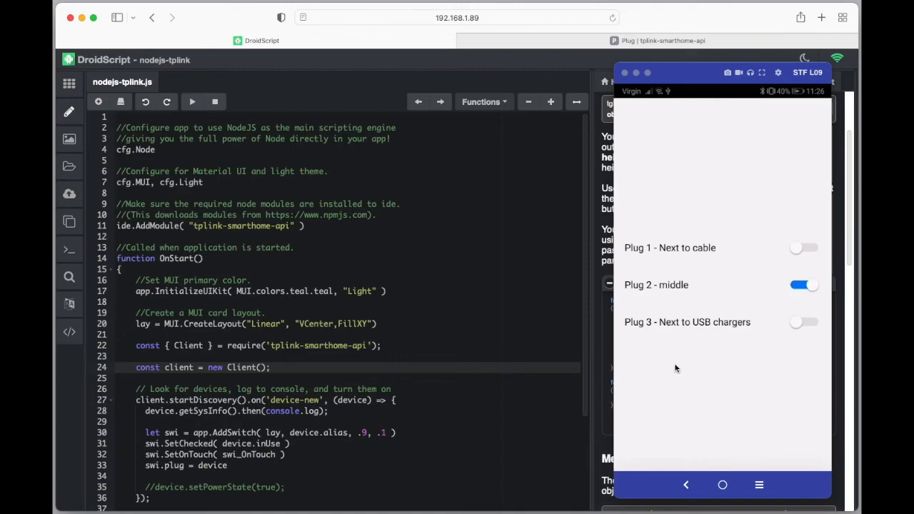